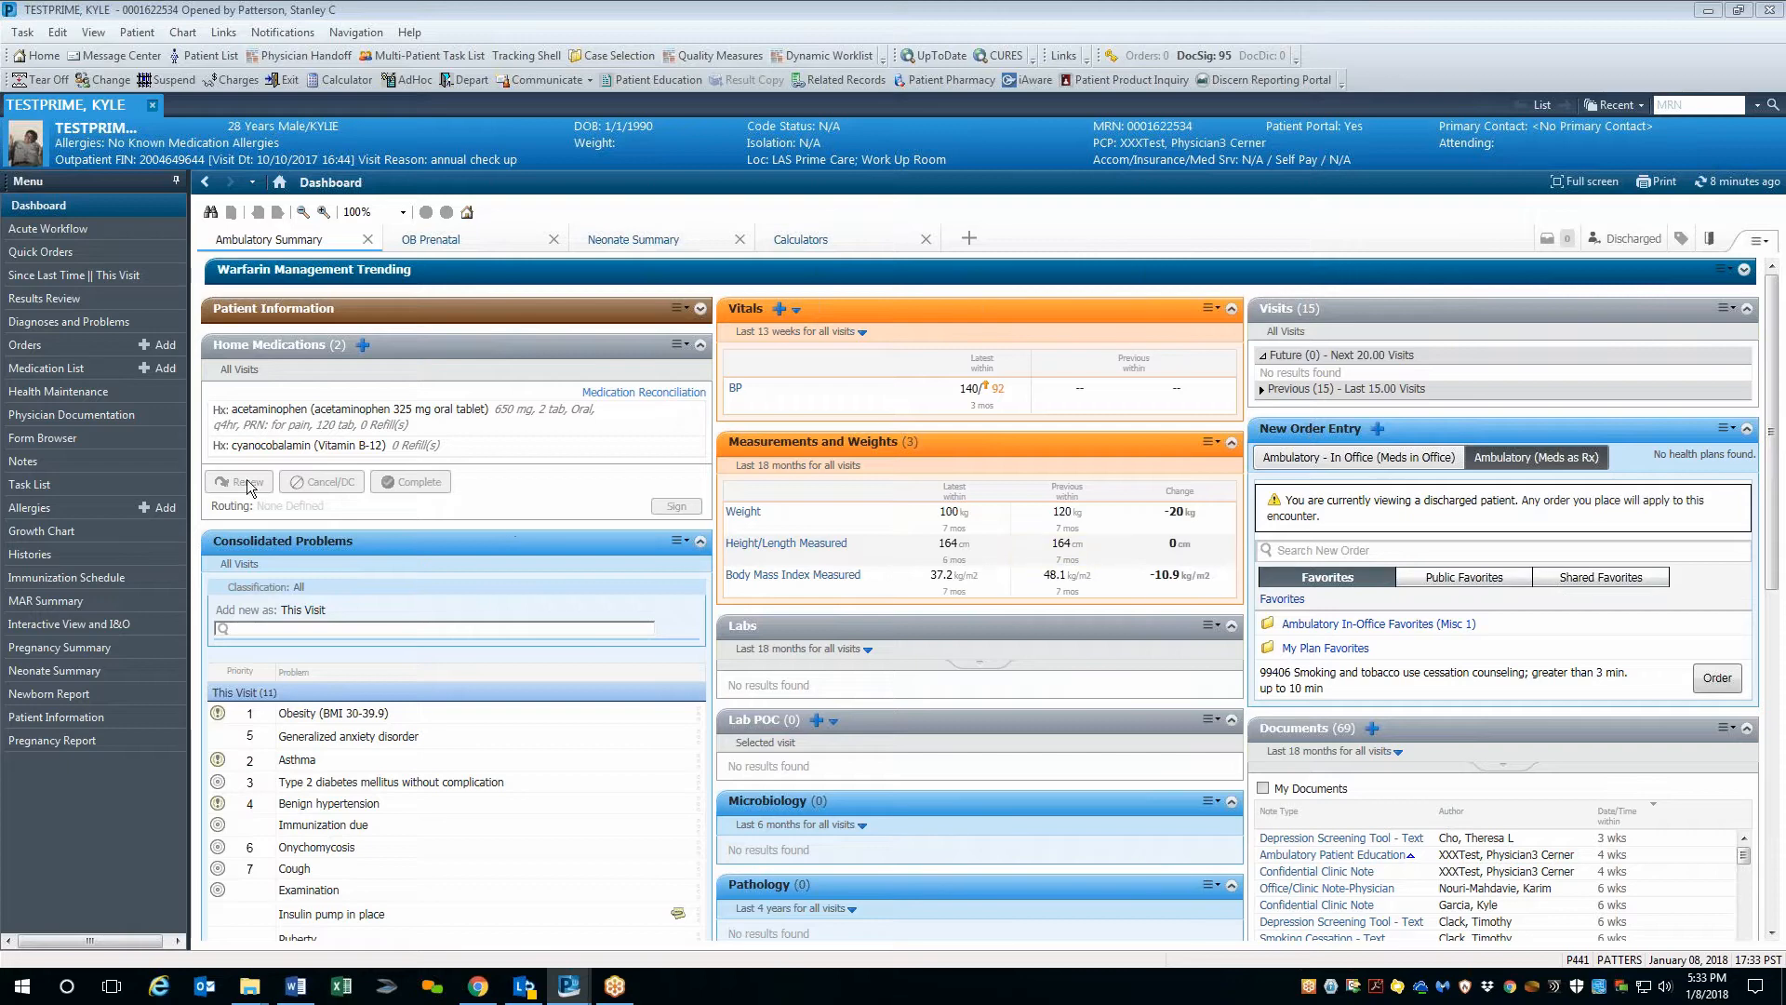
Open Physician Documentation from the left menu to start a new note.
{"action": "left_click", "coordinate": [74, 413]}
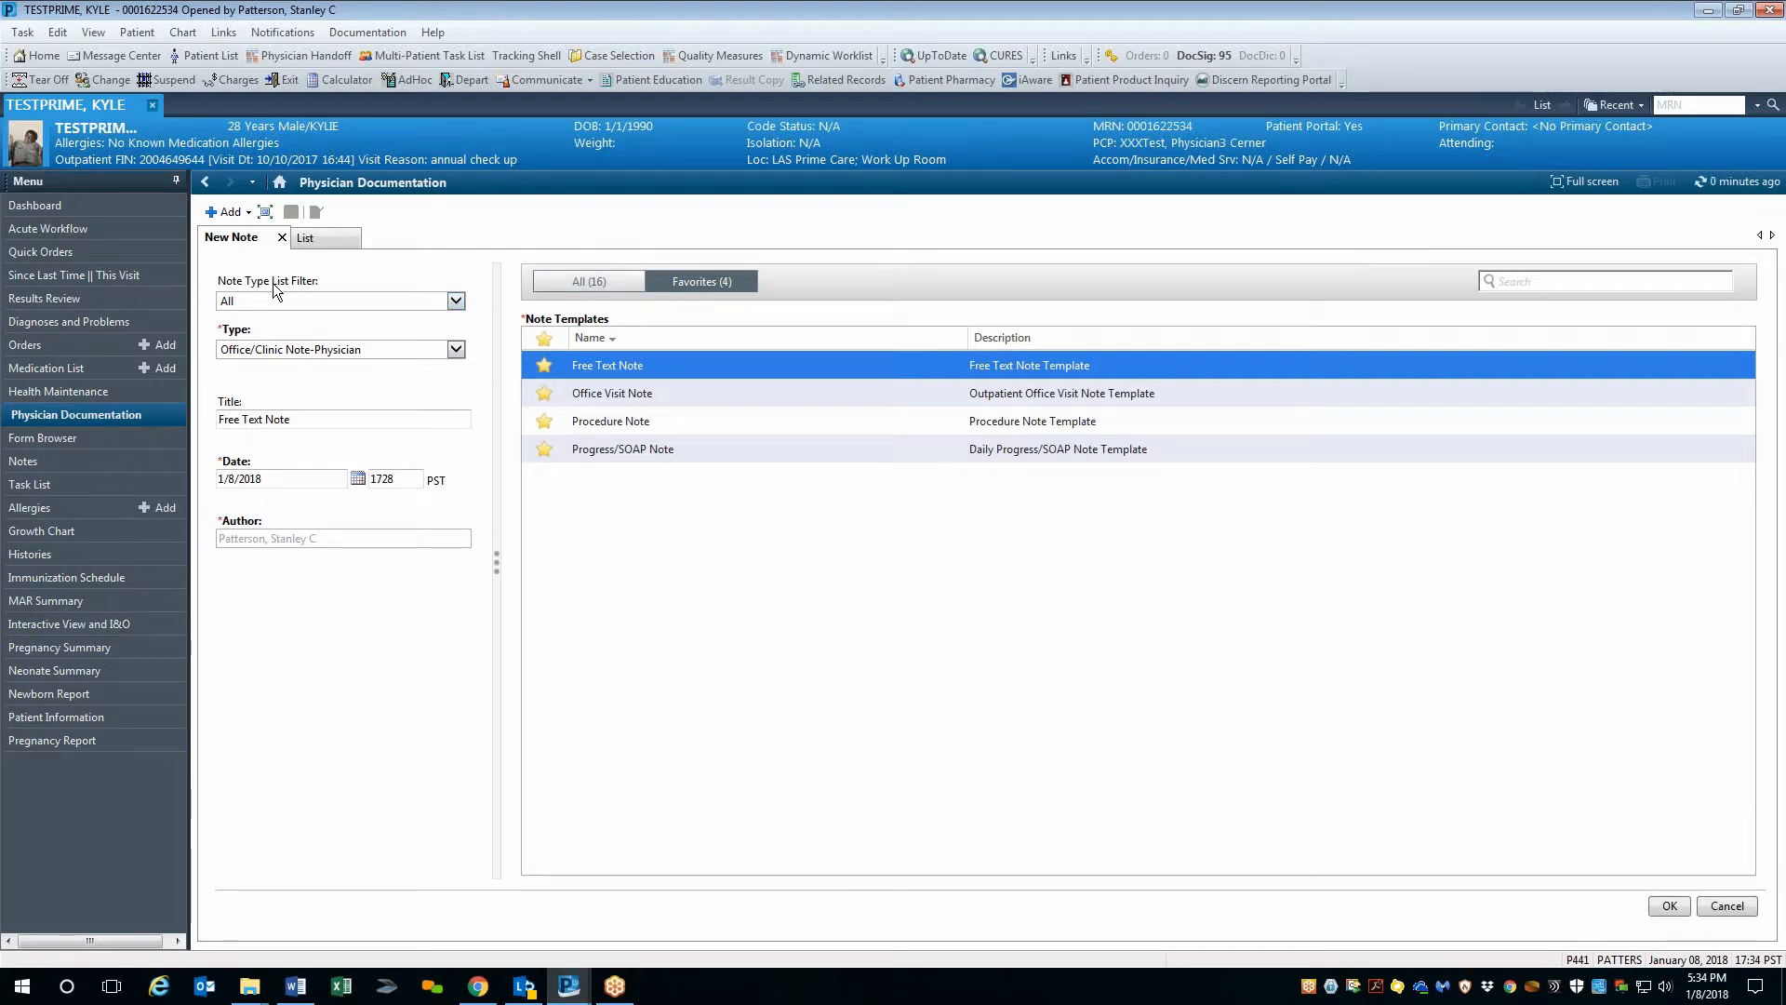
{"action": "mouse_move", "coordinate": [331, 311]}
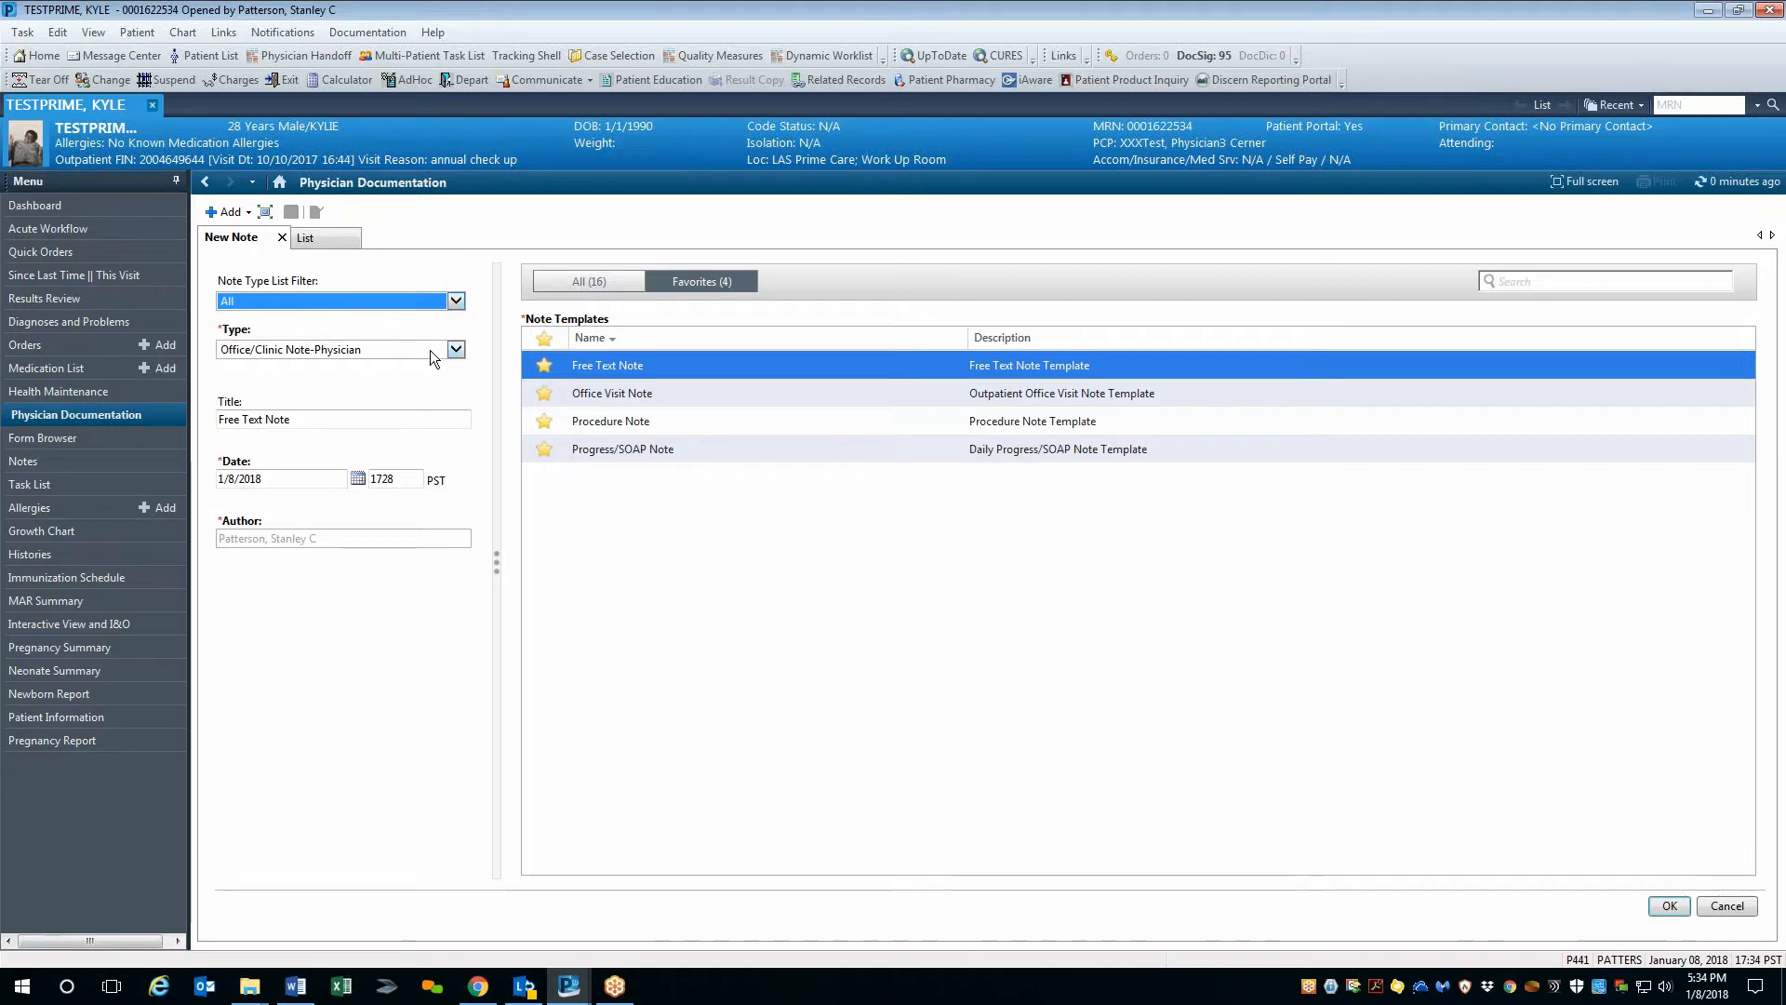
Review the note types available under the All filter without changing the type.
{"action": "left_click", "coordinate": [454, 348]}
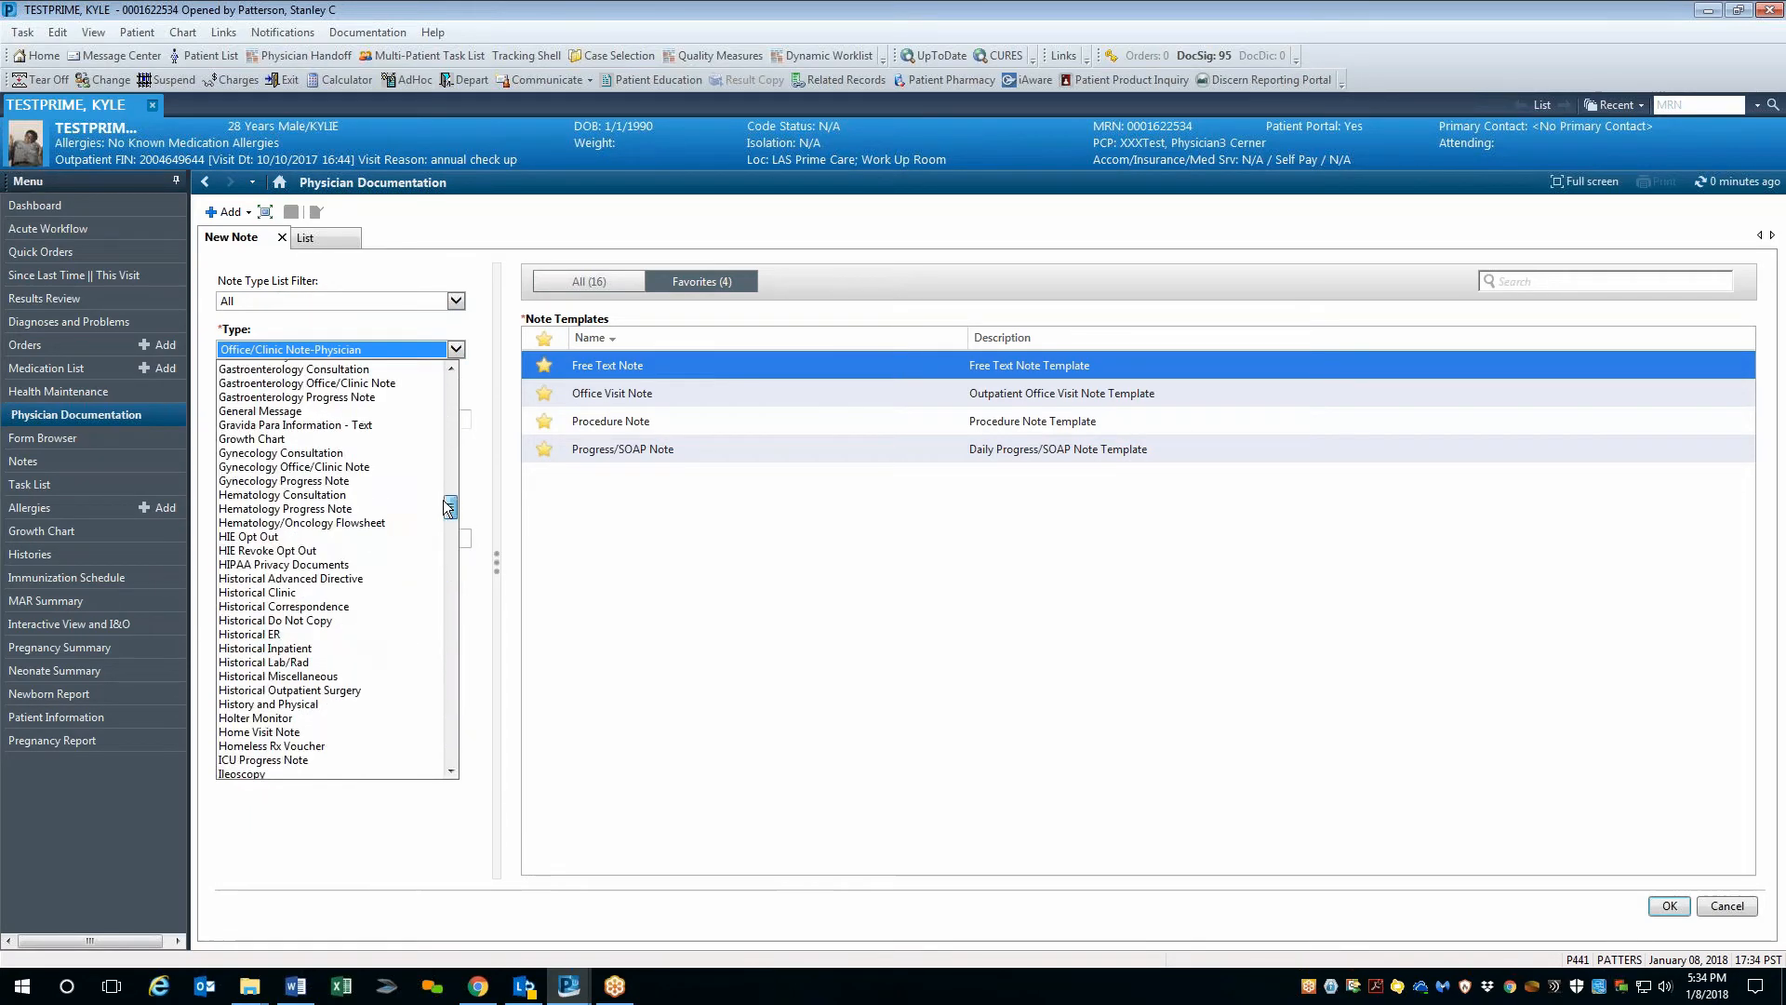
{"action": "scroll", "scroll_direction": "up", "scroll_amount": 3}
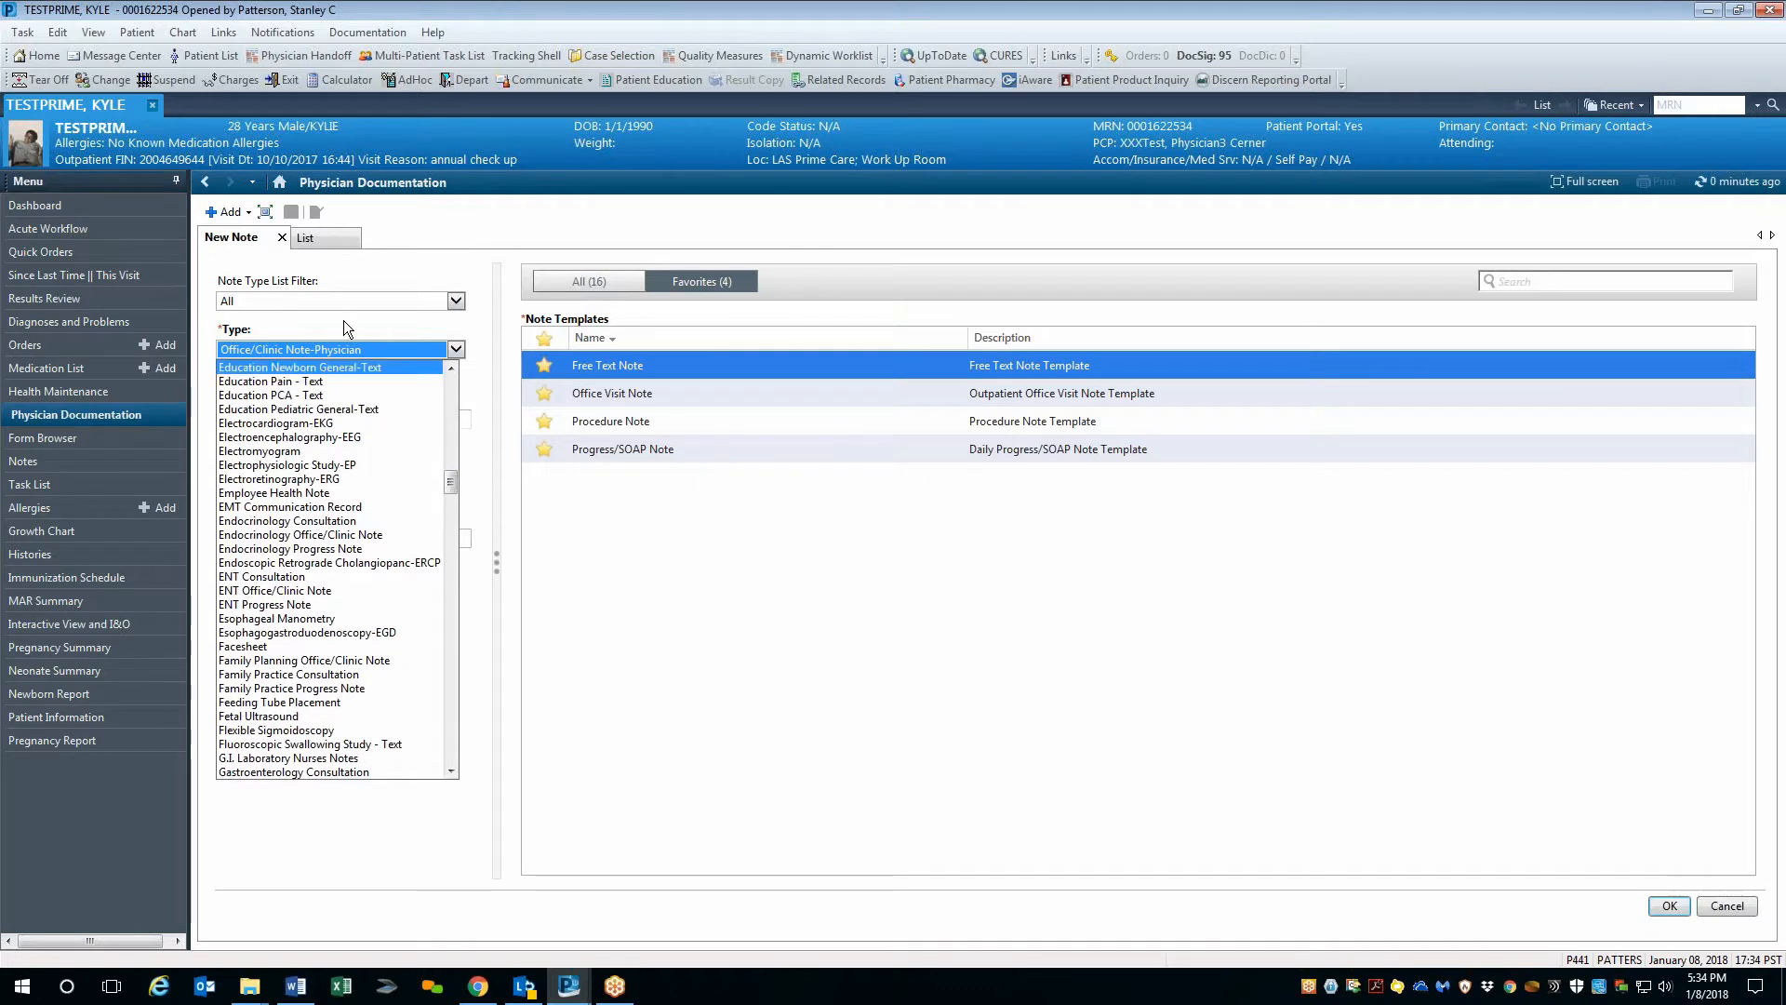
{"action": "left_click", "coordinate": [291, 348]}
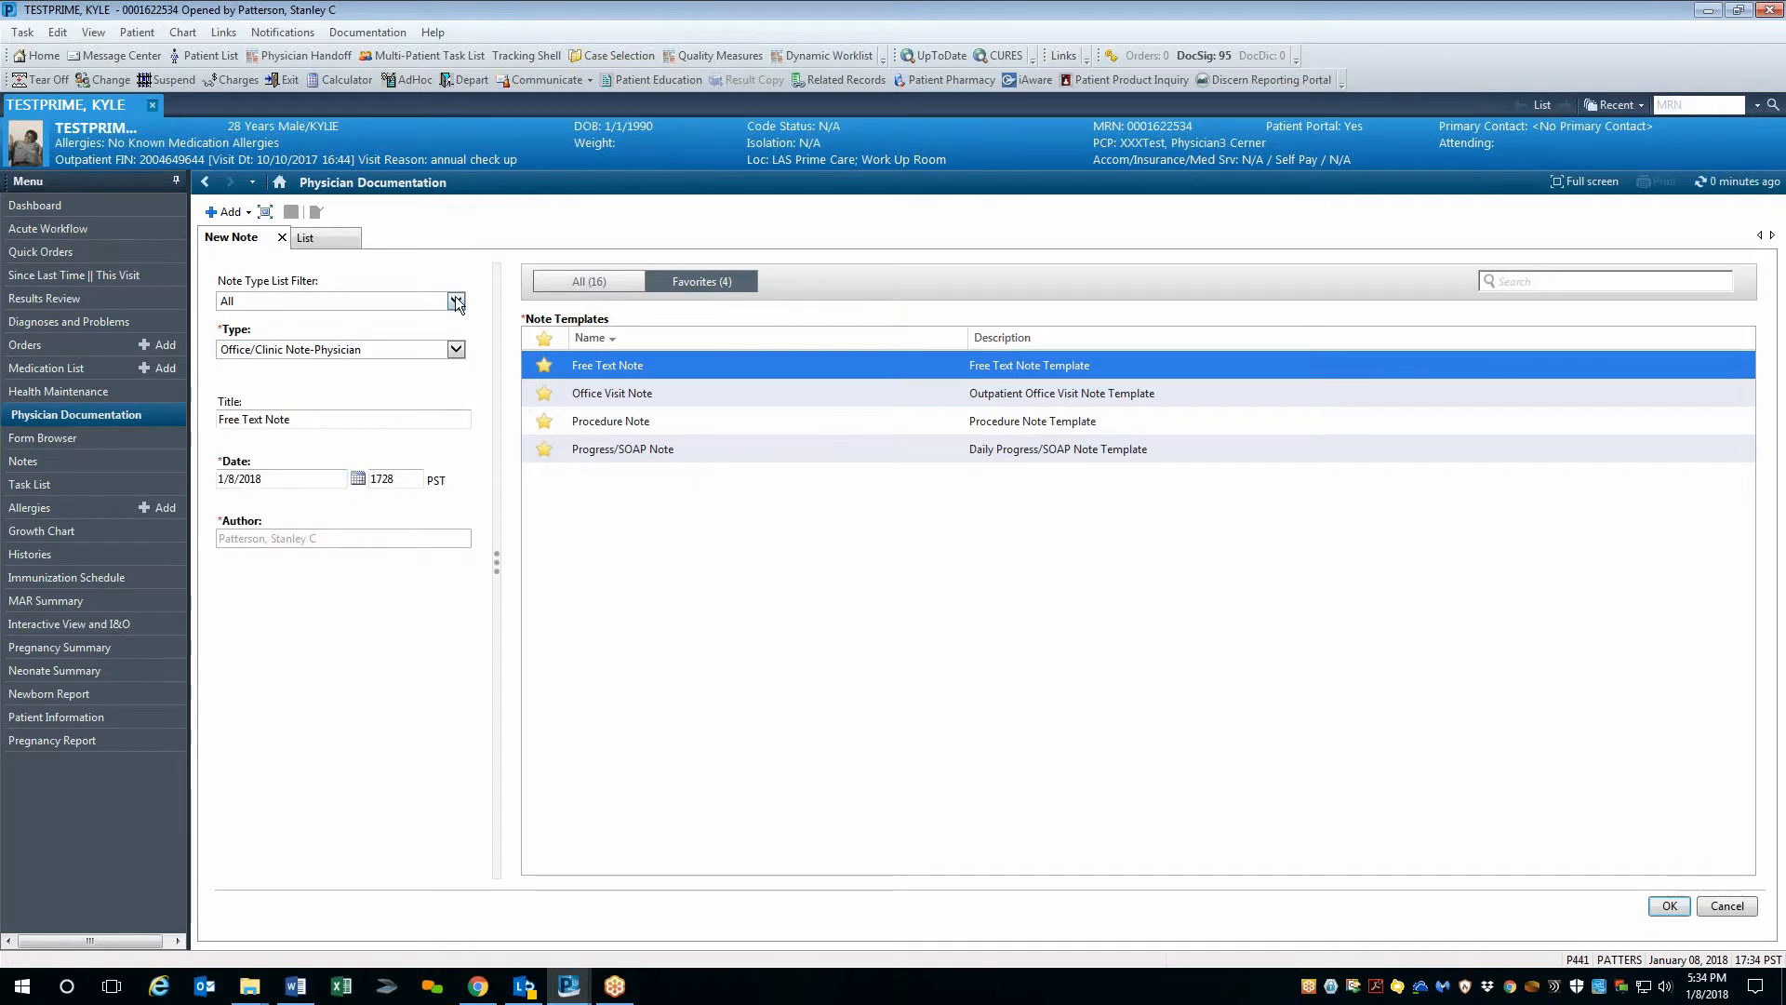
Set the Note Type List Filter to Position and review its note types, keeping Office/Clinic Note-Physician.
{"action": "left_click", "coordinate": [456, 299]}
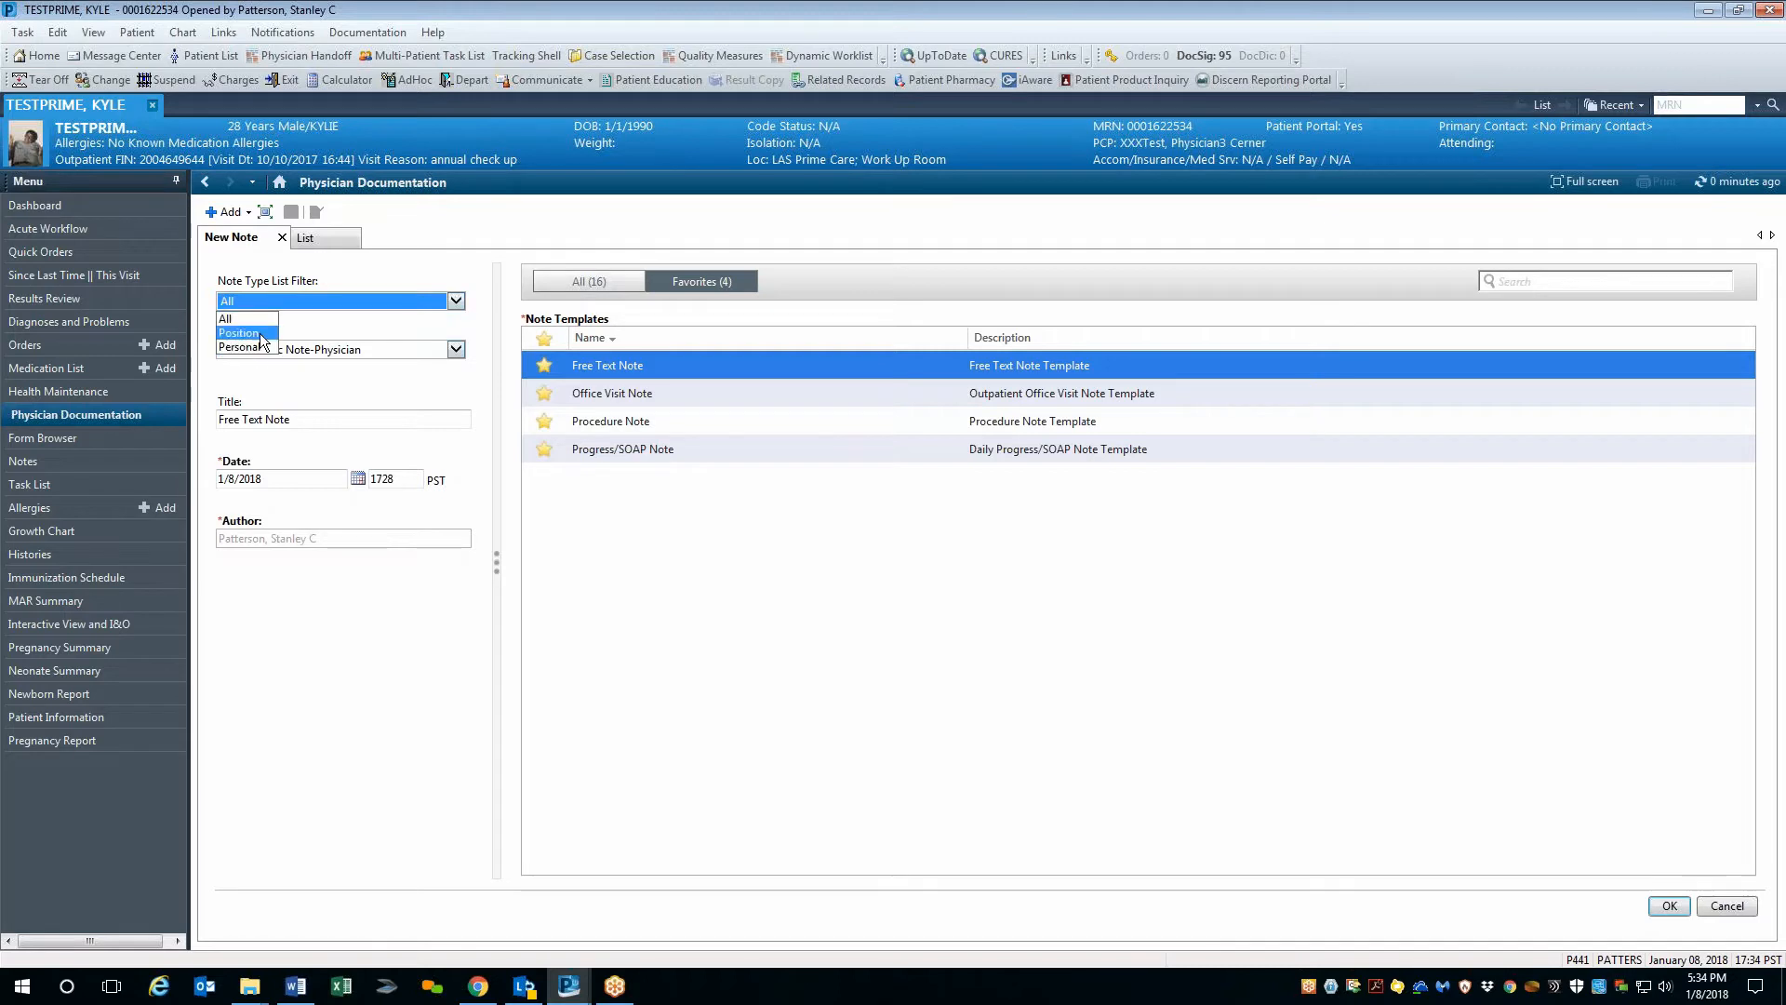
{"action": "left_click", "coordinate": [240, 334]}
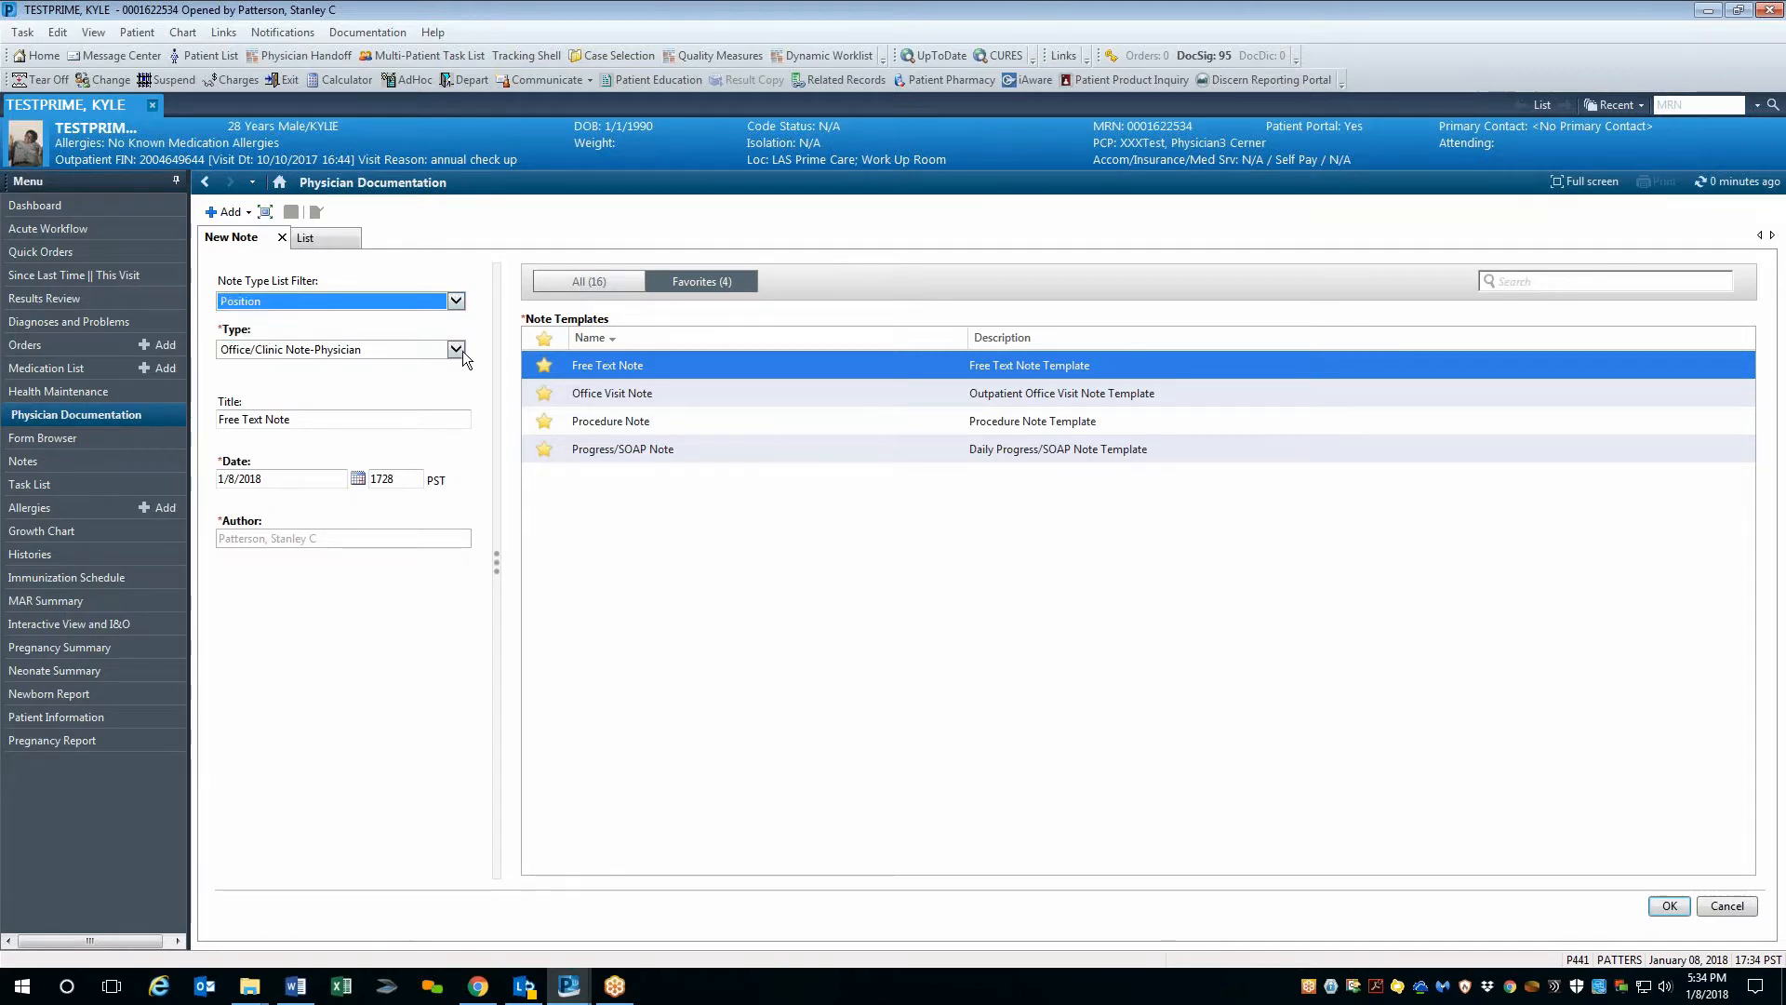
{"action": "left_click", "coordinate": [456, 350]}
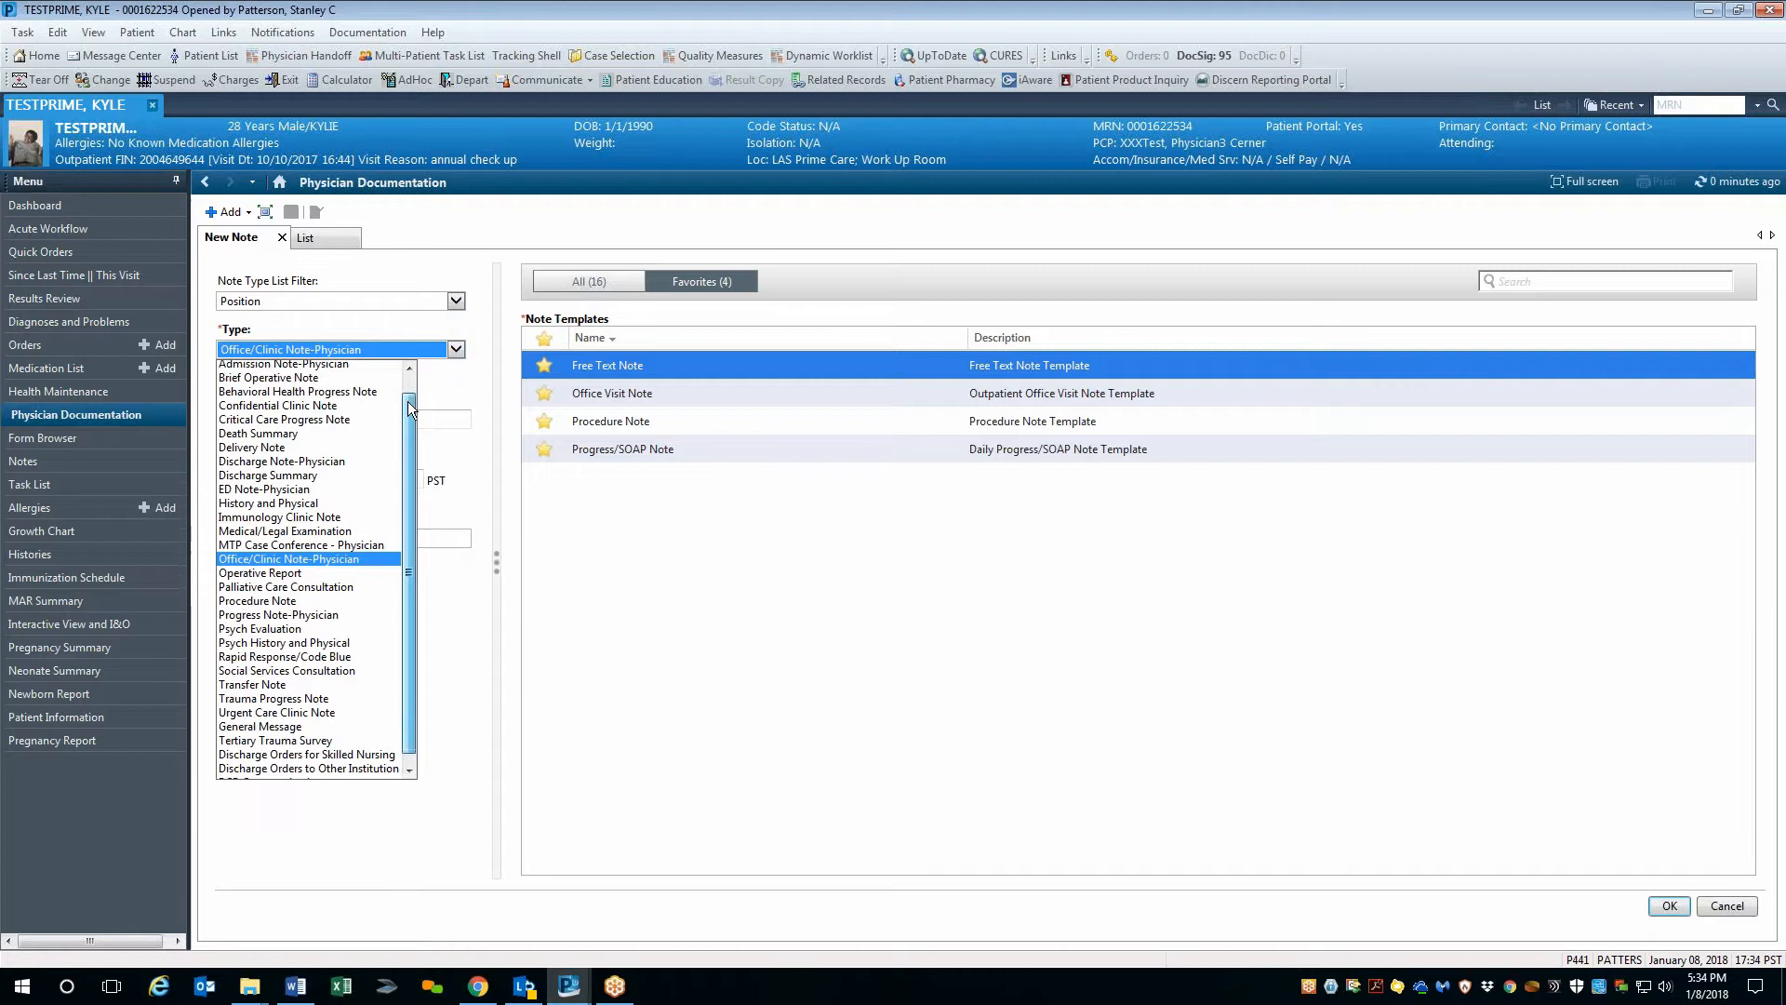
{"action": "scroll", "scroll_direction": "down", "scroll_amount": 3}
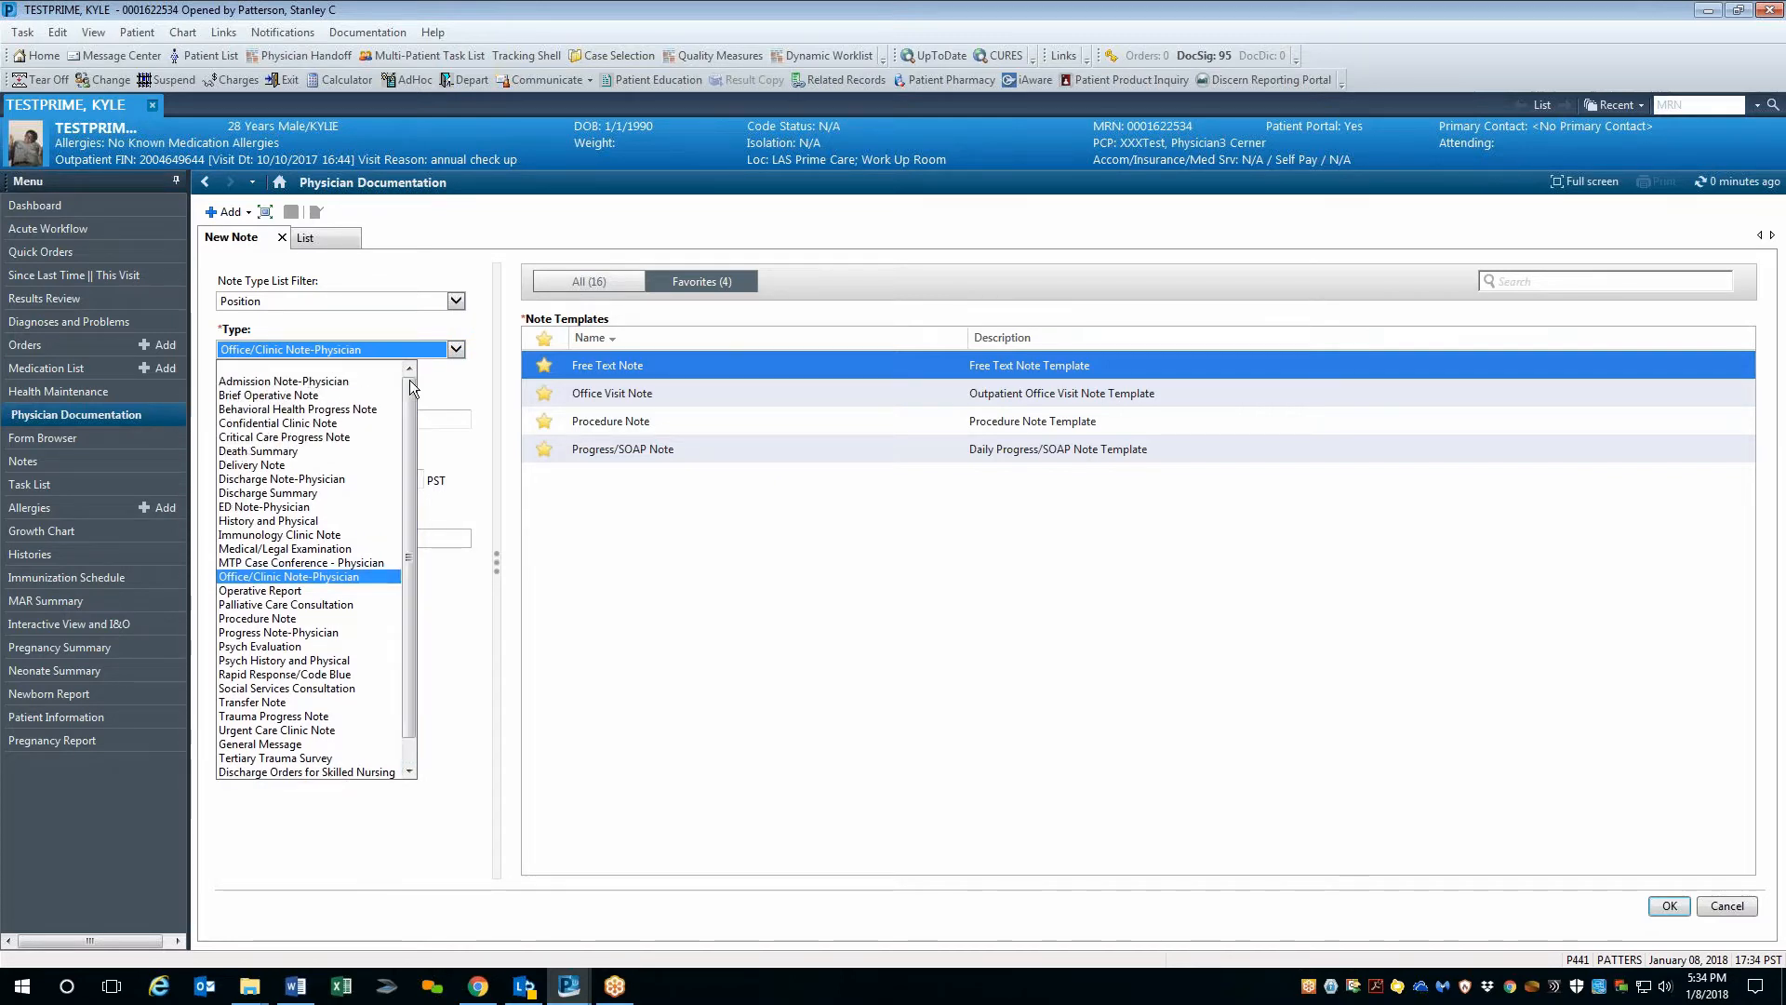
{"action": "mouse_move", "coordinate": [430, 385]}
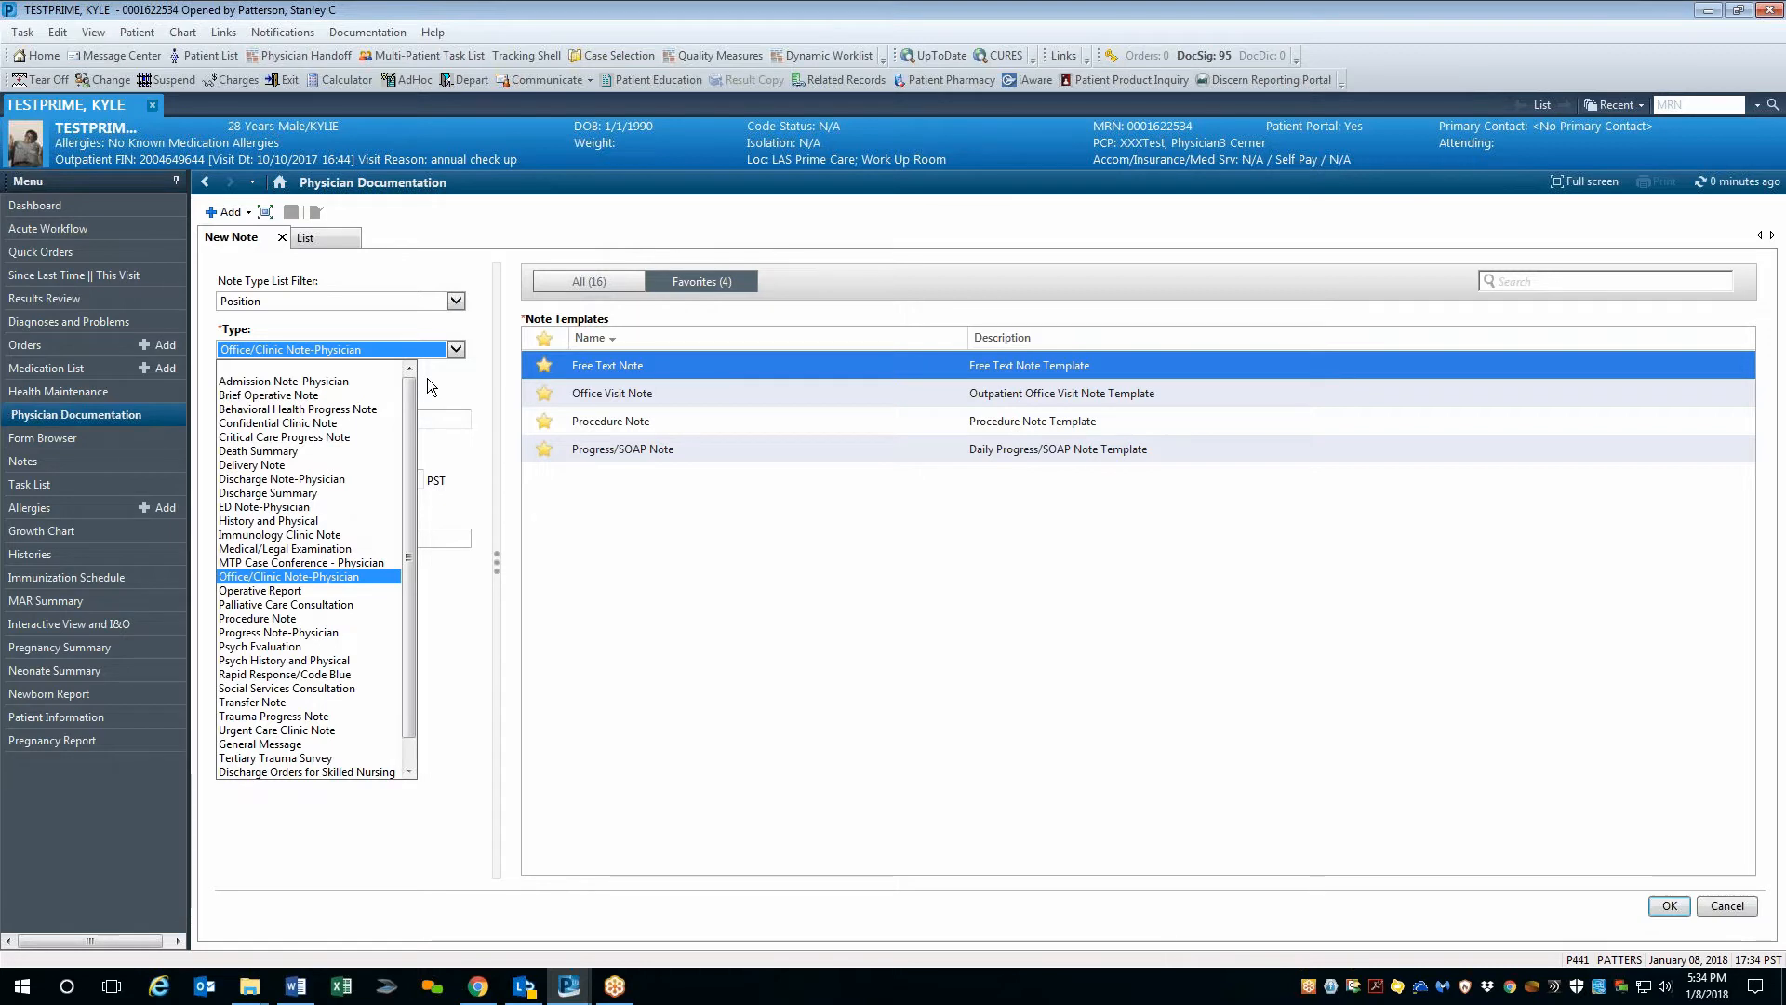
{"action": "mouse_move", "coordinate": [424, 340]}
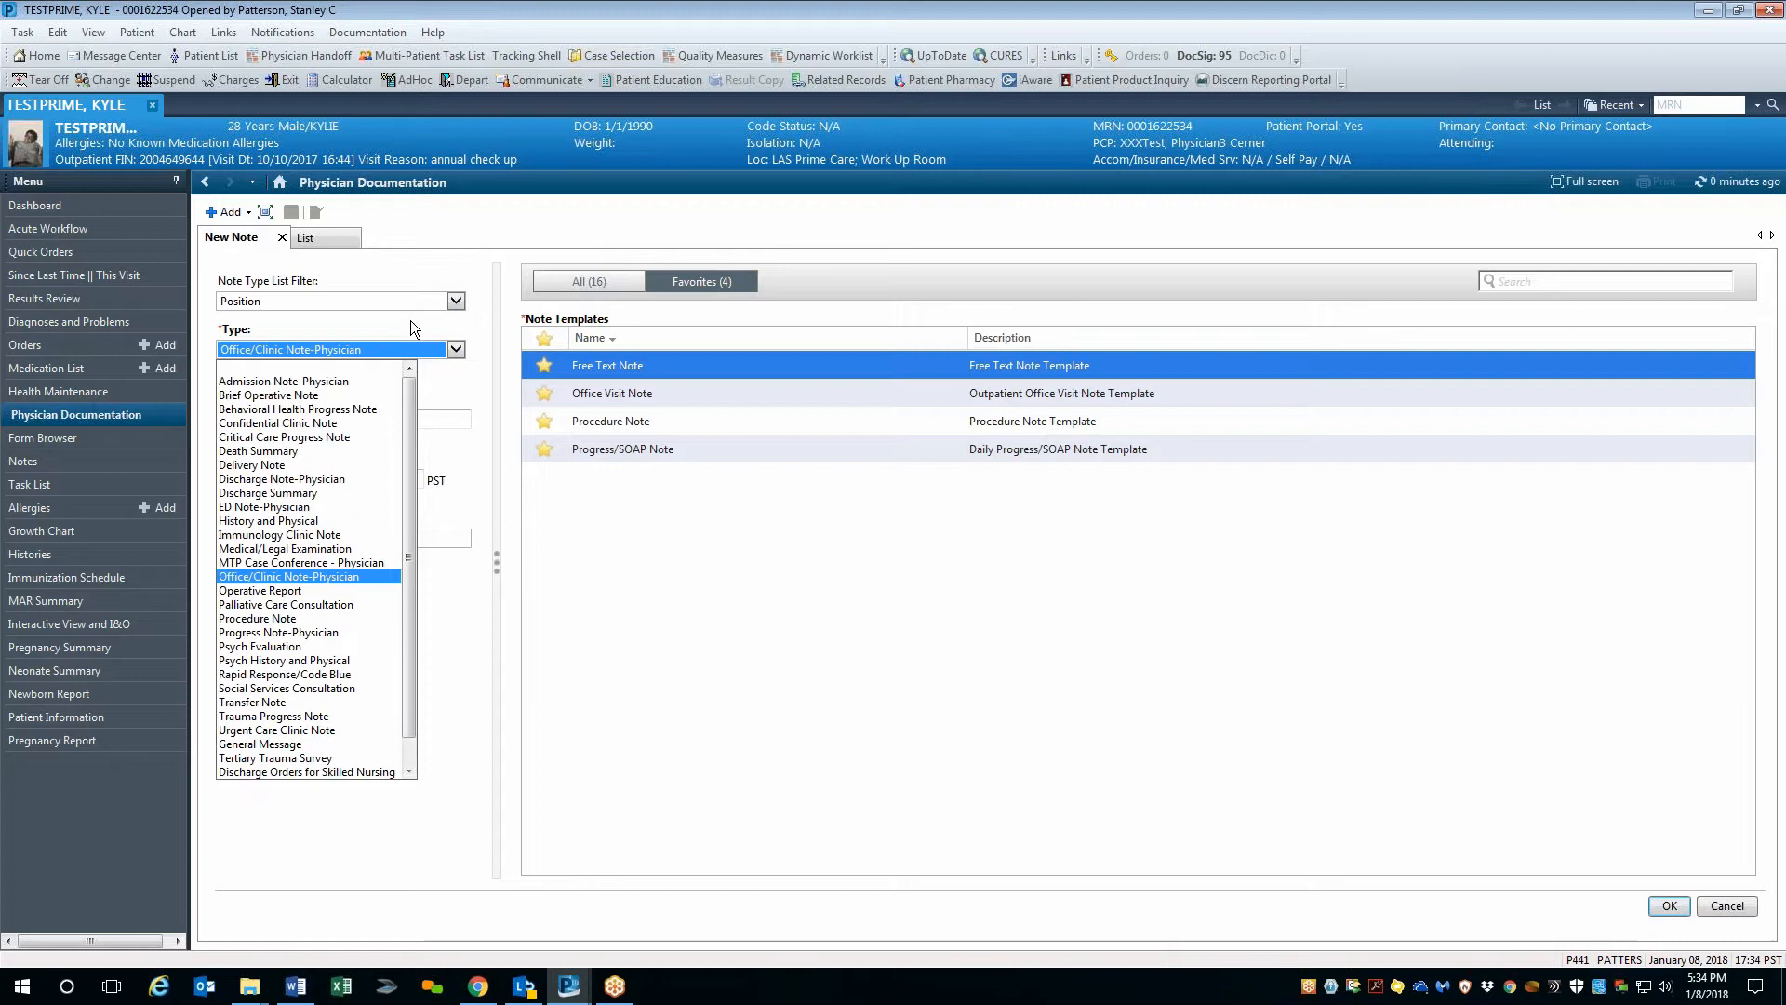
{"action": "left_click", "coordinate": [290, 577]}
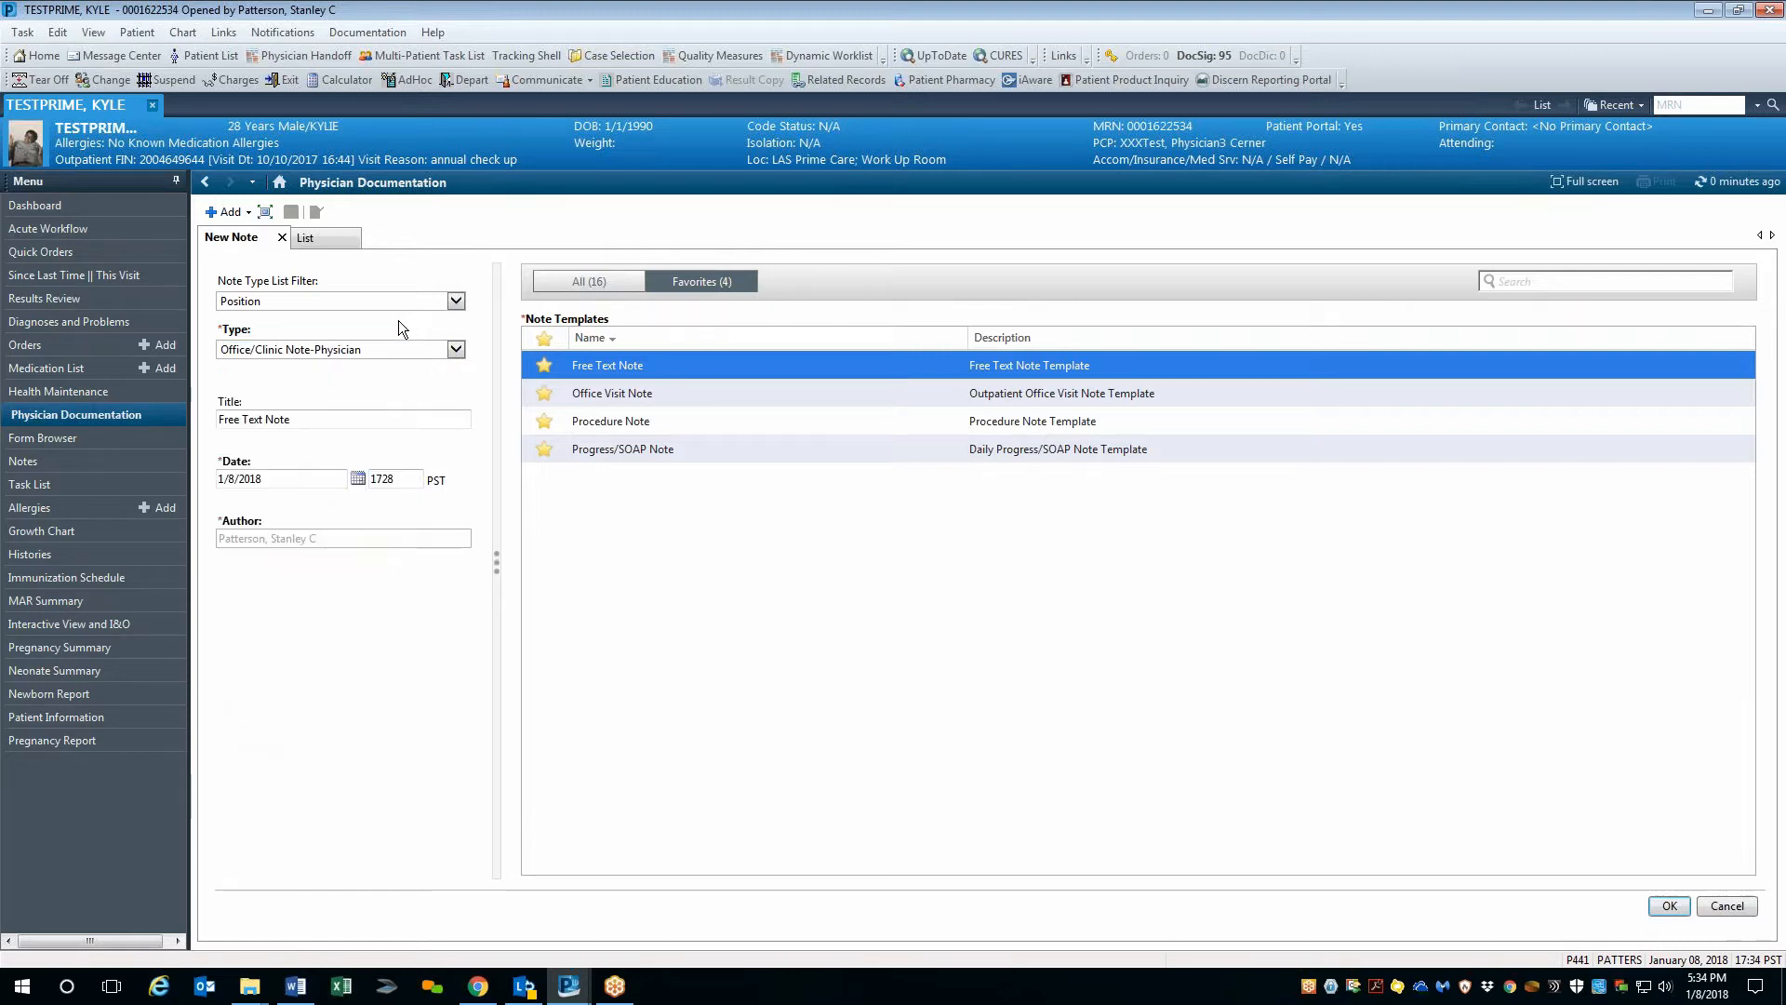
{"action": "mouse_move", "coordinate": [102, 63]}
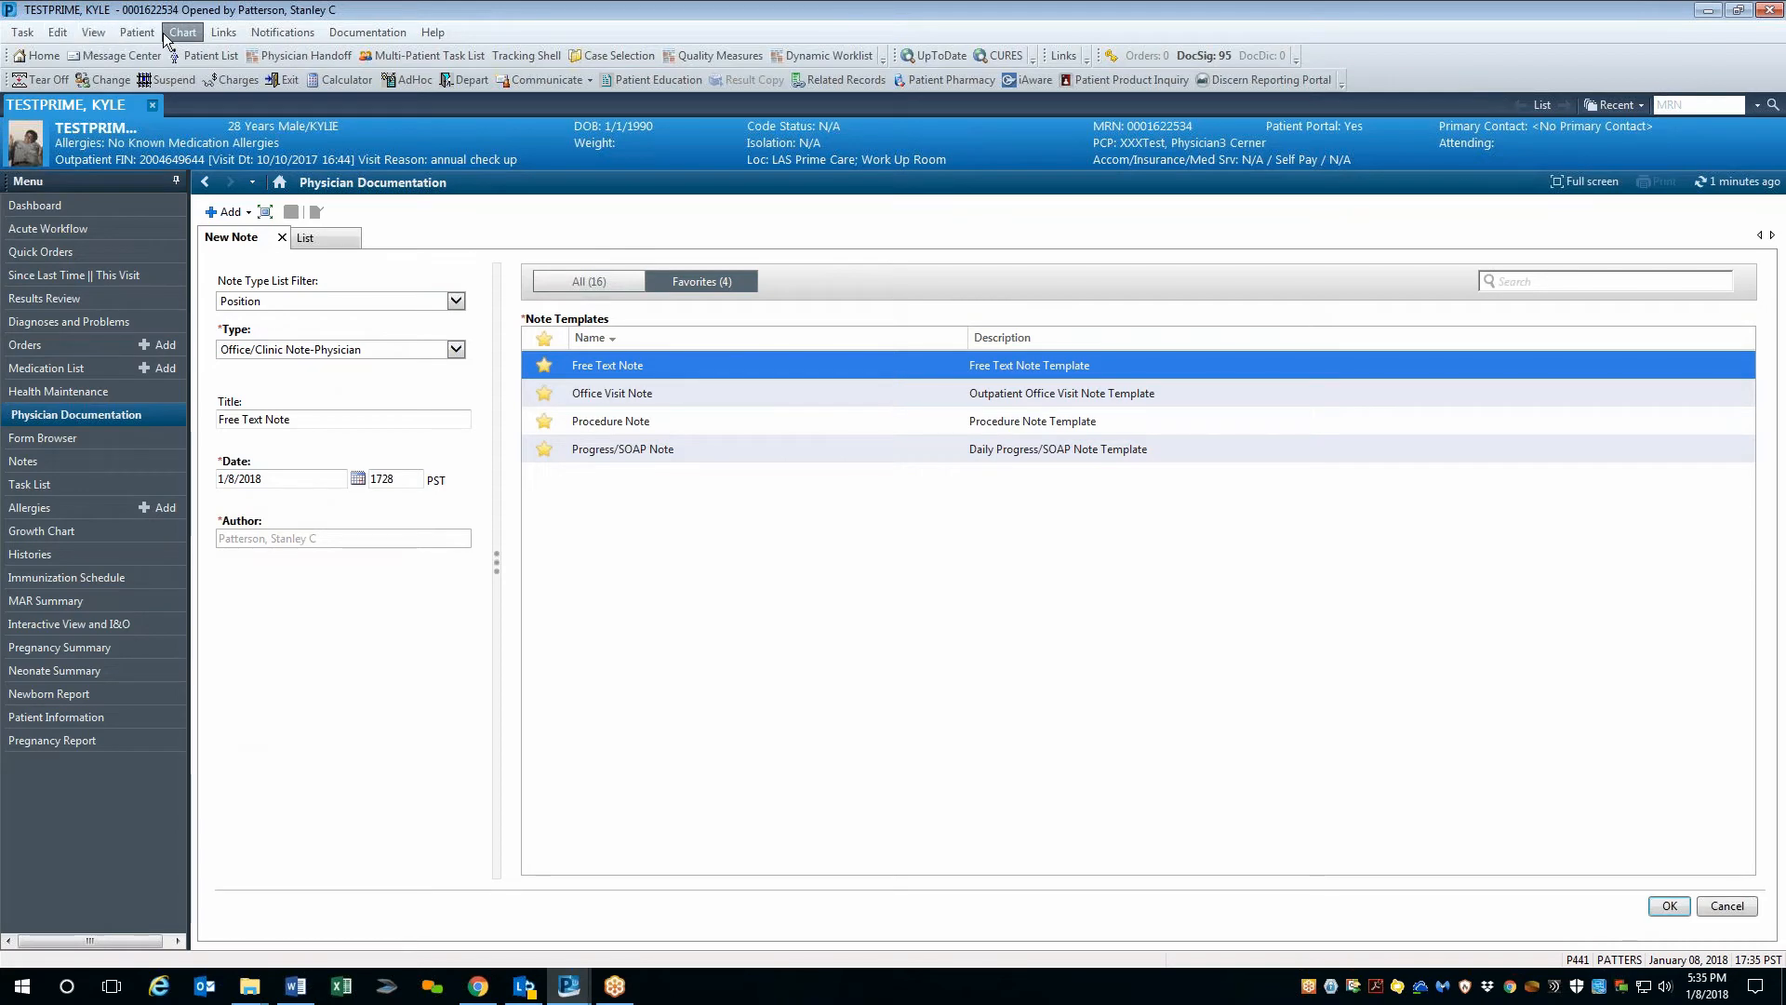
{"action": "mouse_move", "coordinate": [93, 32]}
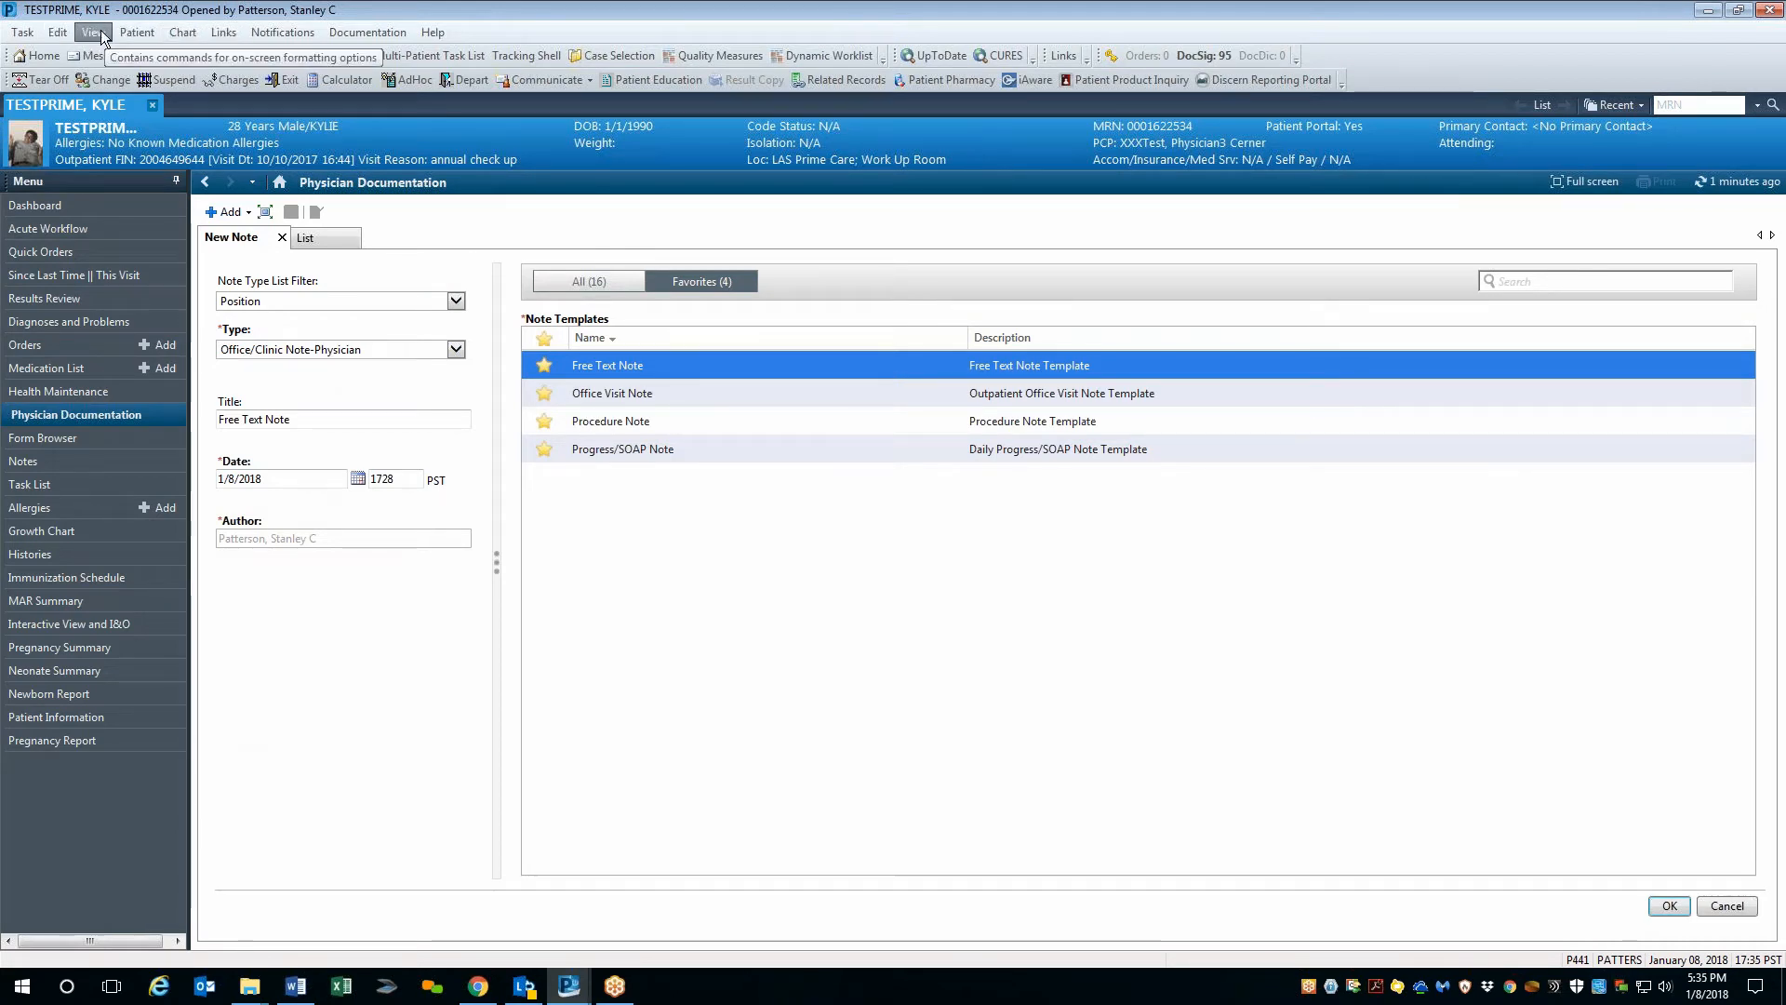
Bring up the Customize window on the Note Types tab from the View menu.
{"action": "left_click", "coordinate": [93, 32]}
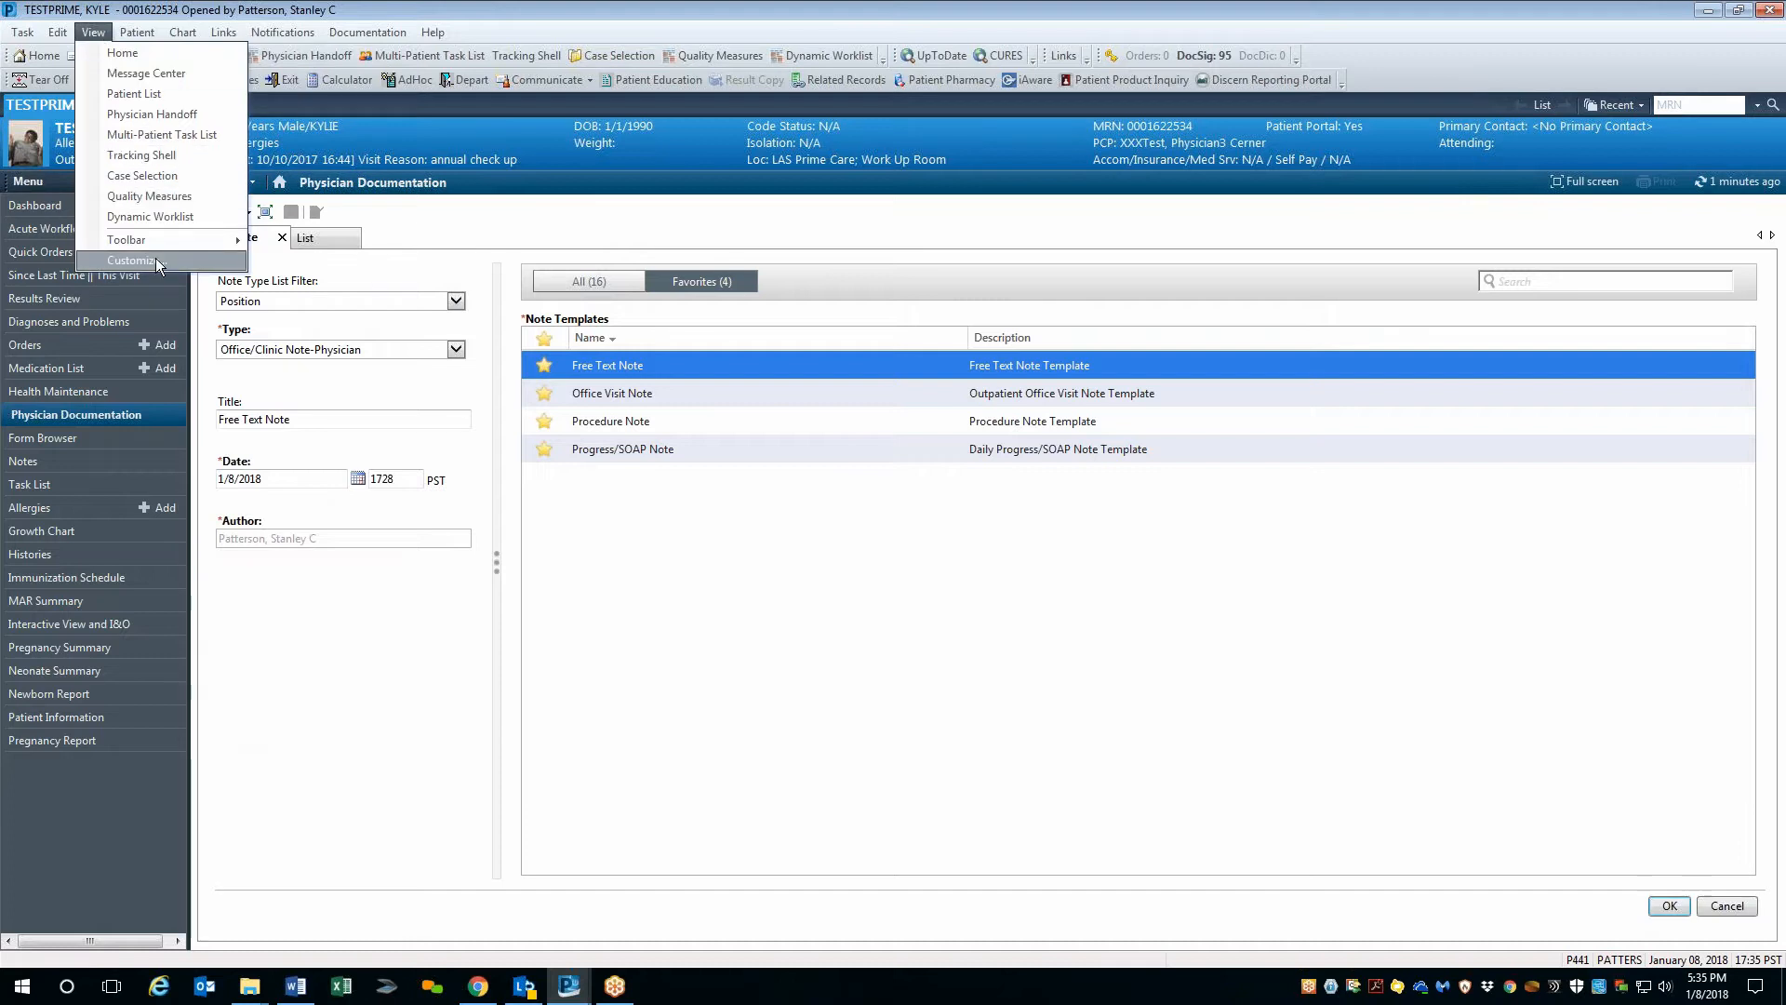
{"action": "left_click", "coordinate": [130, 260]}
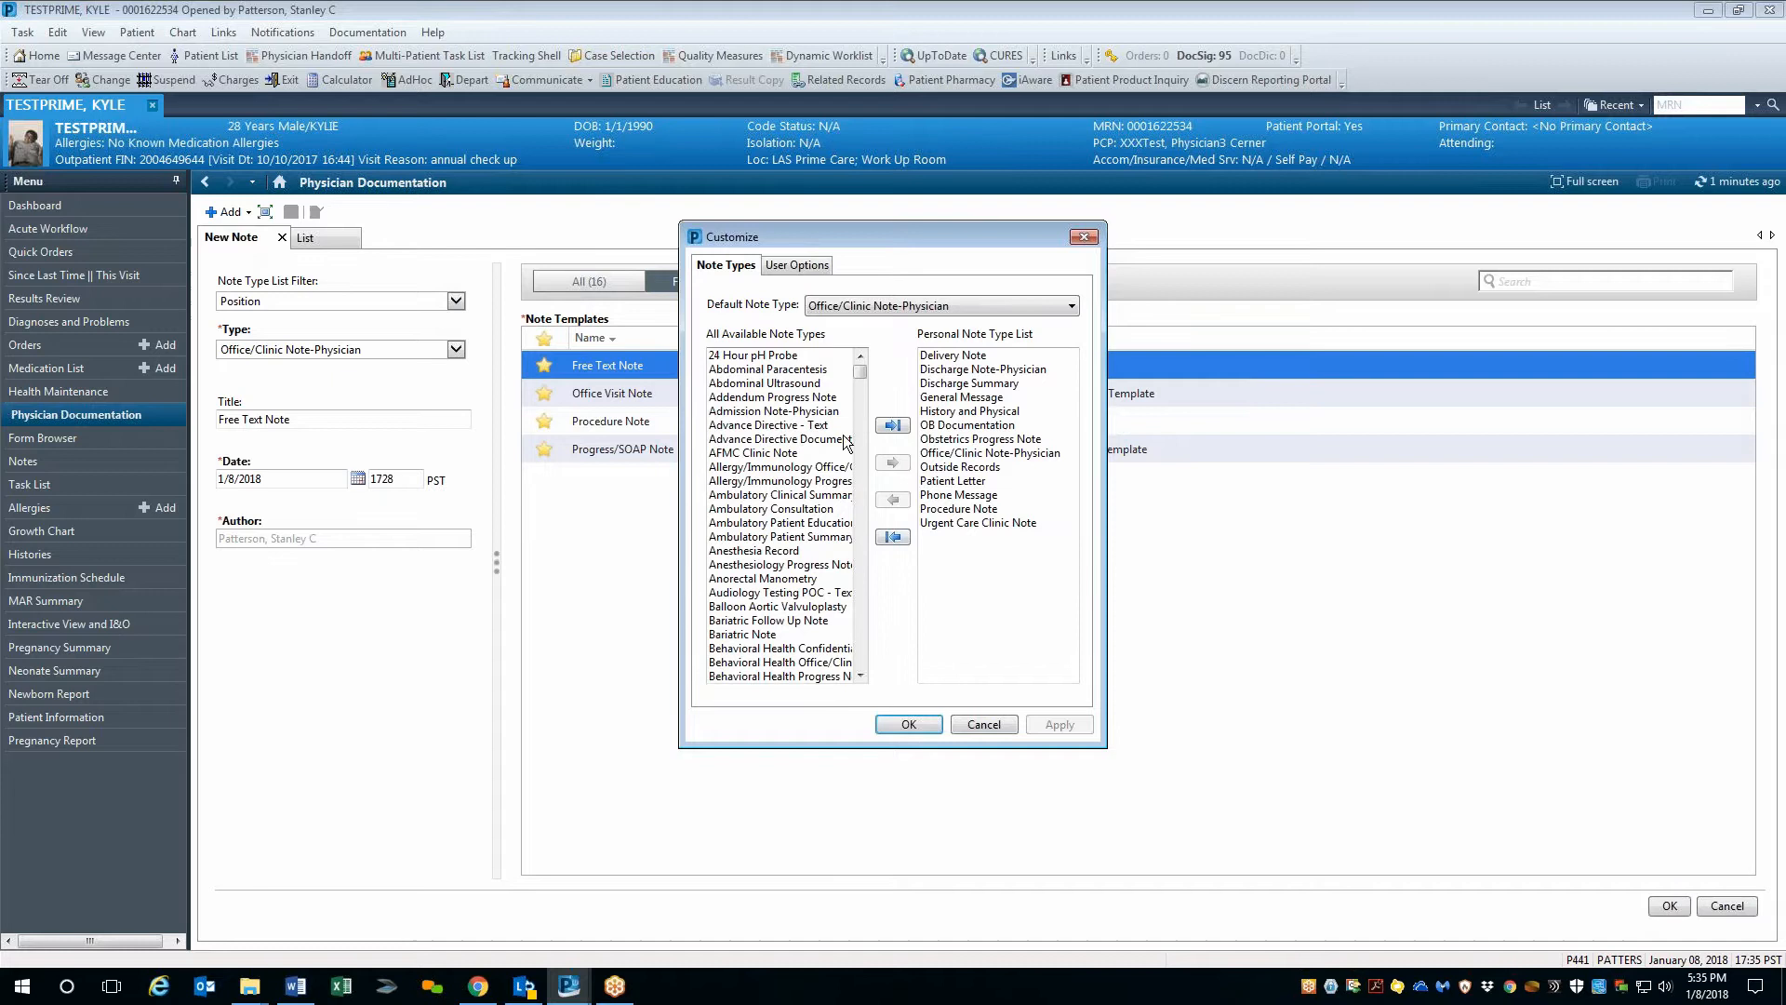
{"action": "mouse_move", "coordinate": [784, 363]}
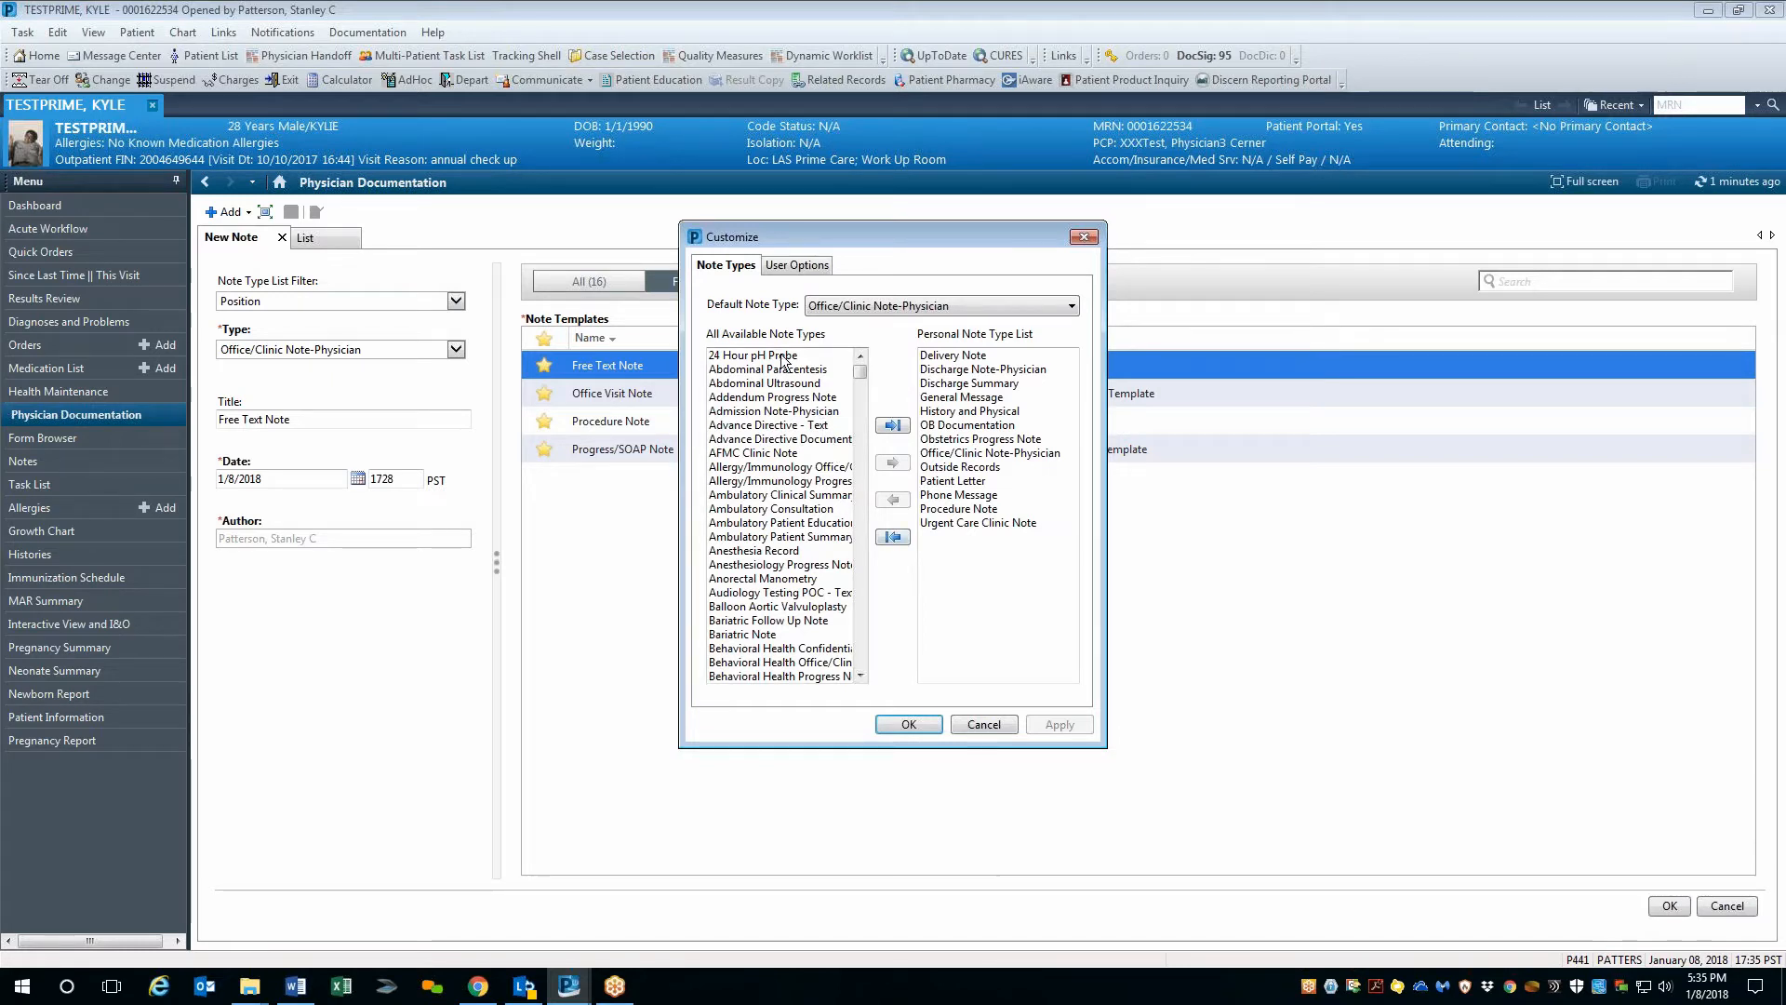
{"action": "mouse_move", "coordinate": [735, 317]}
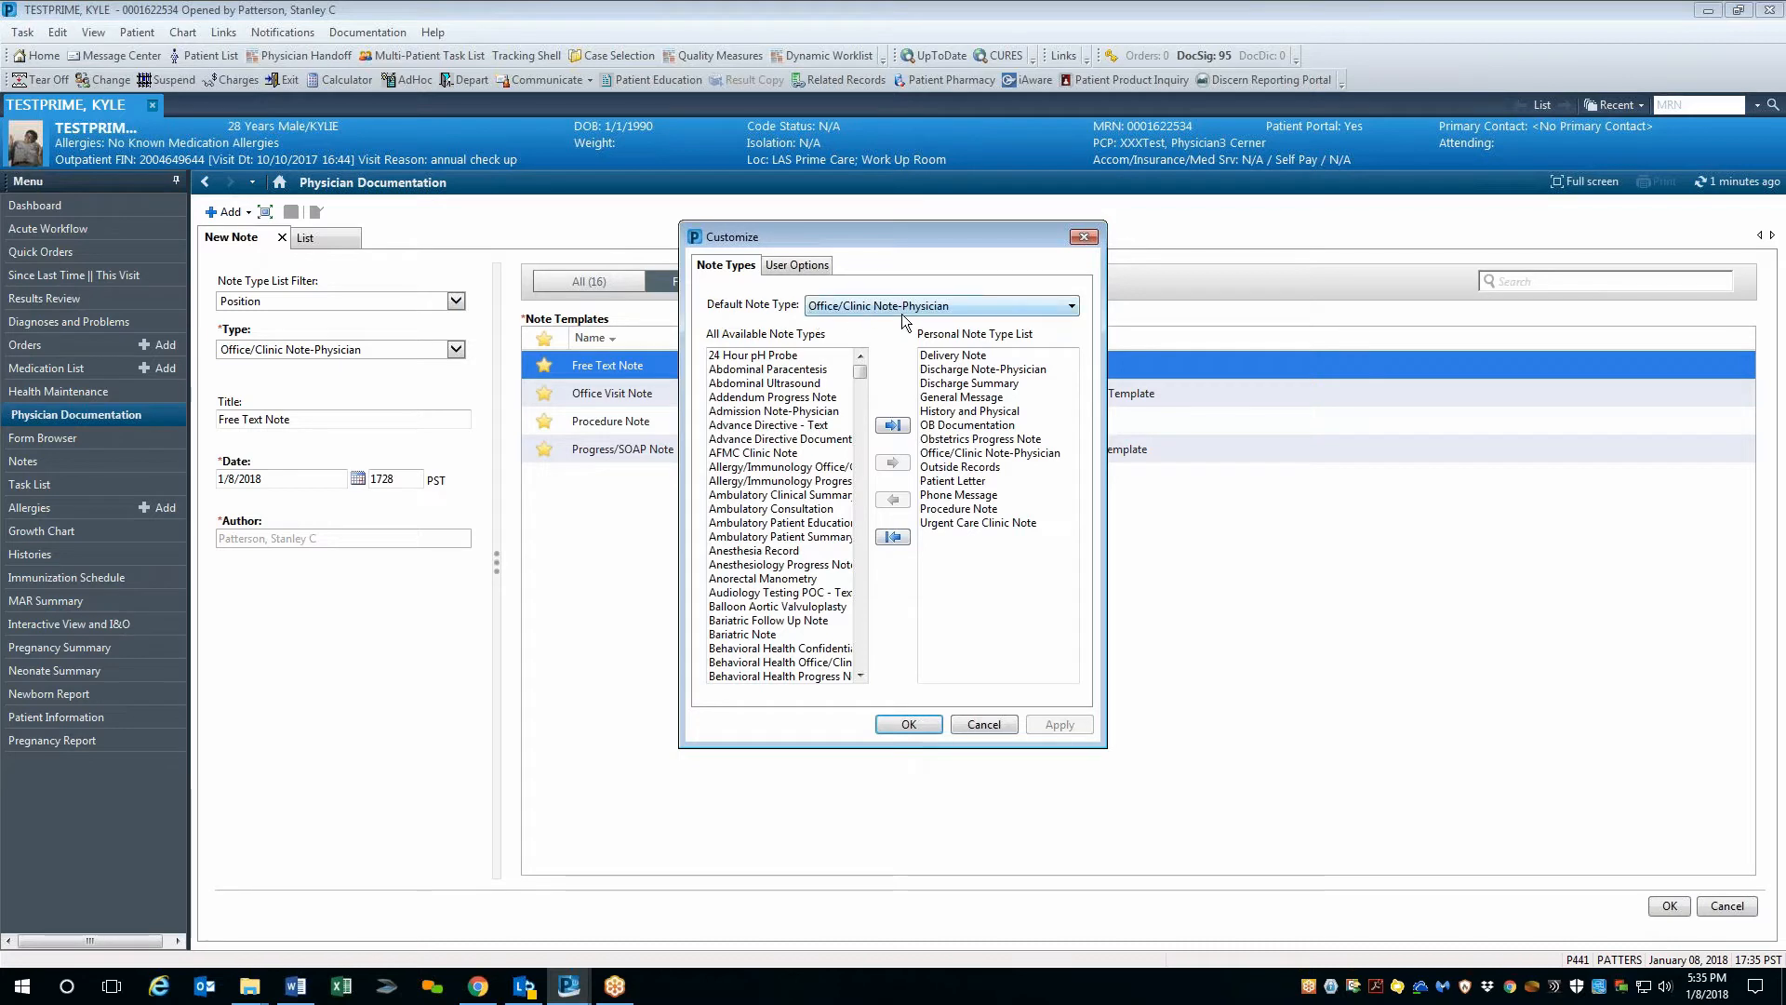
{"action": "mouse_move", "coordinate": [973, 317]}
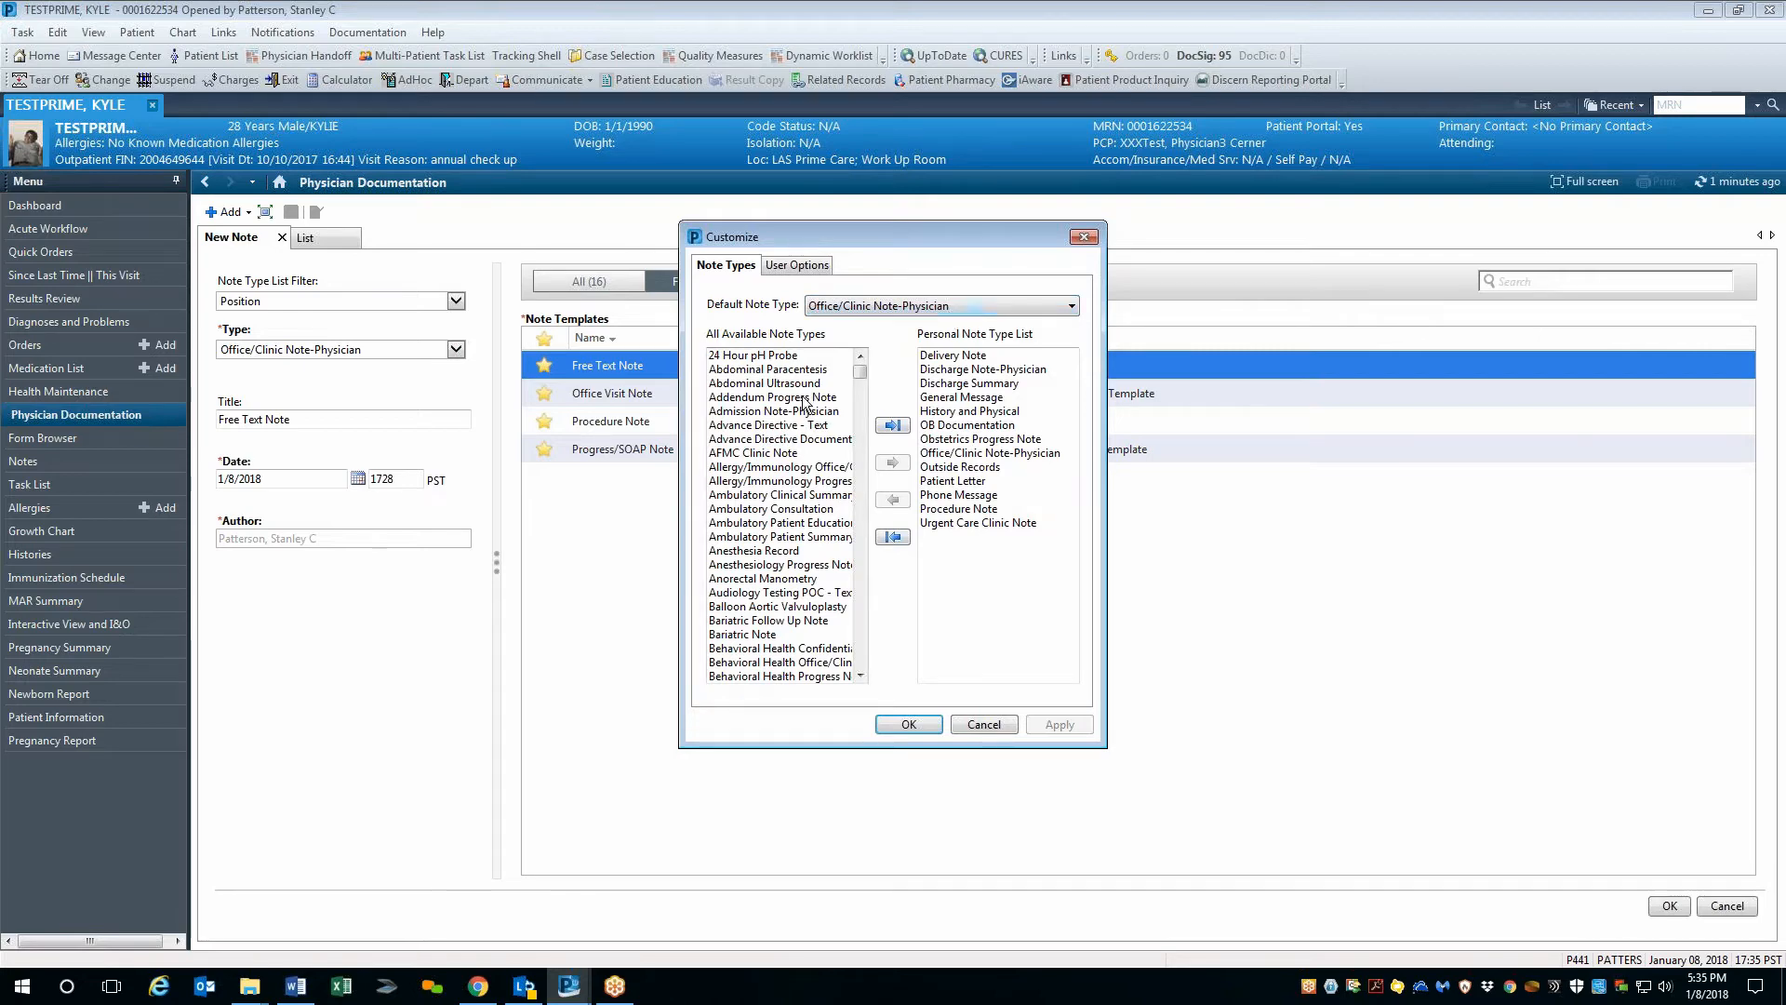
{"action": "scroll", "scroll_direction": "down", "scroll_amount": 3}
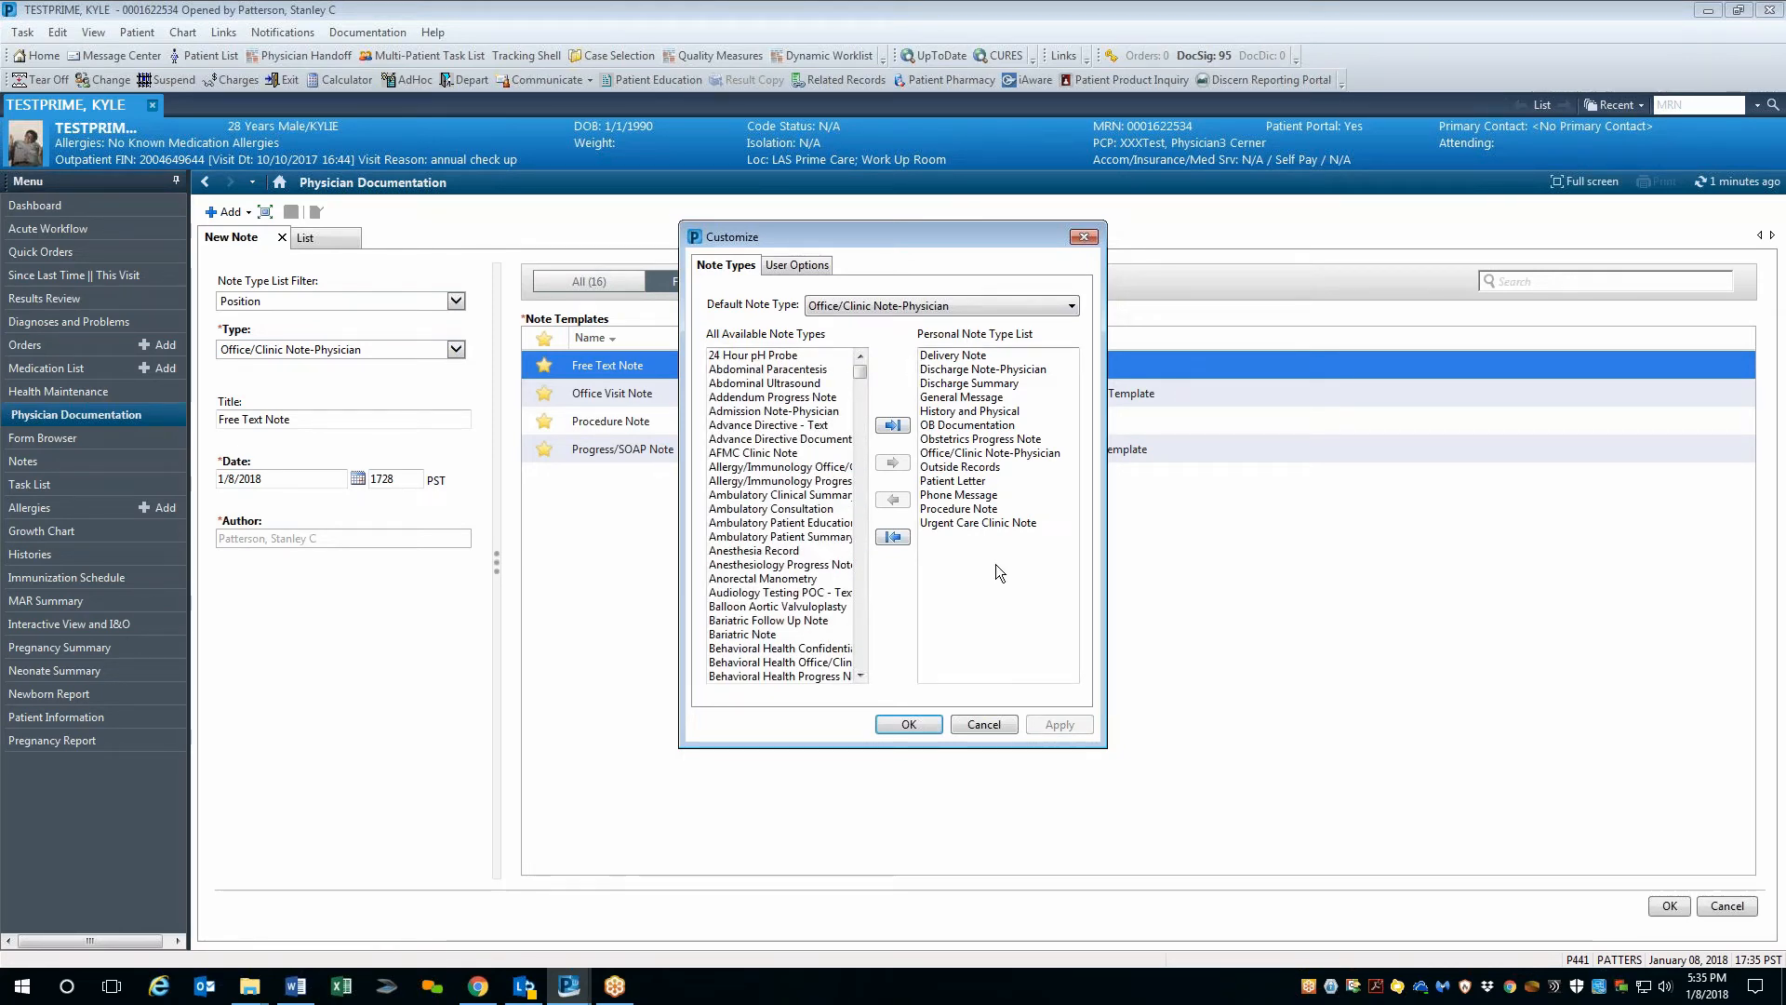
{"action": "mouse_move", "coordinate": [994, 545]}
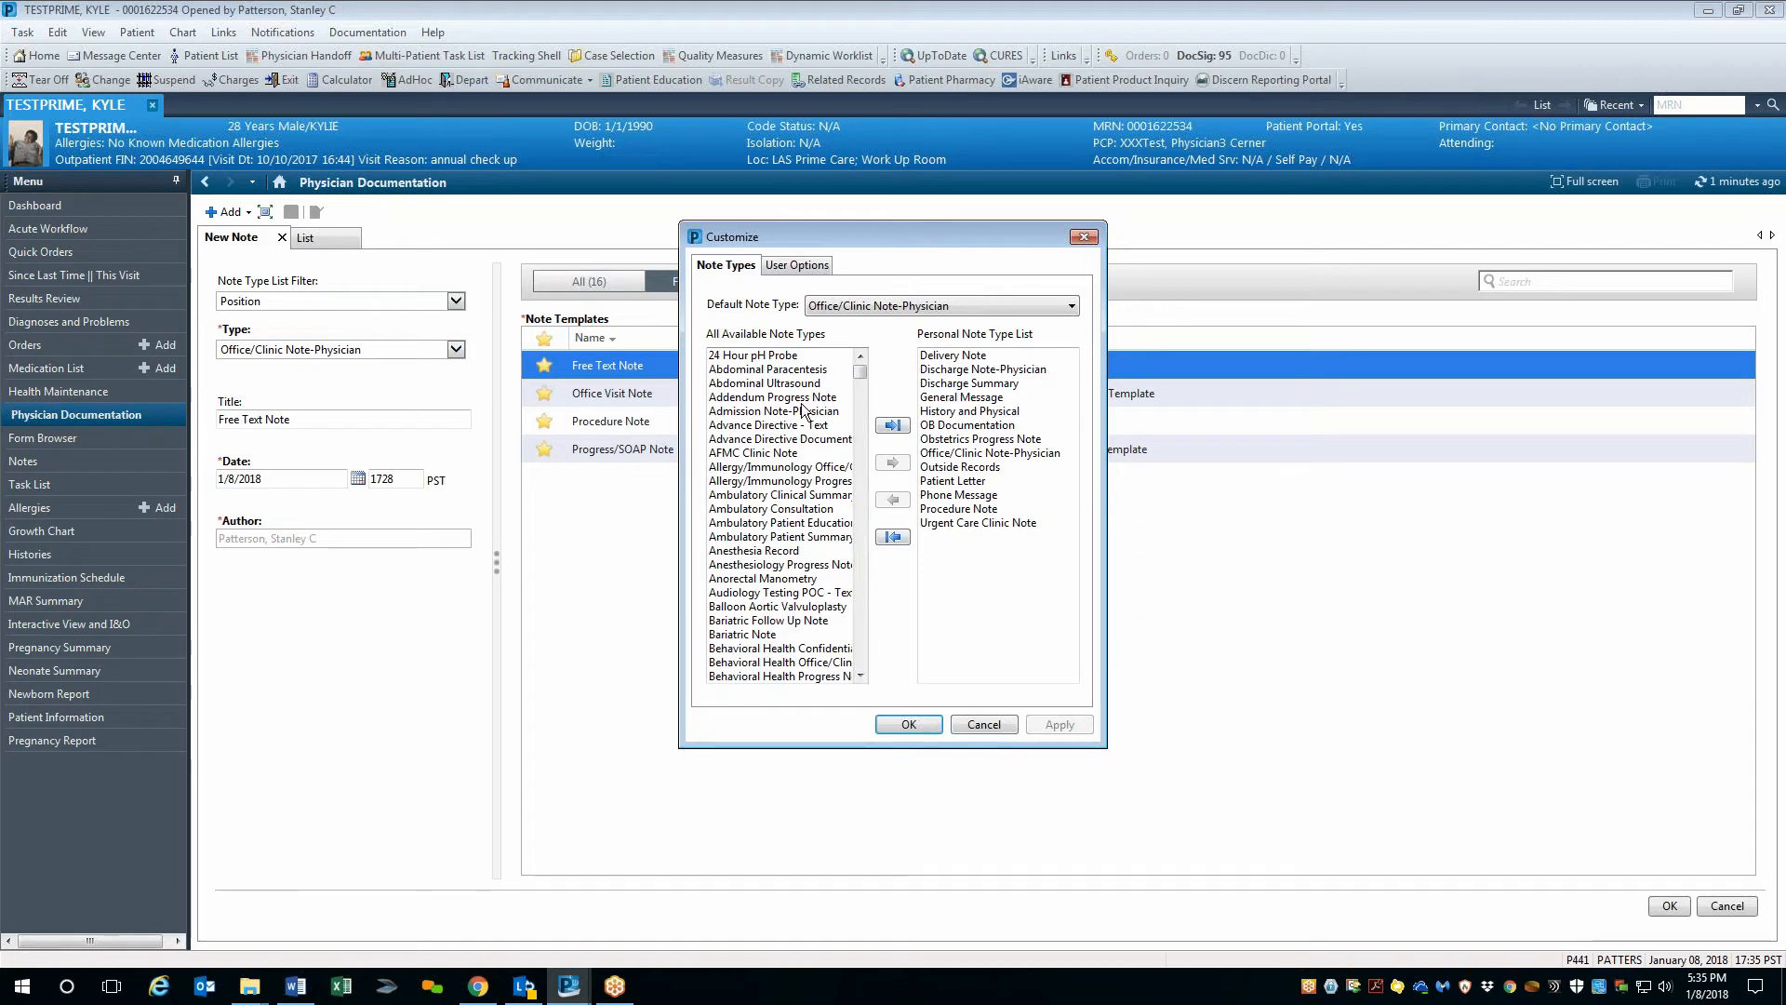
Add Confidential Clinic Note from the available types to the personal note type list.
{"action": "left_click", "coordinate": [774, 397]}
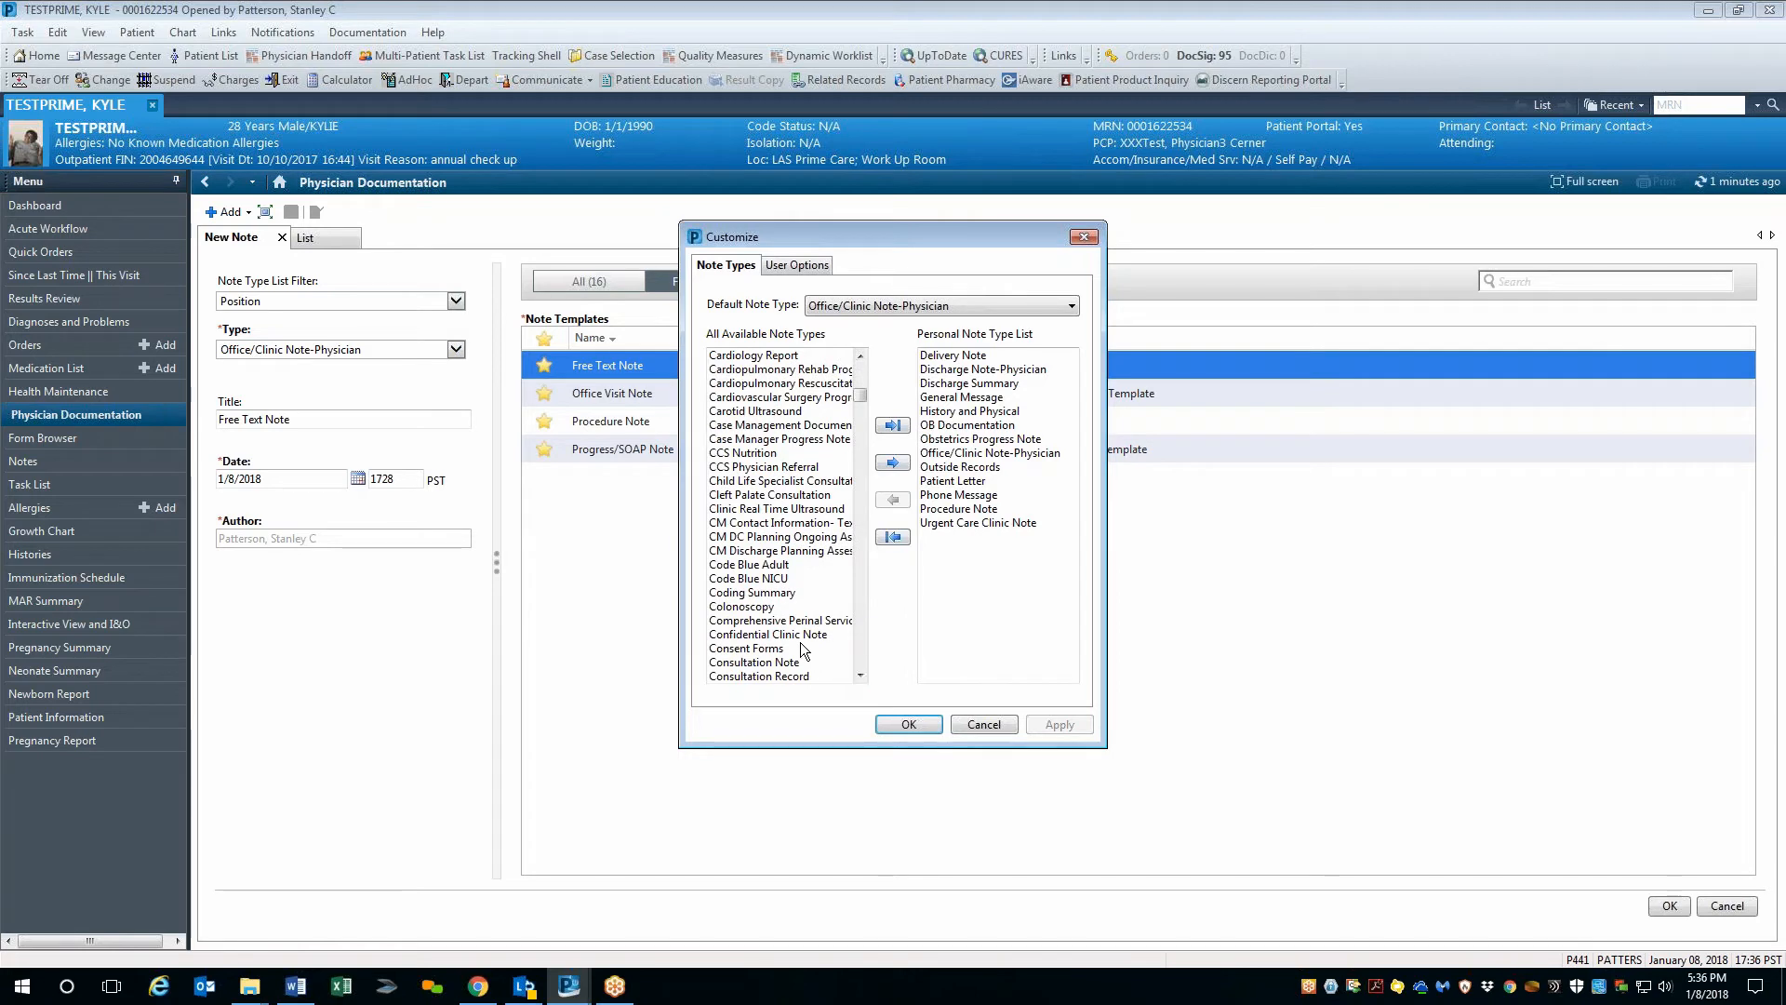
{"action": "left_click", "coordinate": [767, 633]}
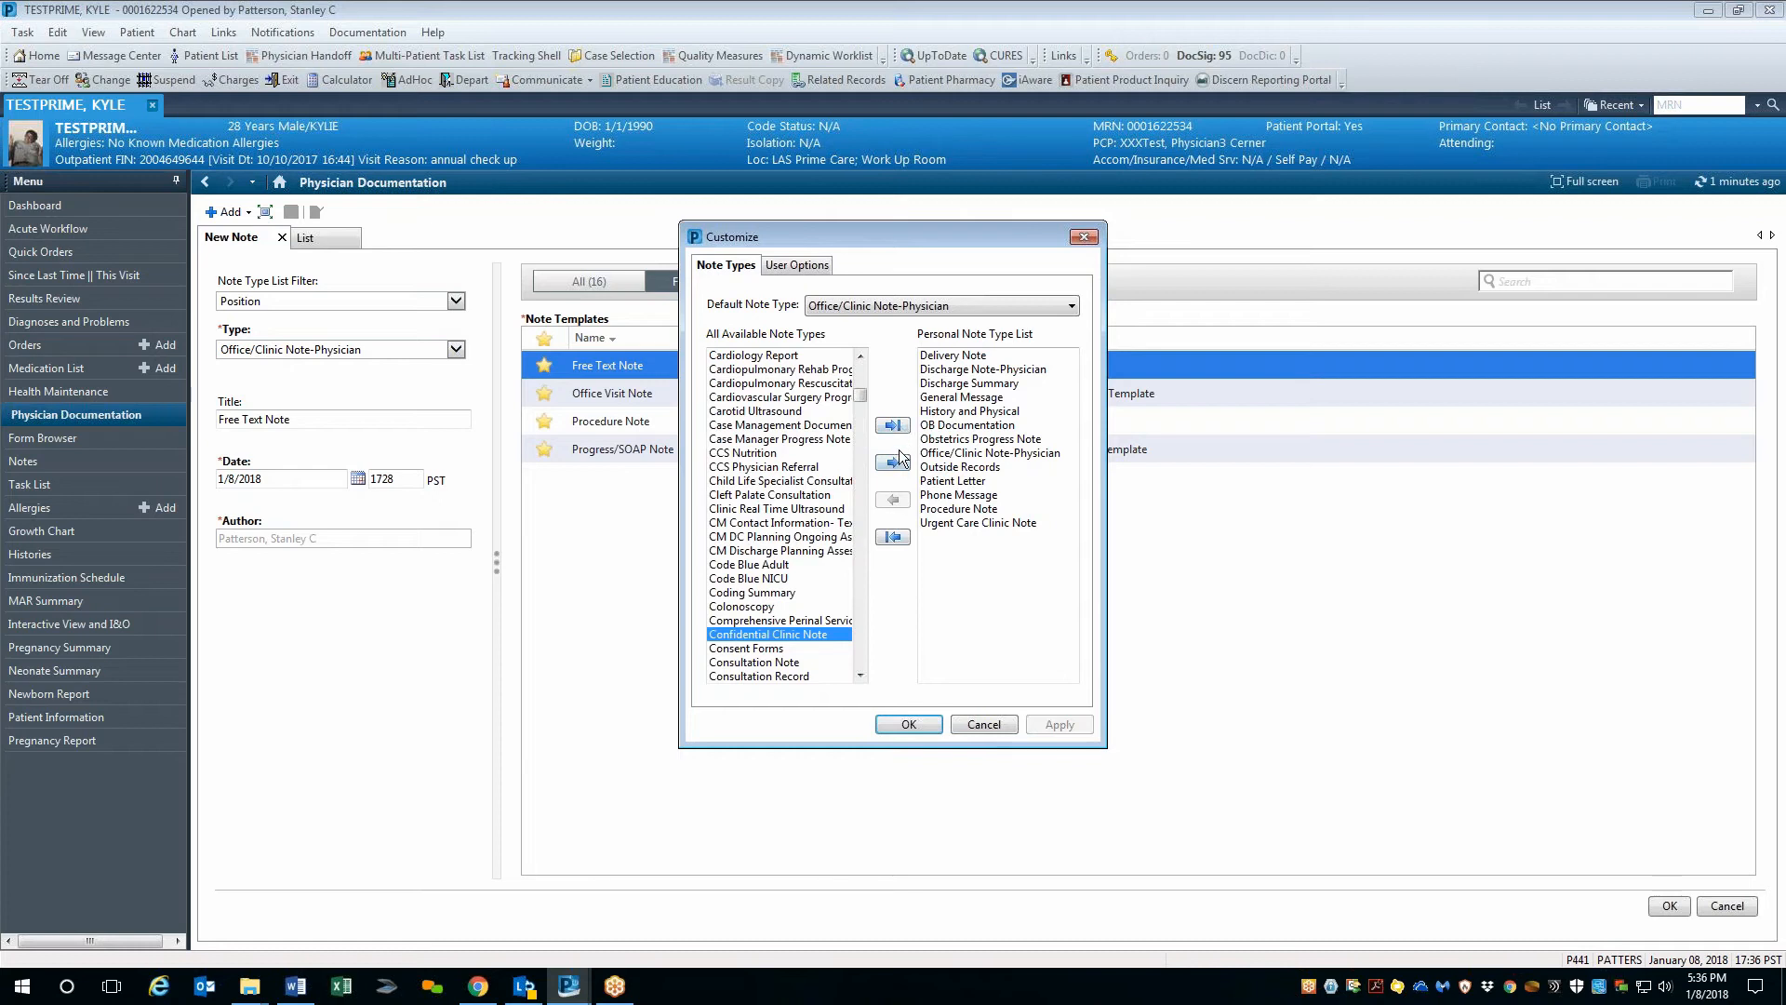
{"action": "left_click", "coordinate": [891, 424]}
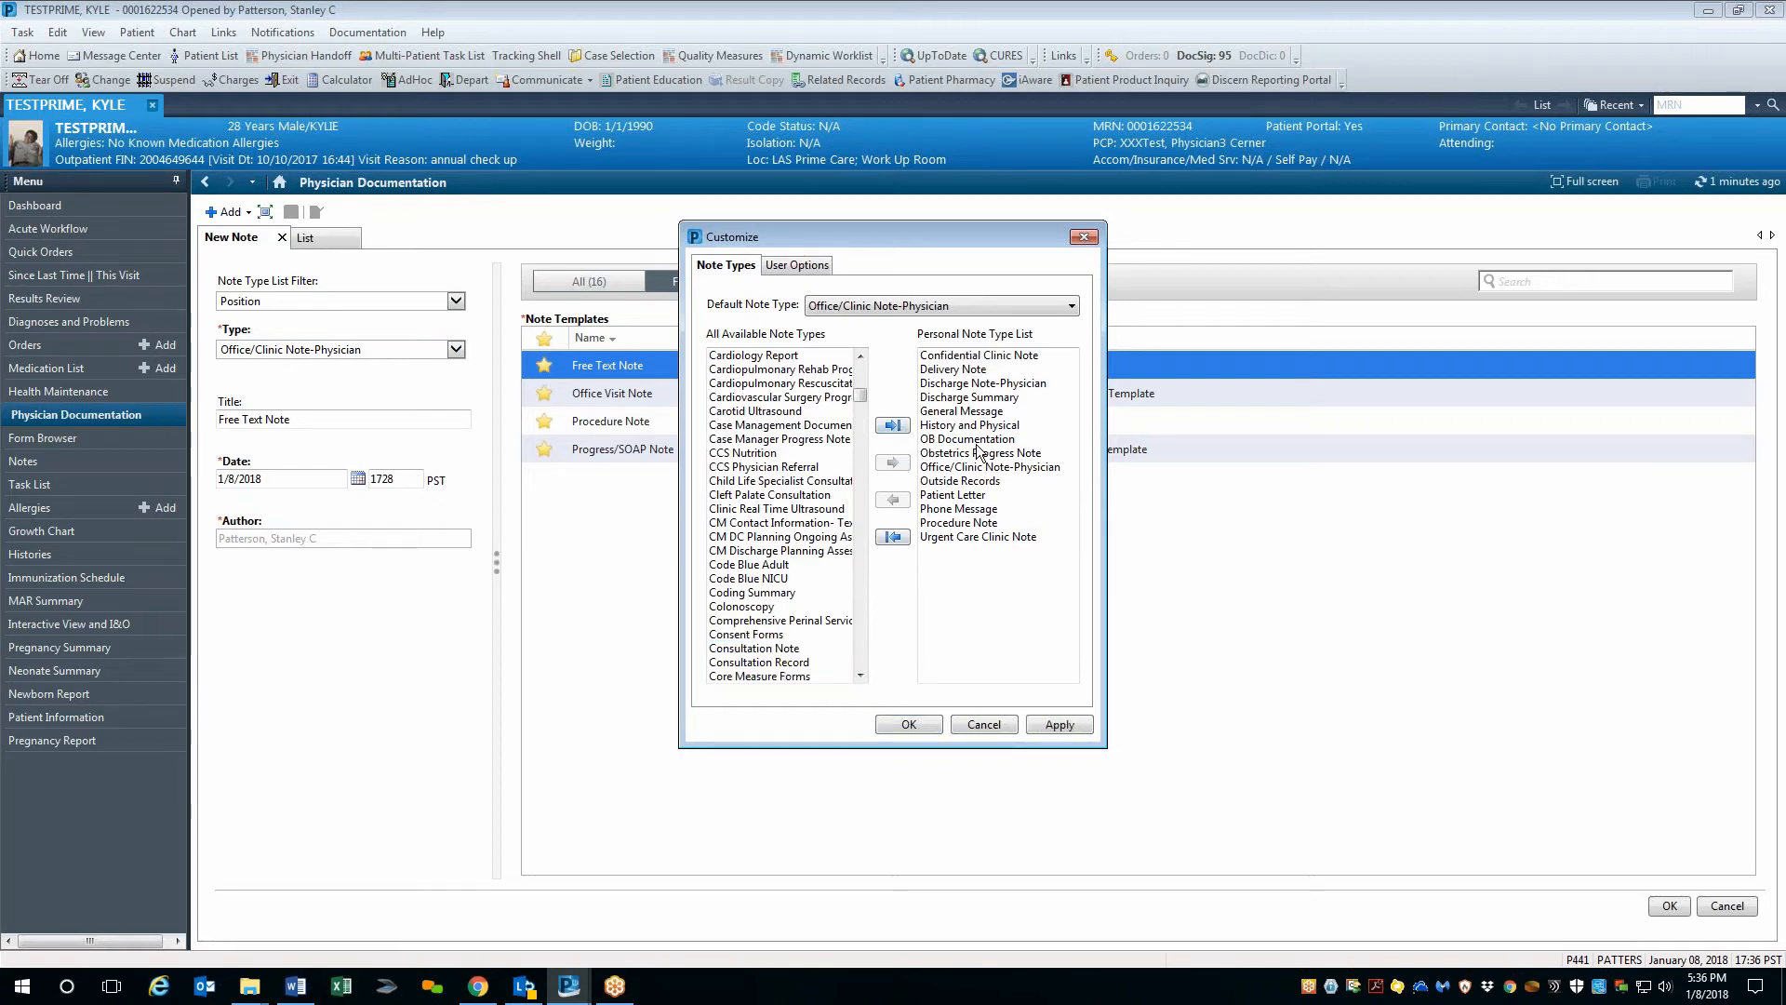
{"action": "mouse_move", "coordinate": [836, 597]}
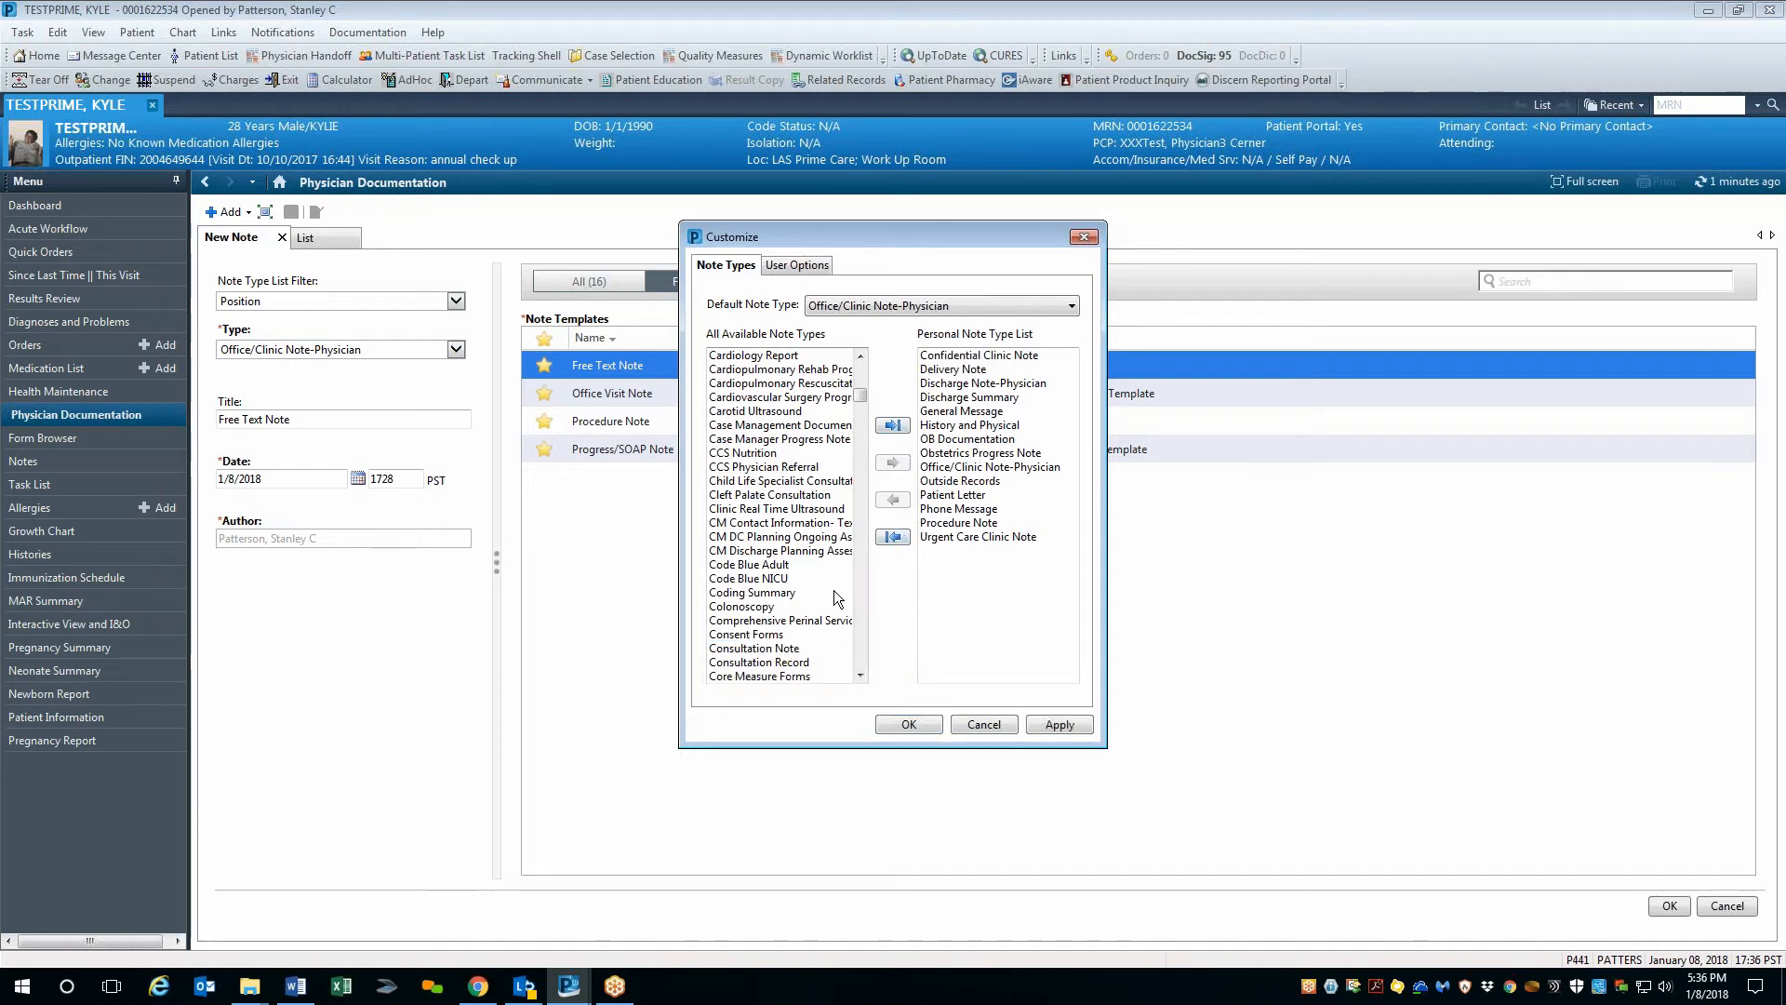
{"action": "mouse_move", "coordinate": [839, 571]}
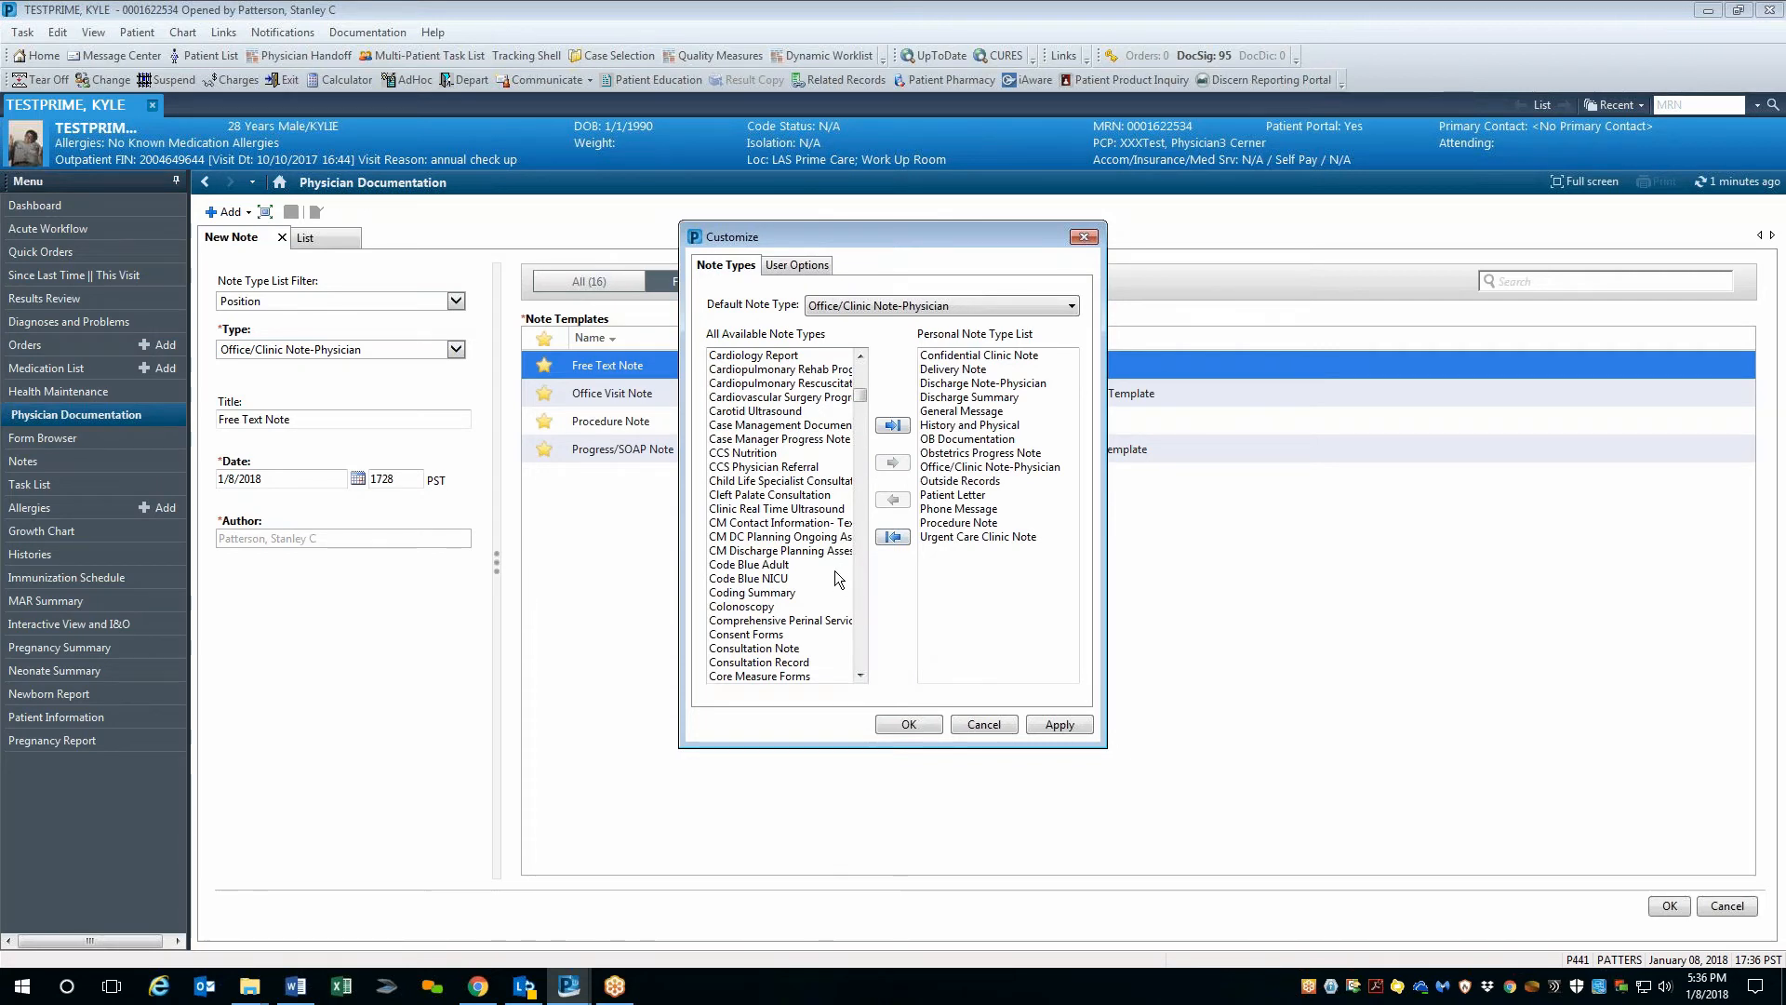
Add Progress Note-Physician from the available types to the personal note type list.
{"action": "left_click", "coordinate": [780, 551]}
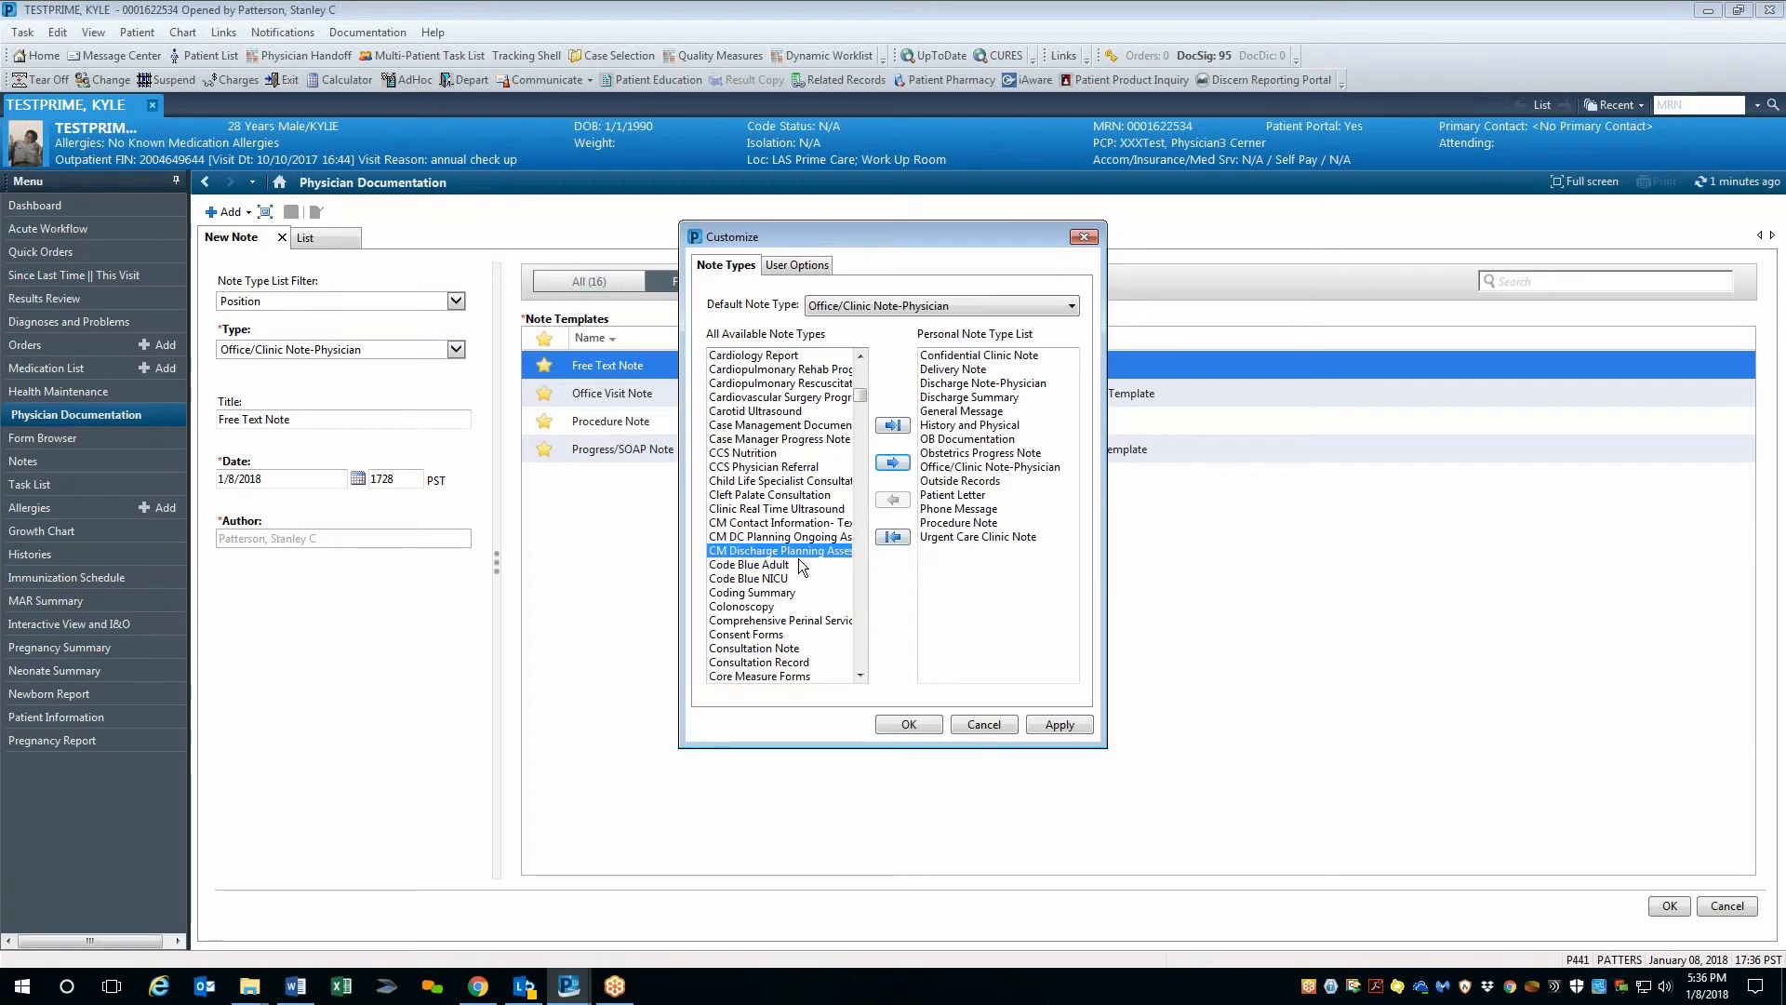
{"action": "scroll", "scroll_direction": "down", "scroll_amount": 3}
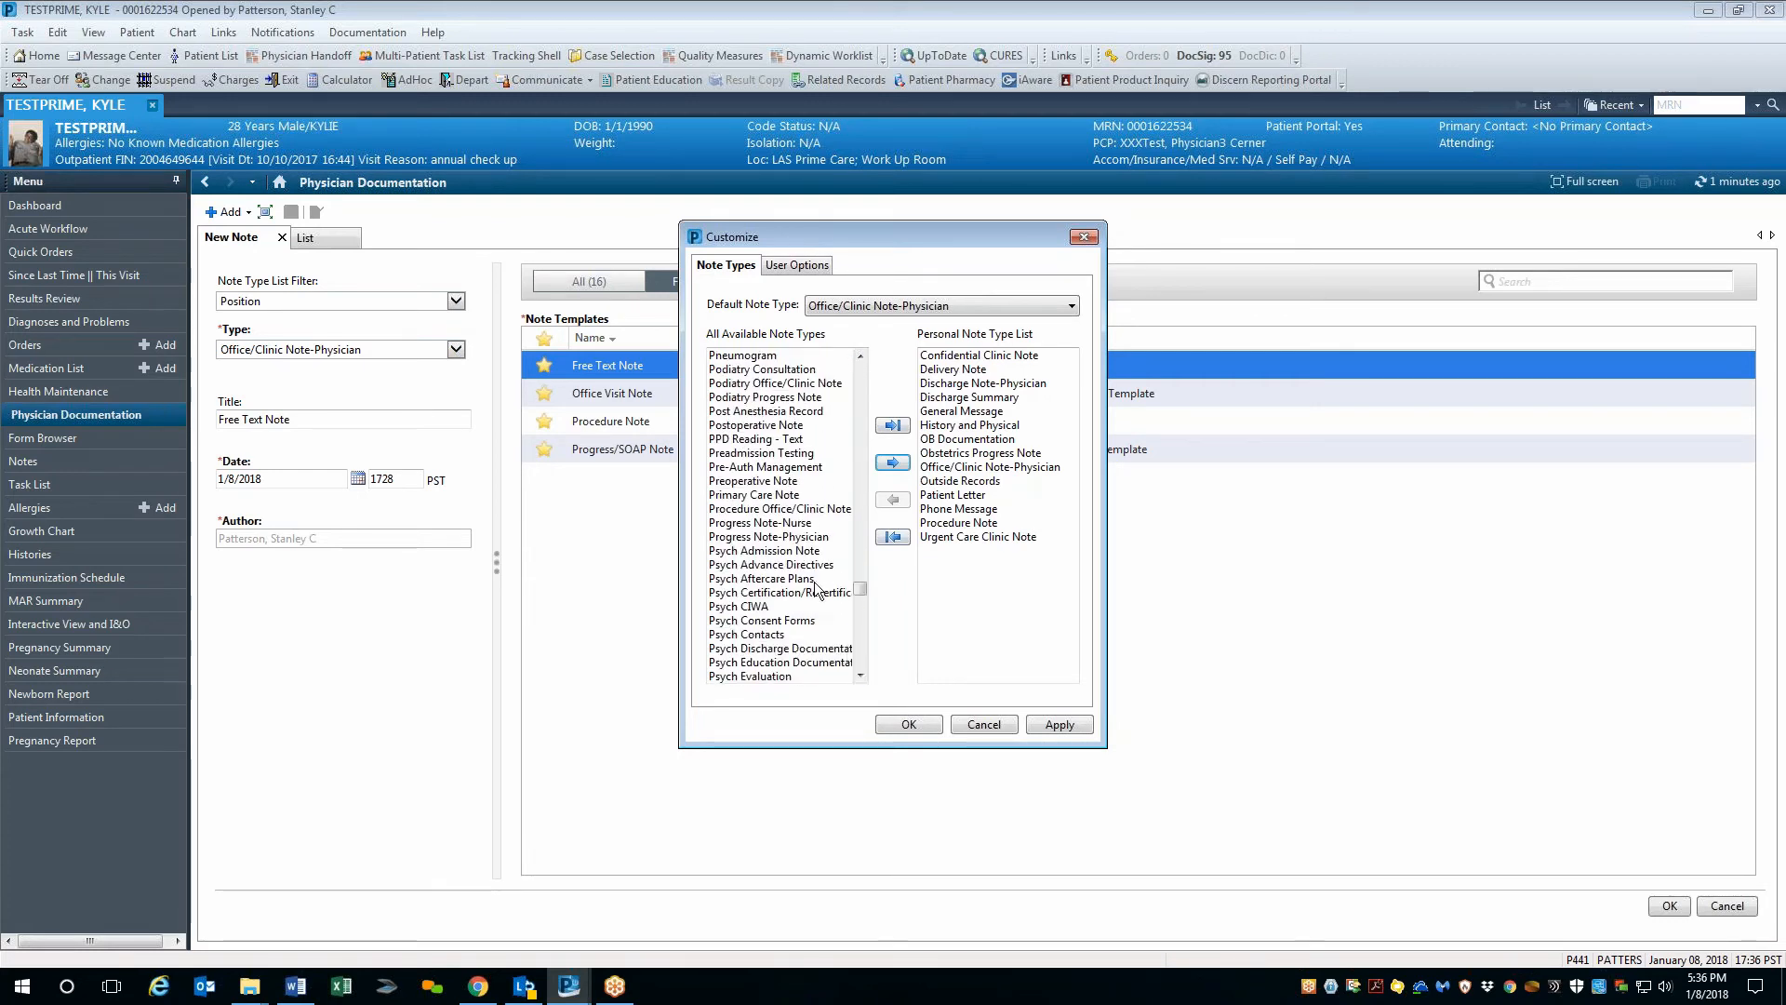
{"action": "left_click", "coordinate": [769, 536]}
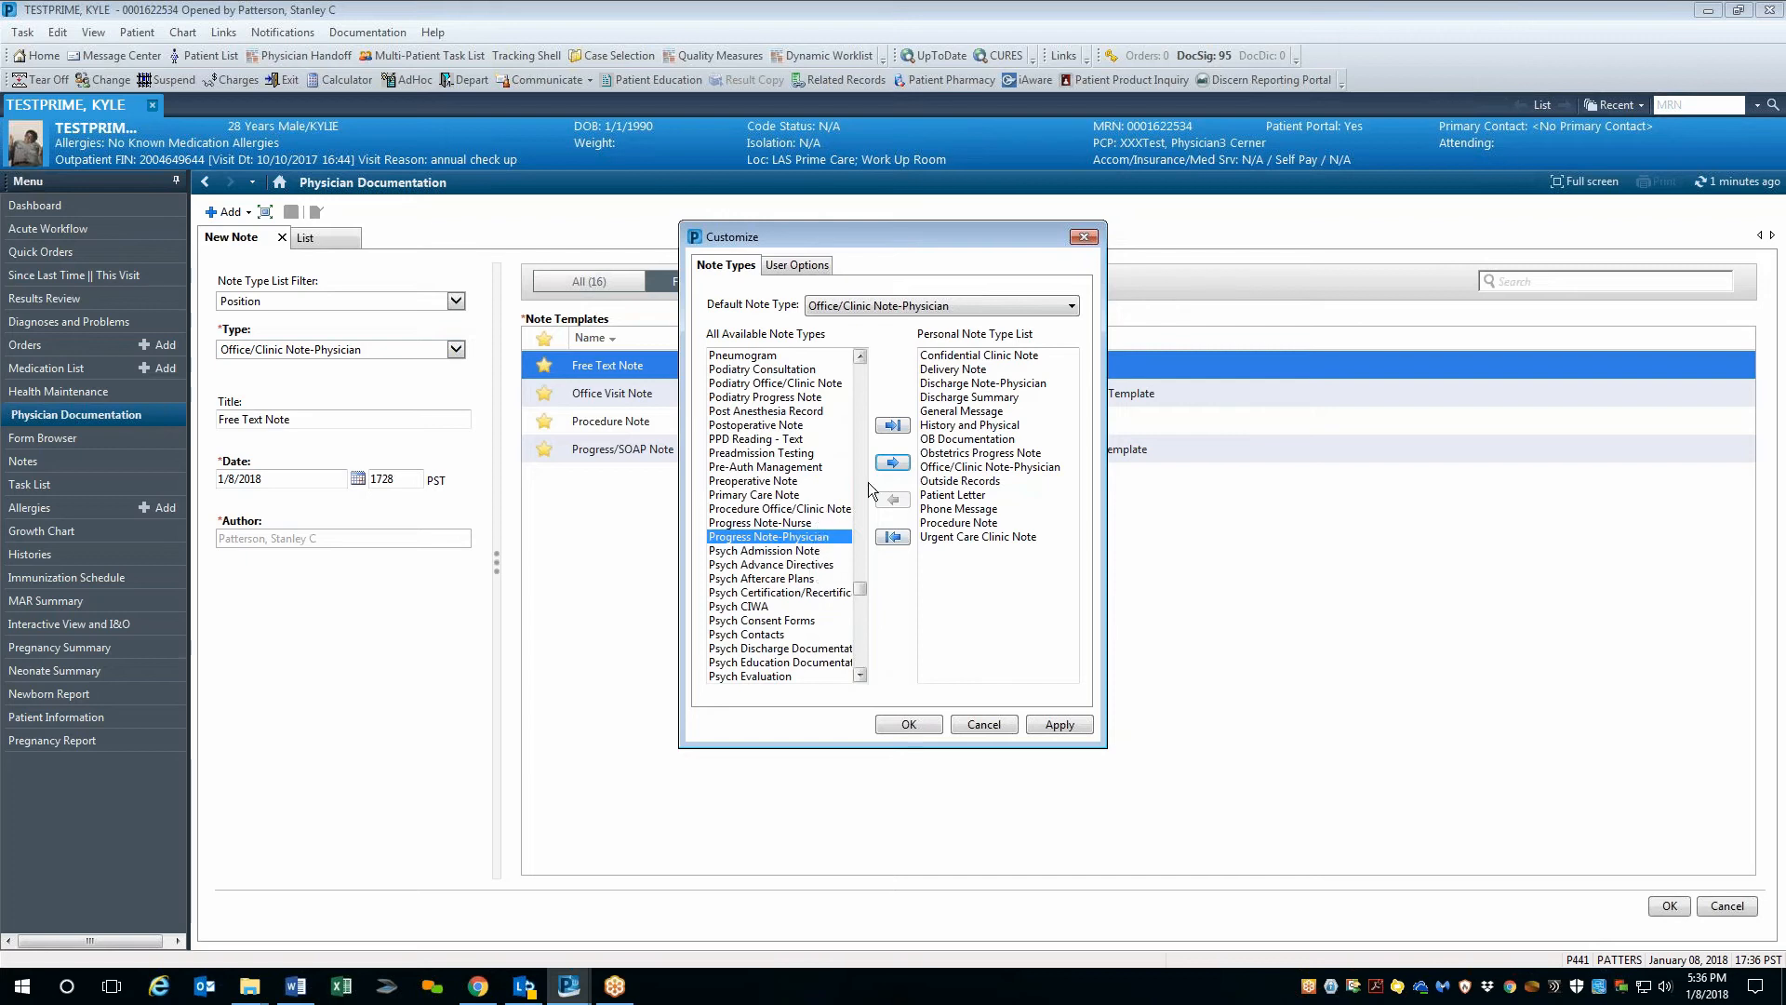
{"action": "left_click", "coordinate": [891, 462]}
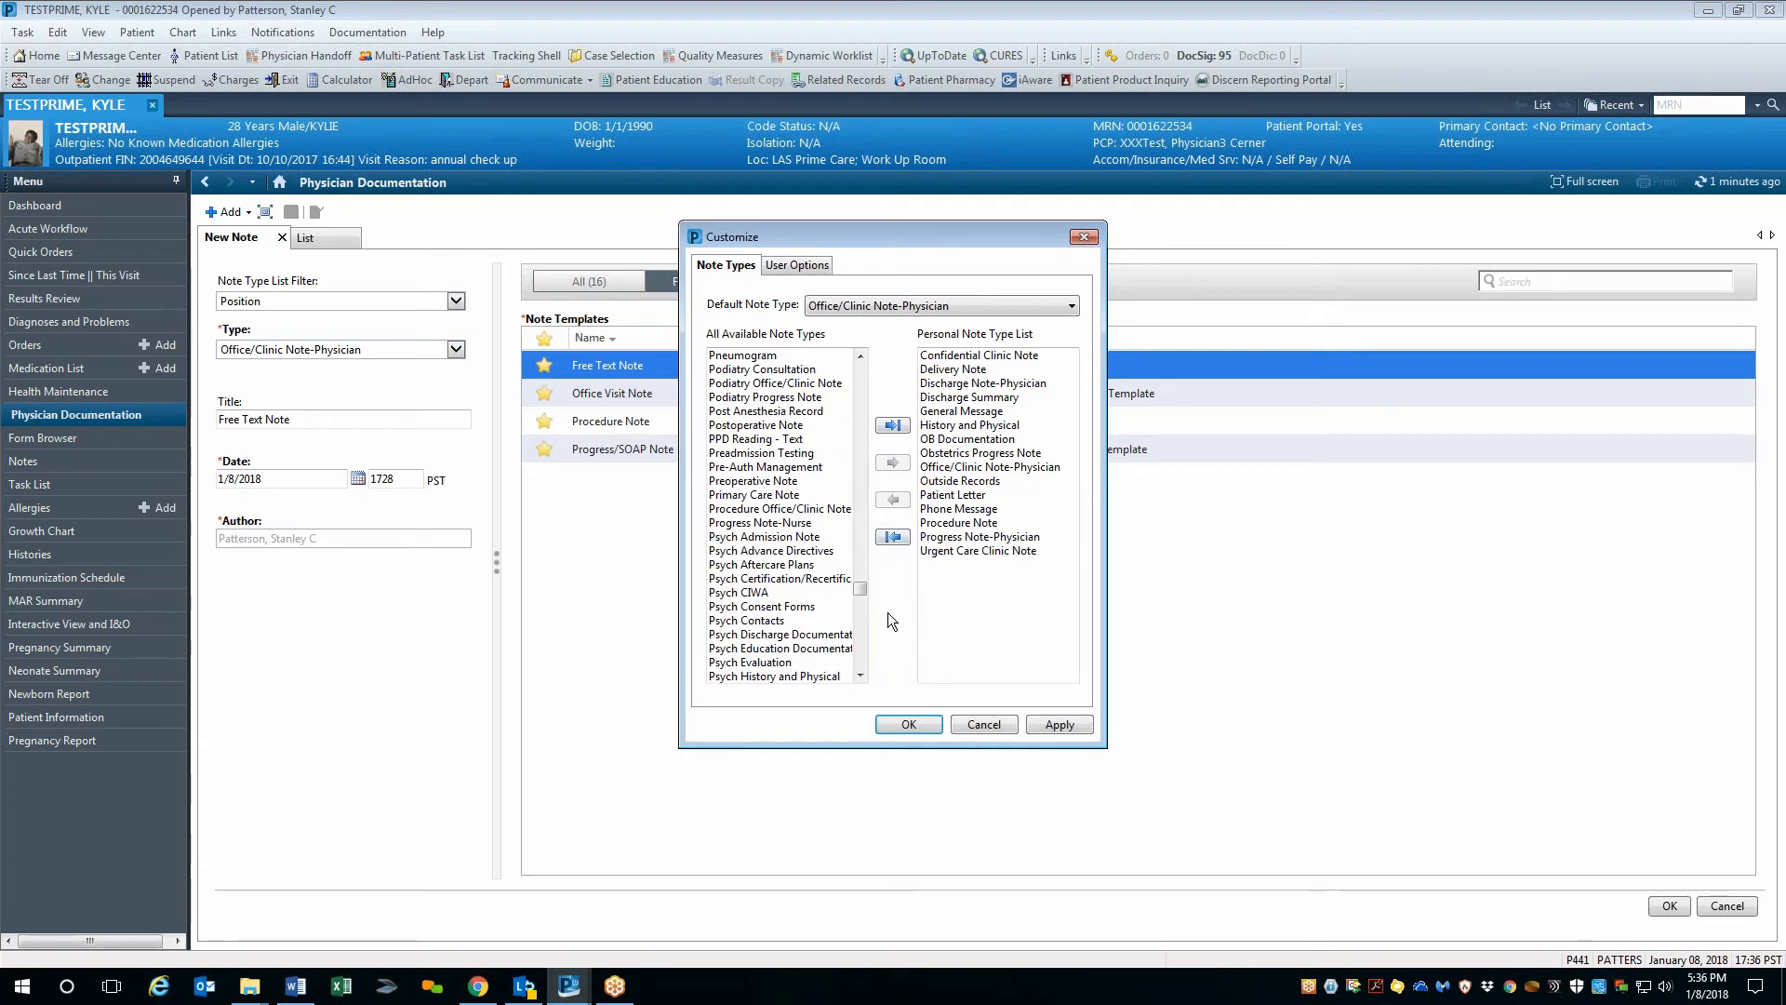
{"action": "mouse_move", "coordinate": [1012, 446]}
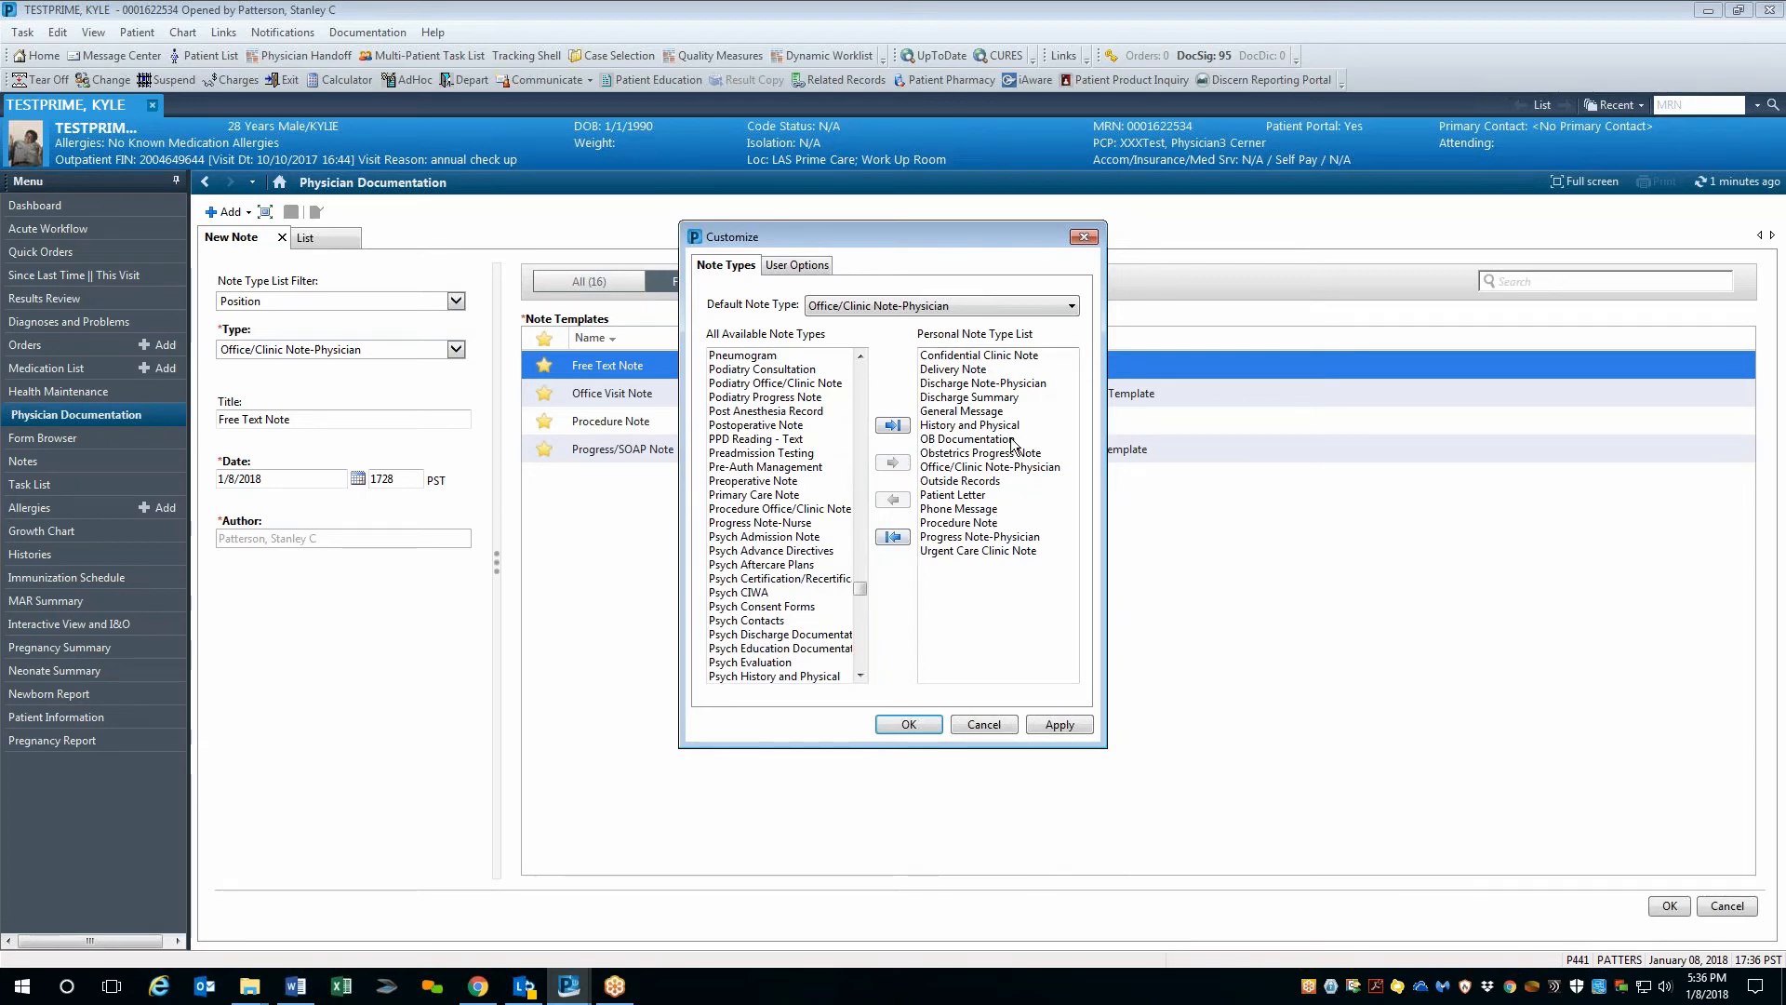
{"action": "mouse_move", "coordinate": [966, 310]}
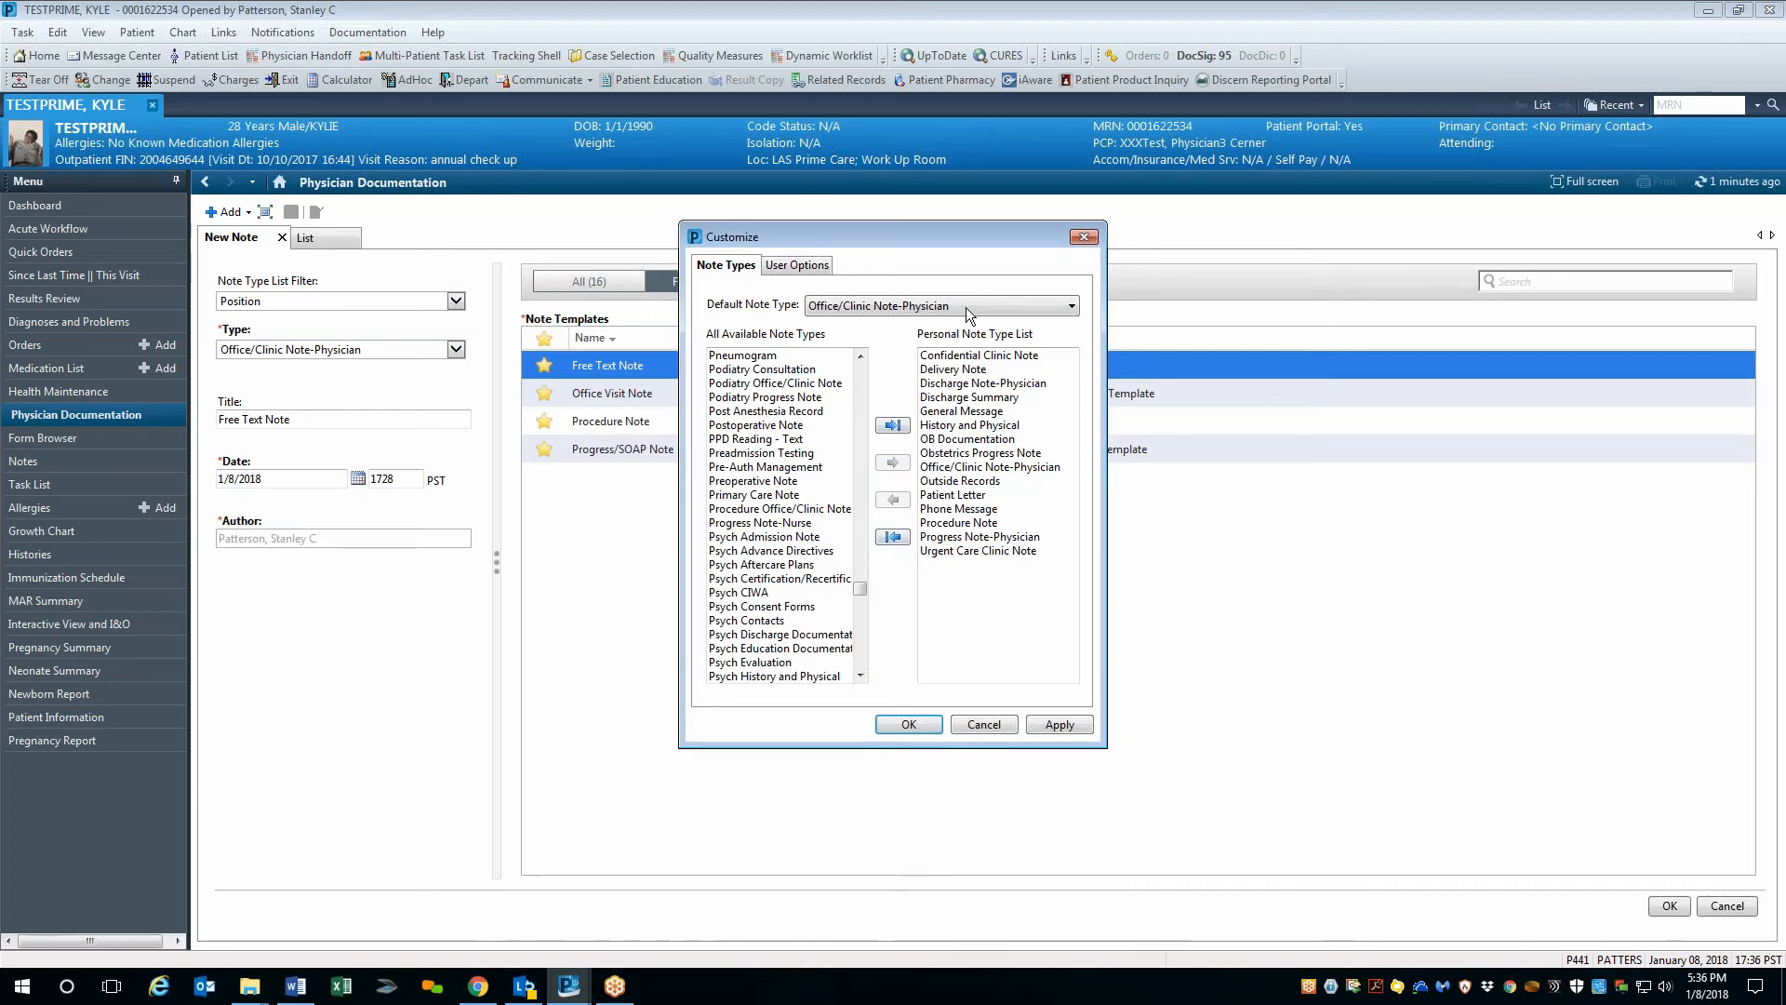
Keep Office/Clinic Note-Physician as the default note type and save the customization with OK.
{"action": "left_click", "coordinate": [1065, 303]}
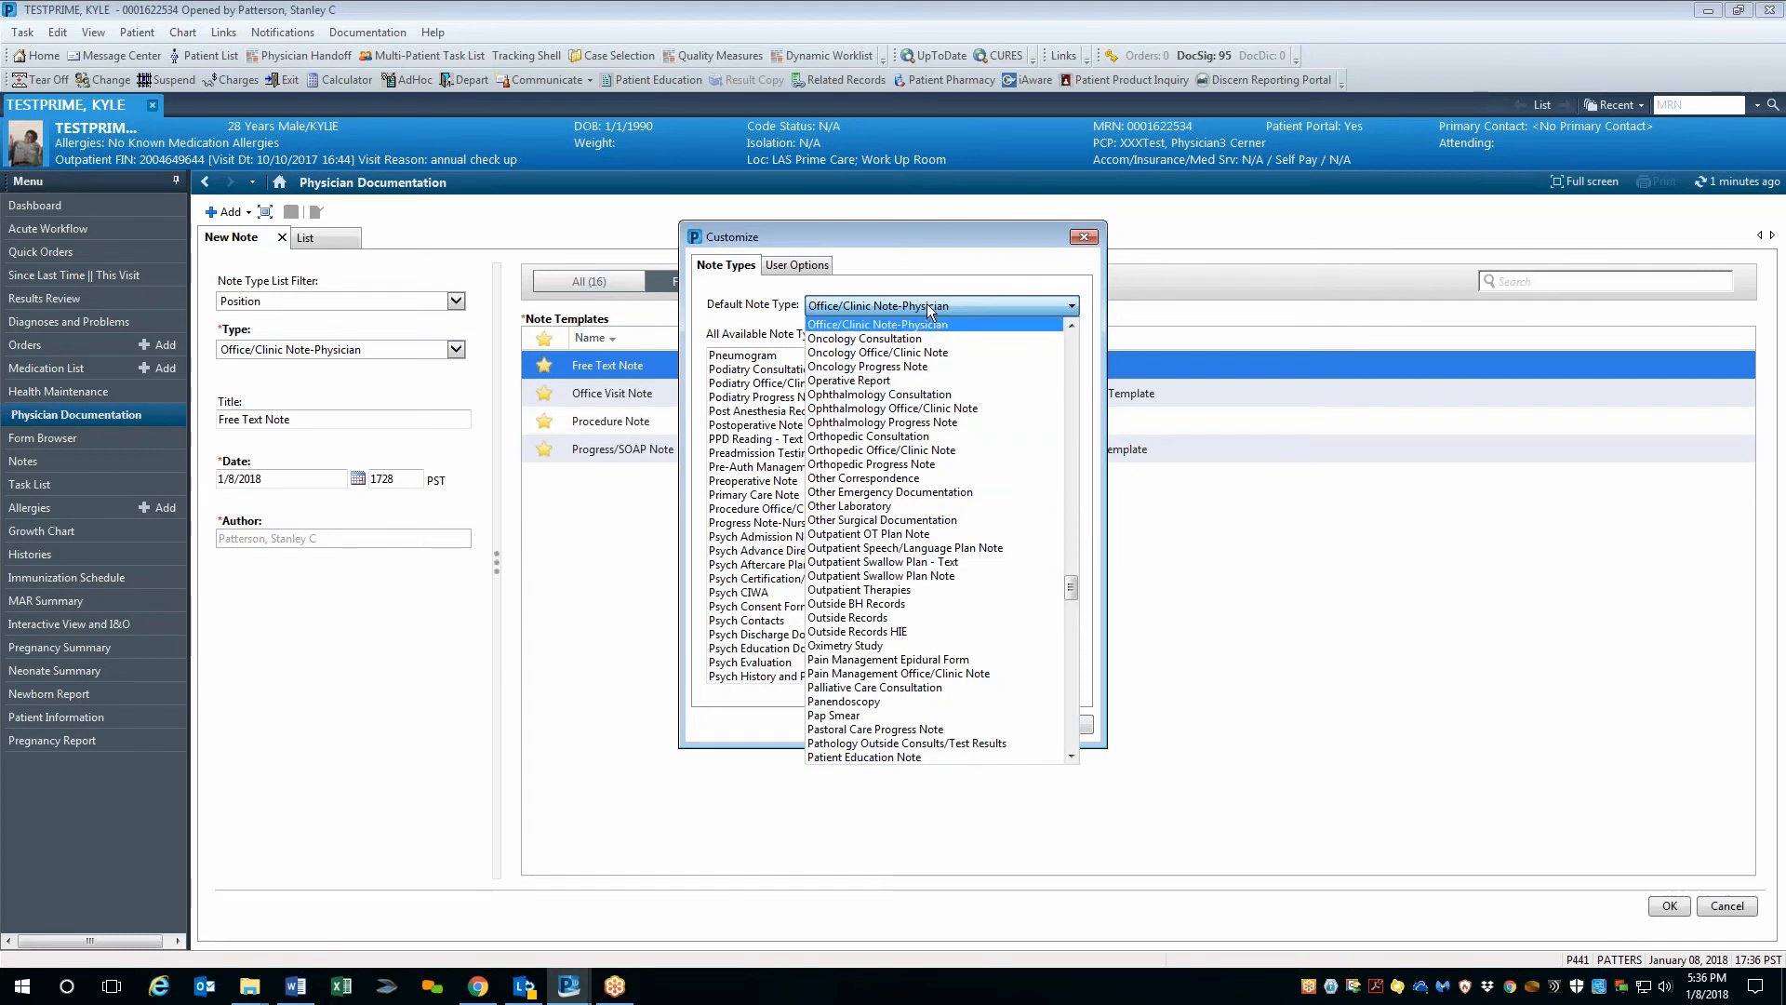
{"action": "left_click", "coordinate": [875, 323]}
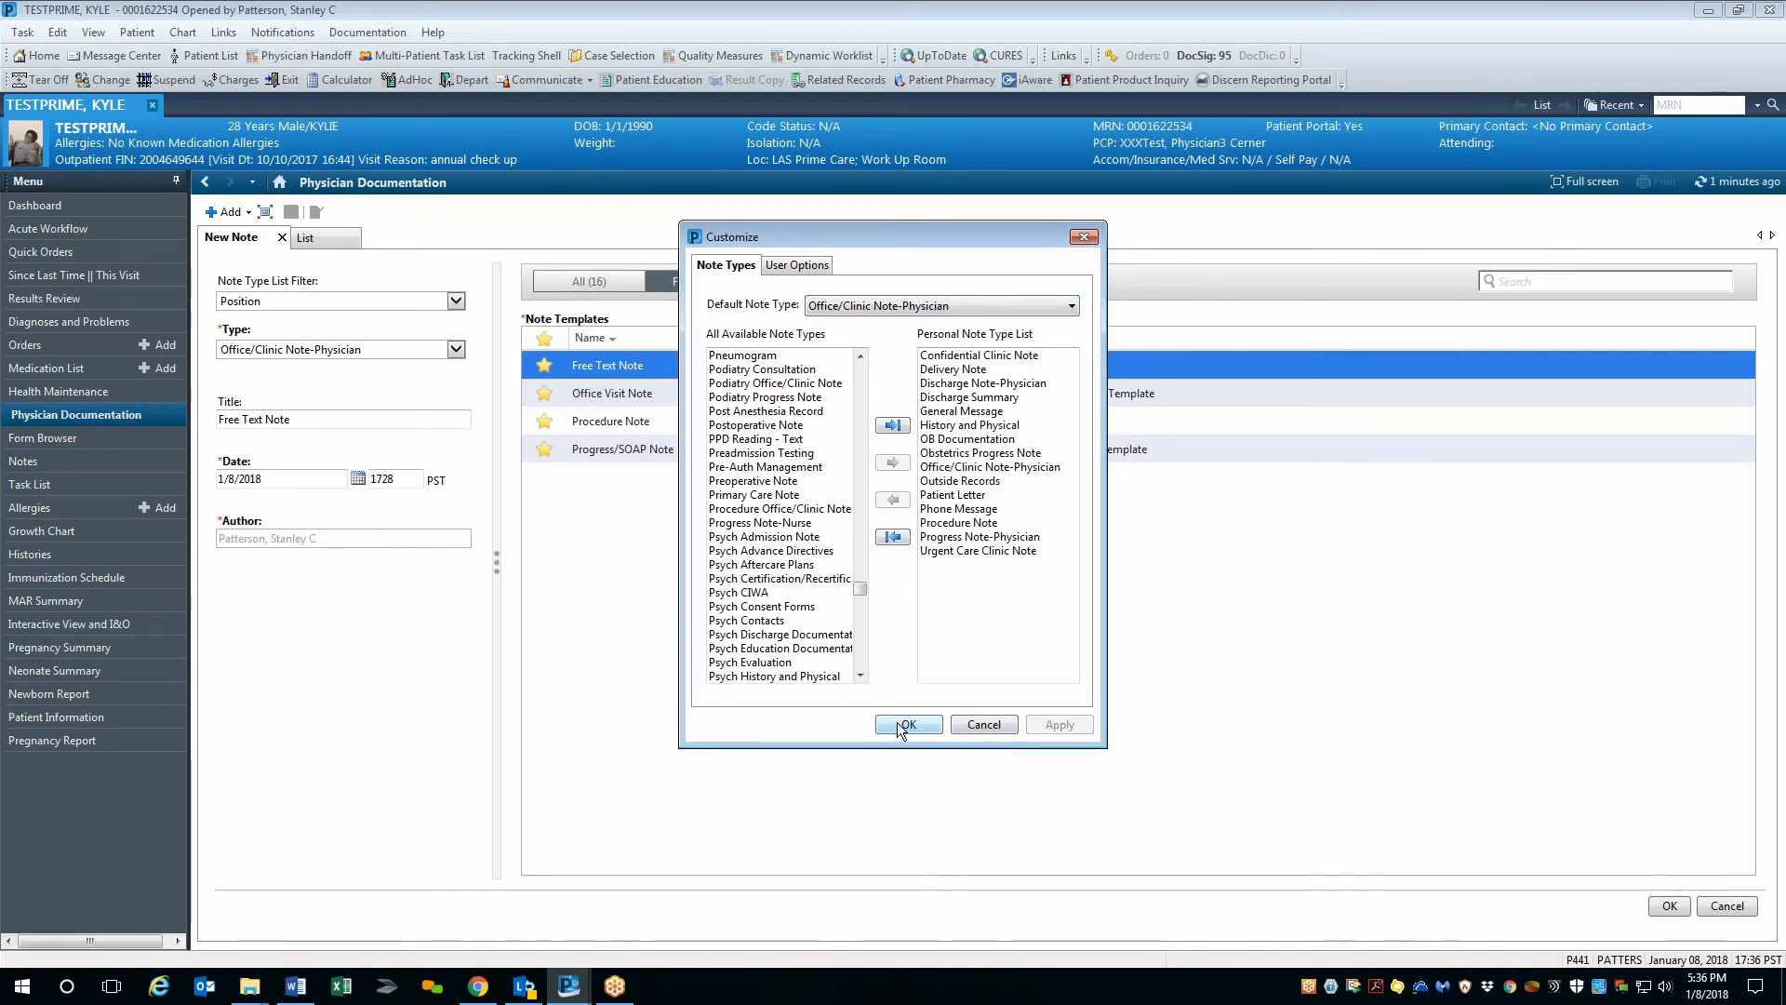
{"action": "left_click", "coordinate": [907, 724]}
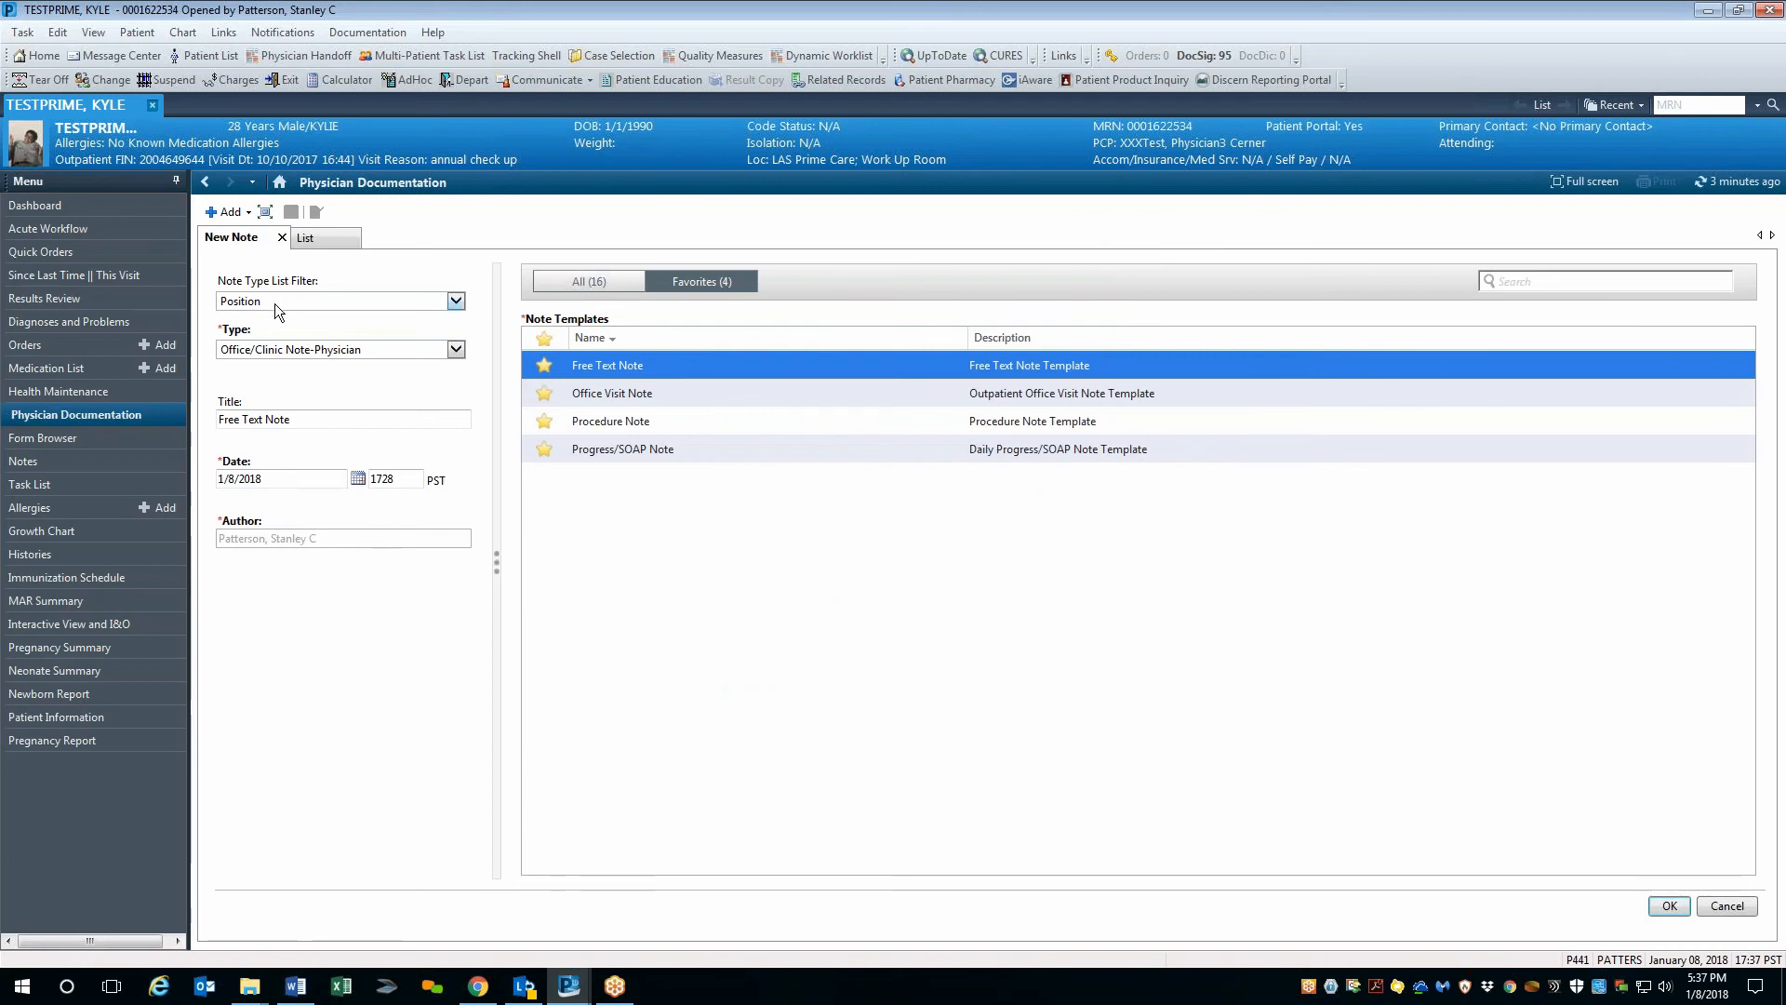
Set the Note Type List Filter to Personal and choose Confidential Clinic Note as the type.
{"action": "left_click", "coordinate": [454, 300]}
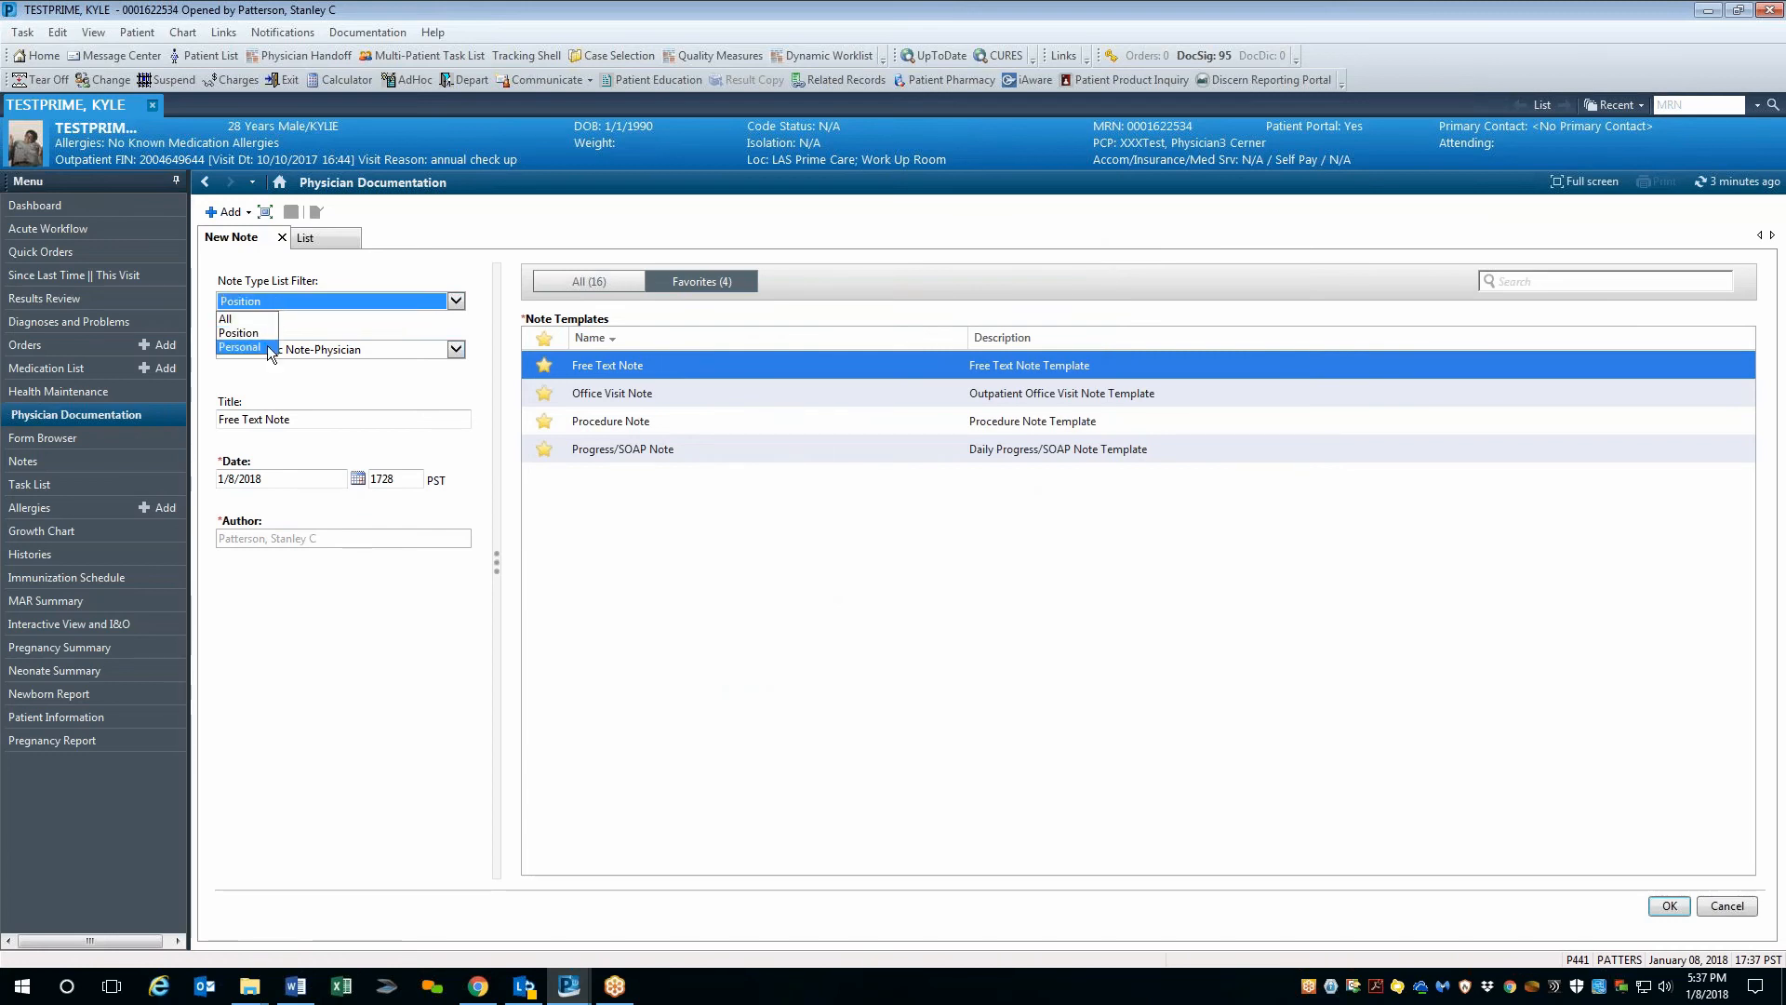
{"action": "left_click", "coordinate": [240, 348]}
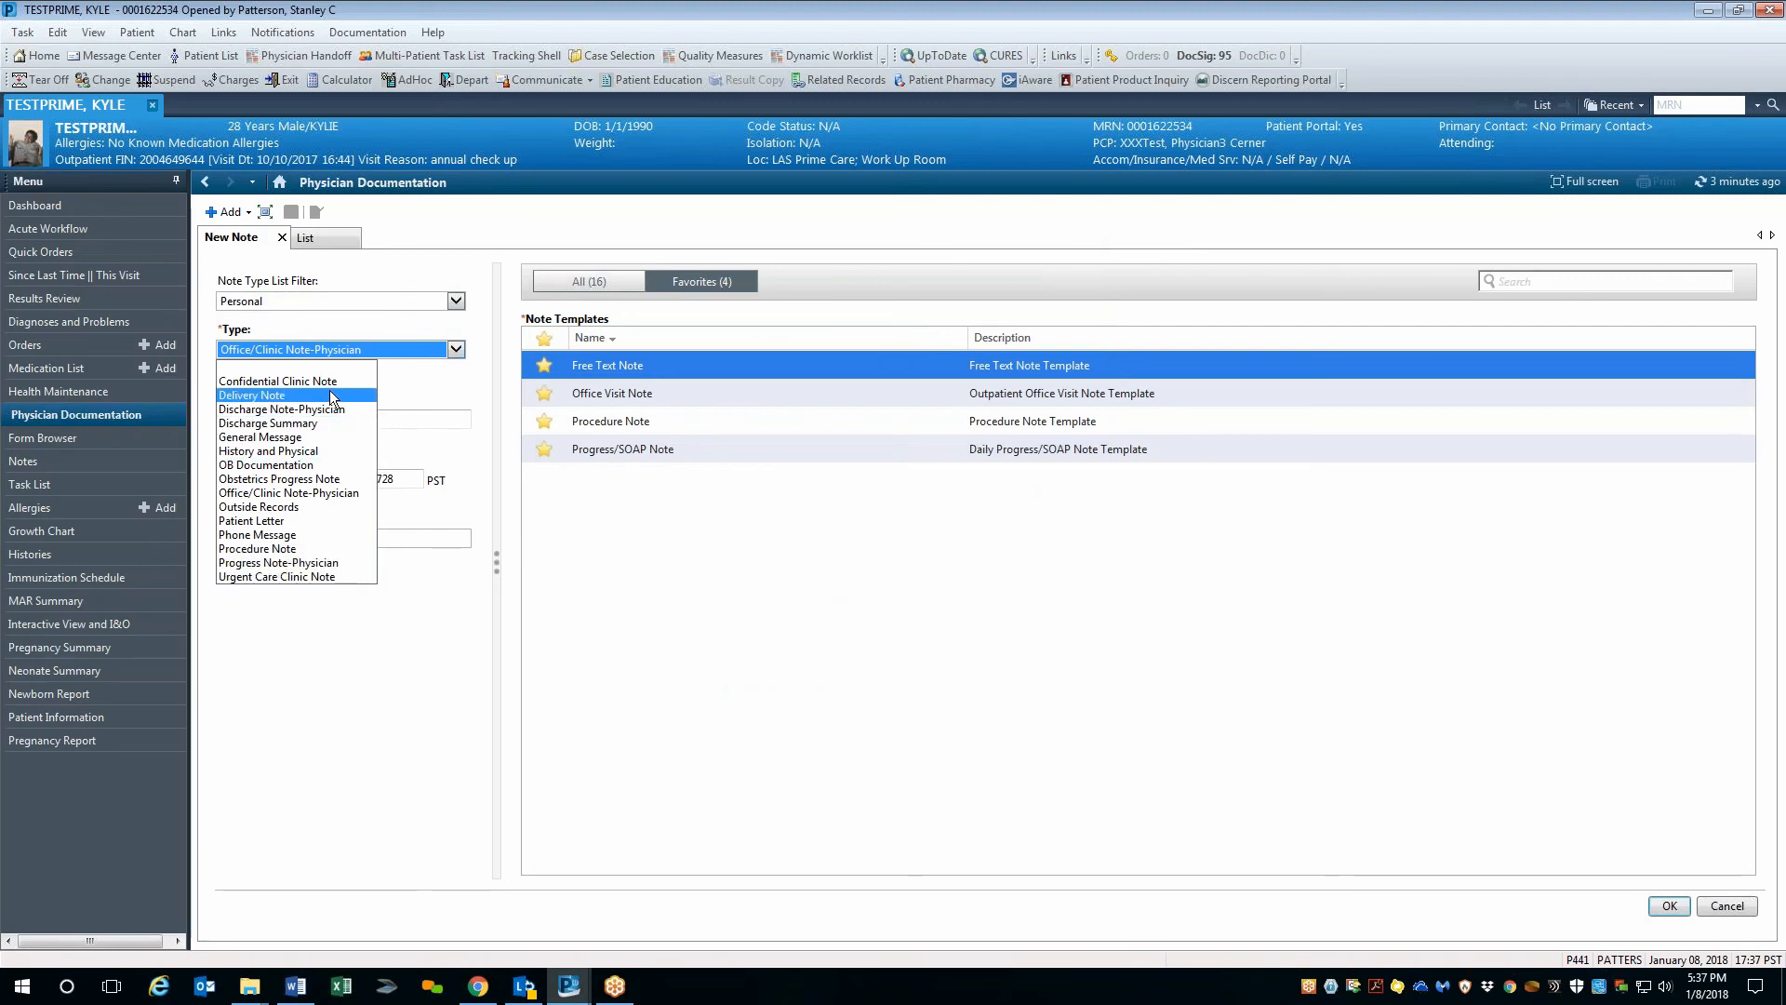
{"action": "mouse_move", "coordinate": [331, 547]}
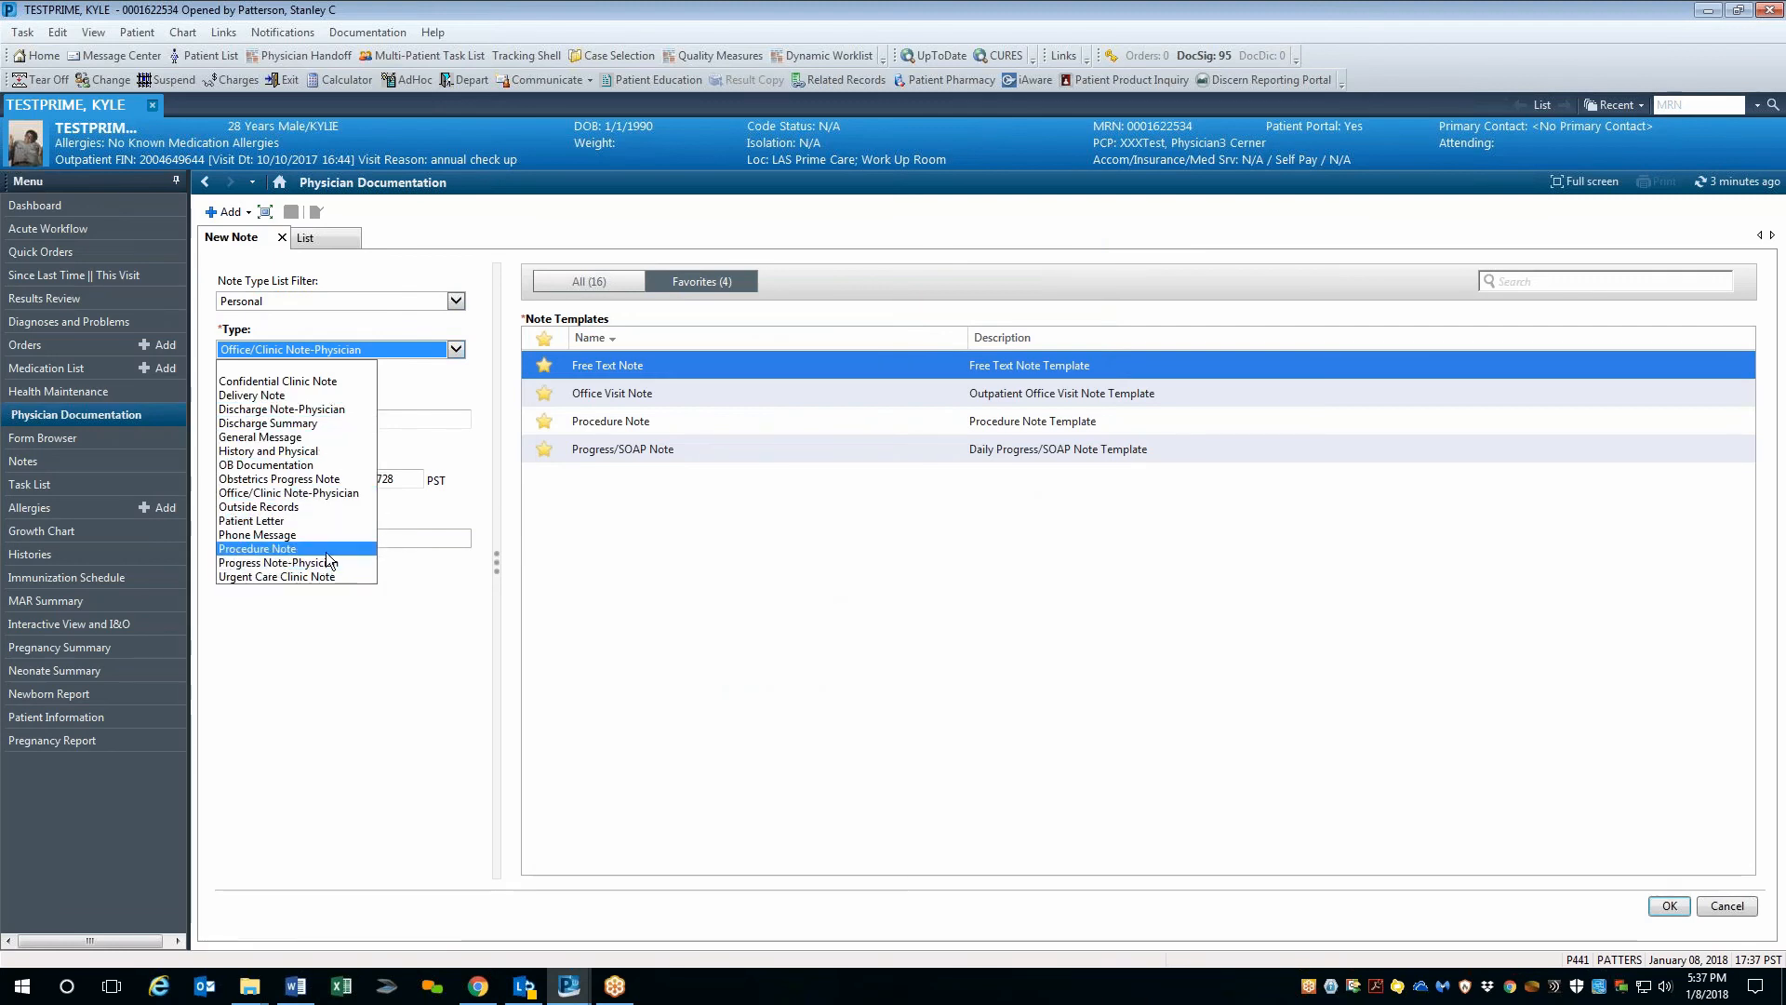
{"action": "mouse_move", "coordinate": [339, 395]}
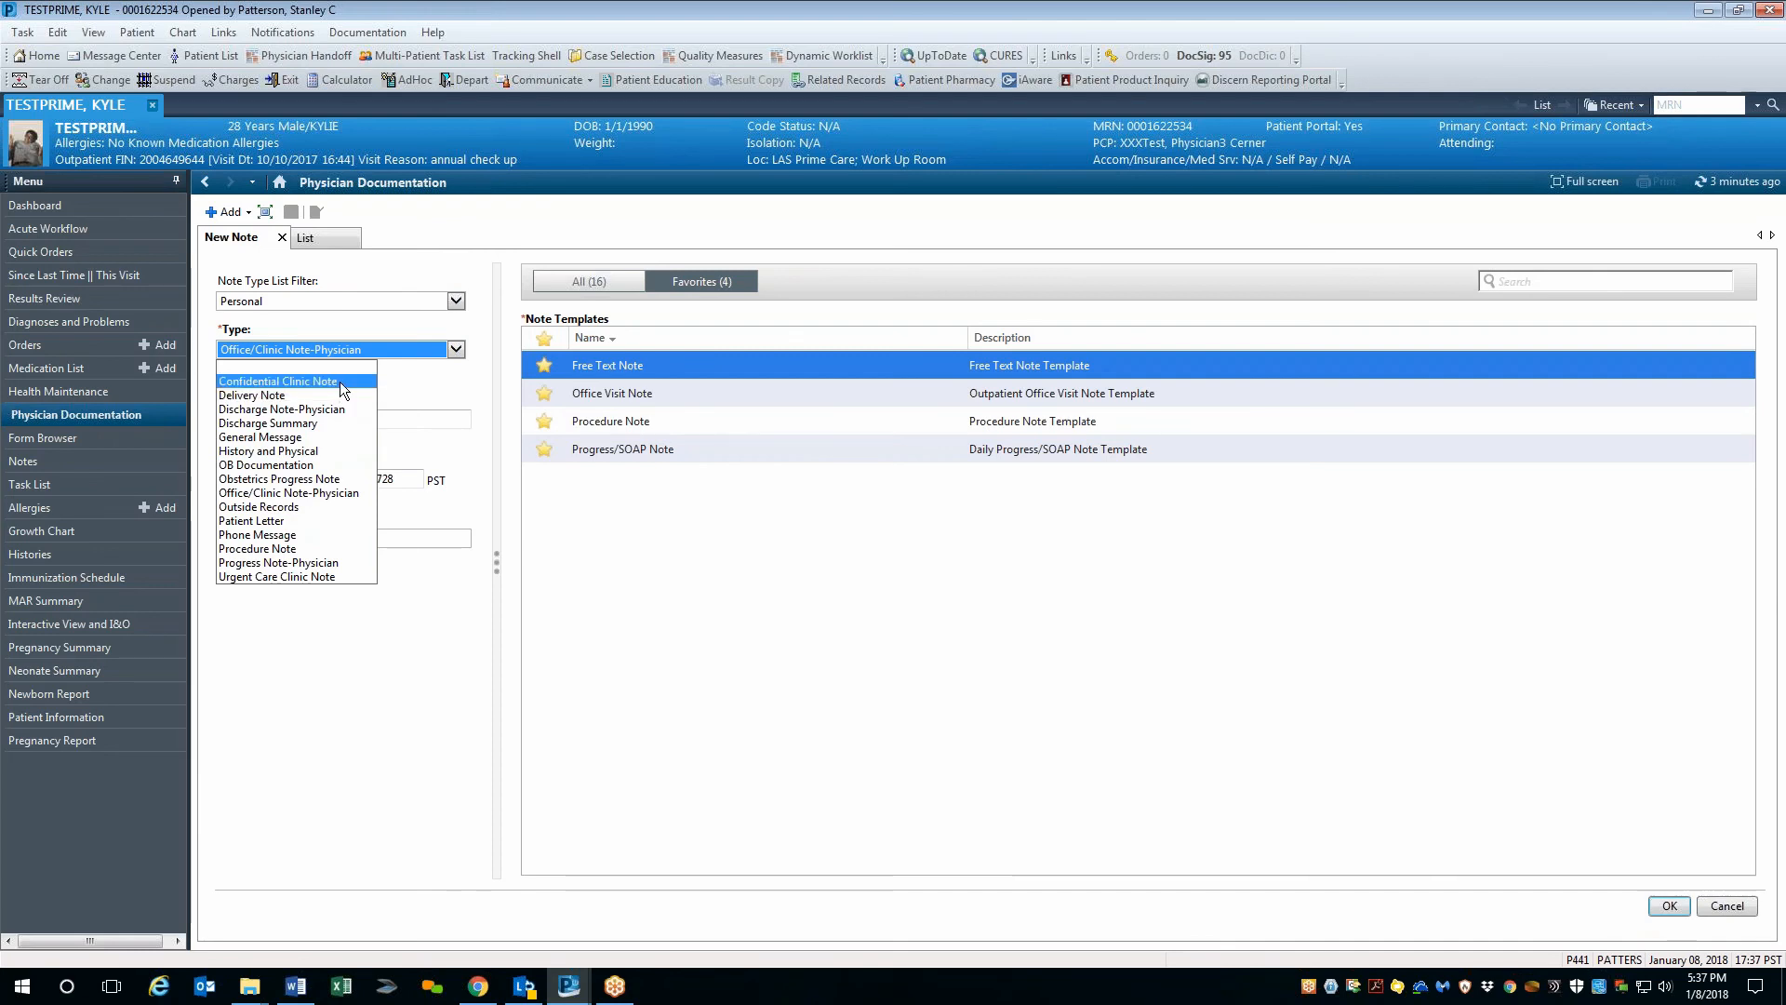
{"action": "left_click", "coordinate": [279, 379]}
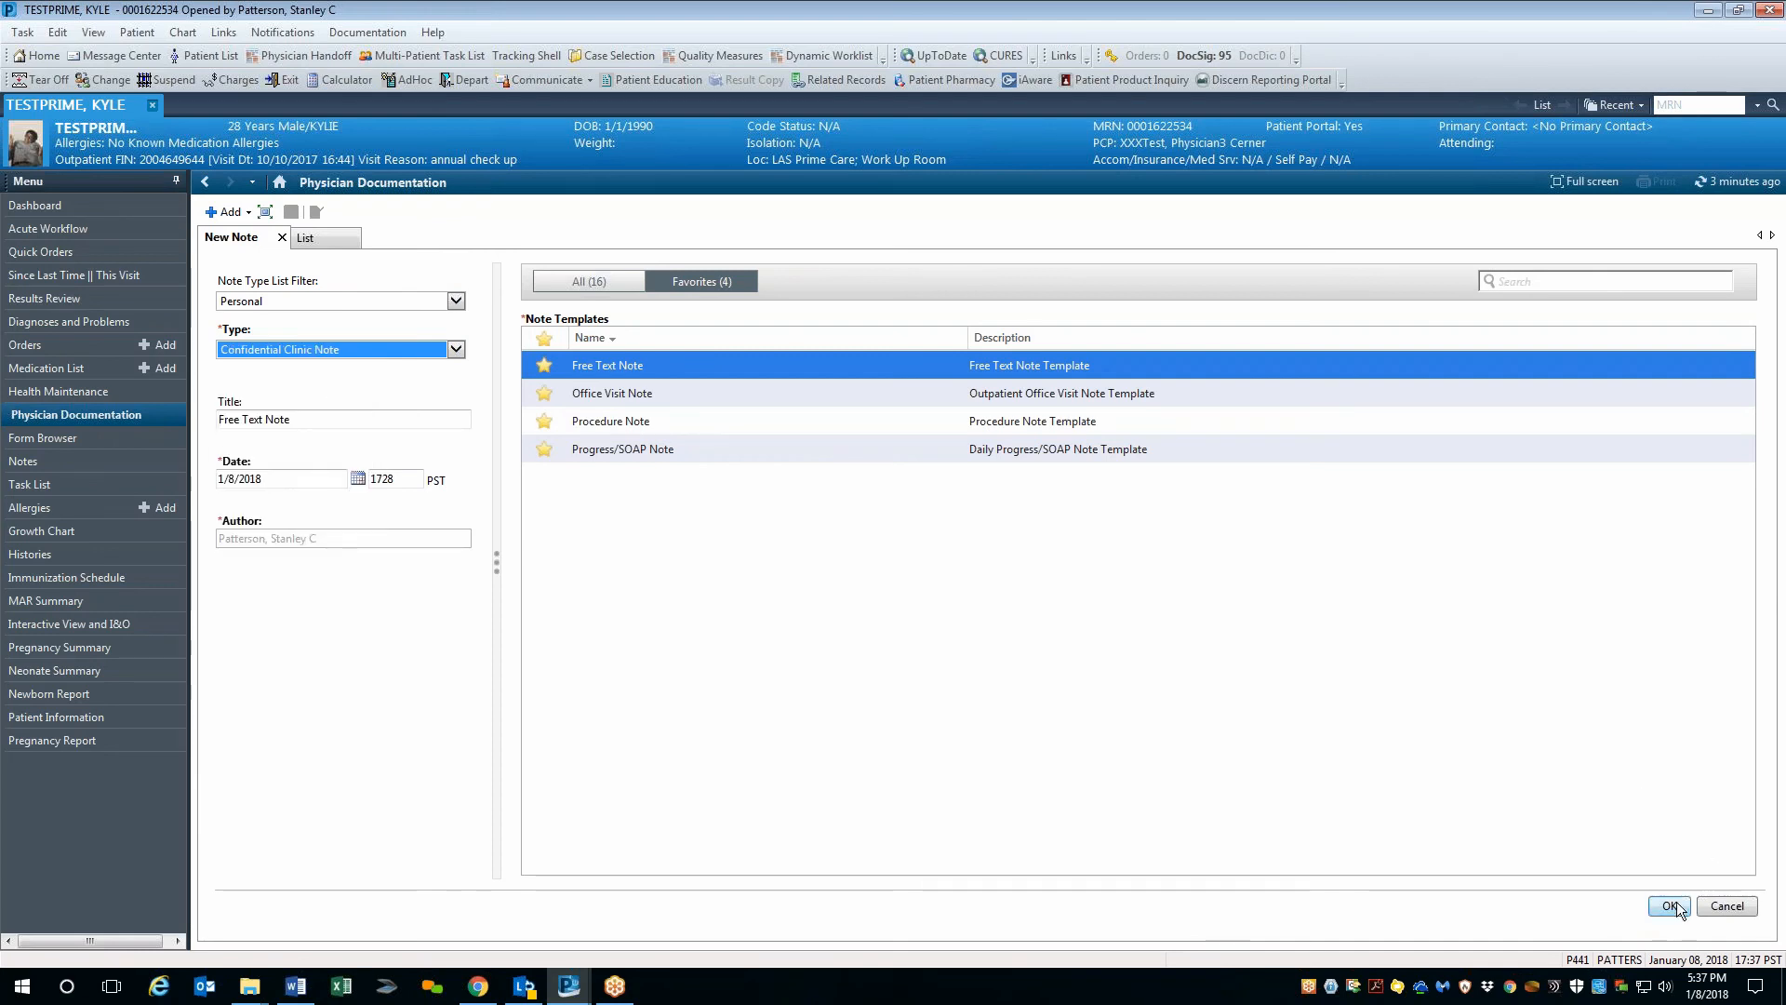
Create the new Confidential Clinic Note, opening the blank Free Text Note editor.
{"action": "left_click", "coordinate": [1667, 906]}
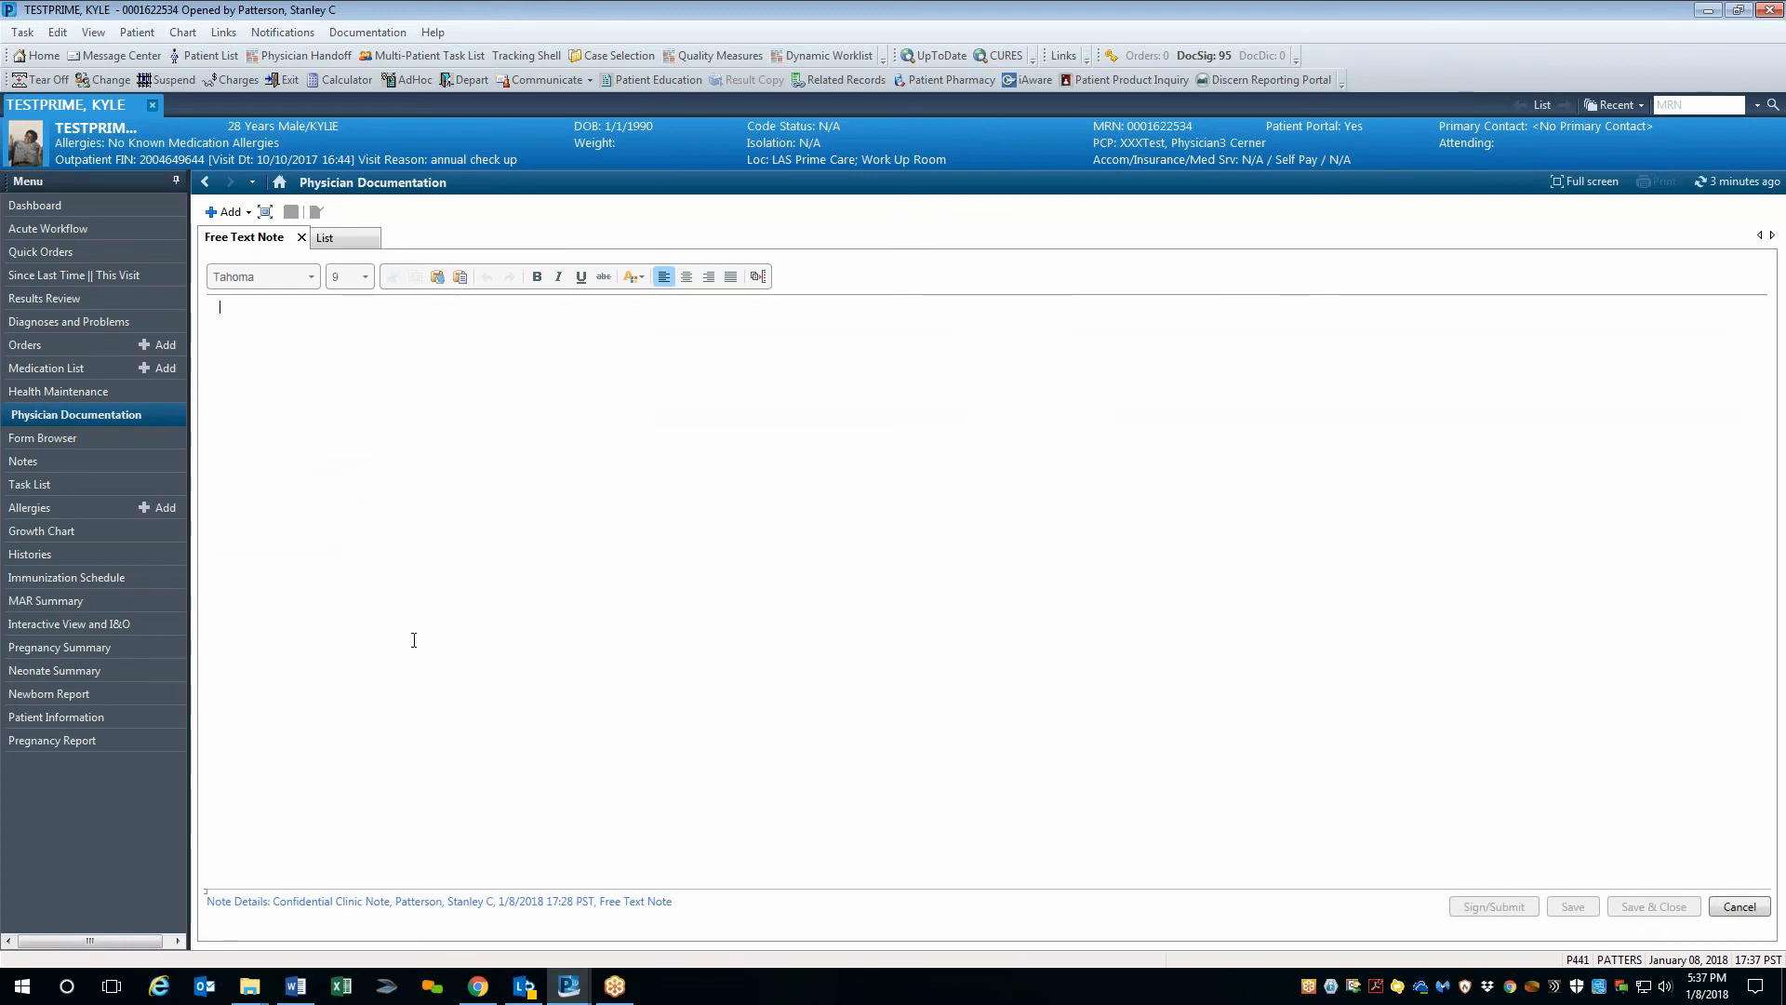
{"action": "mouse_move", "coordinate": [406, 601]}
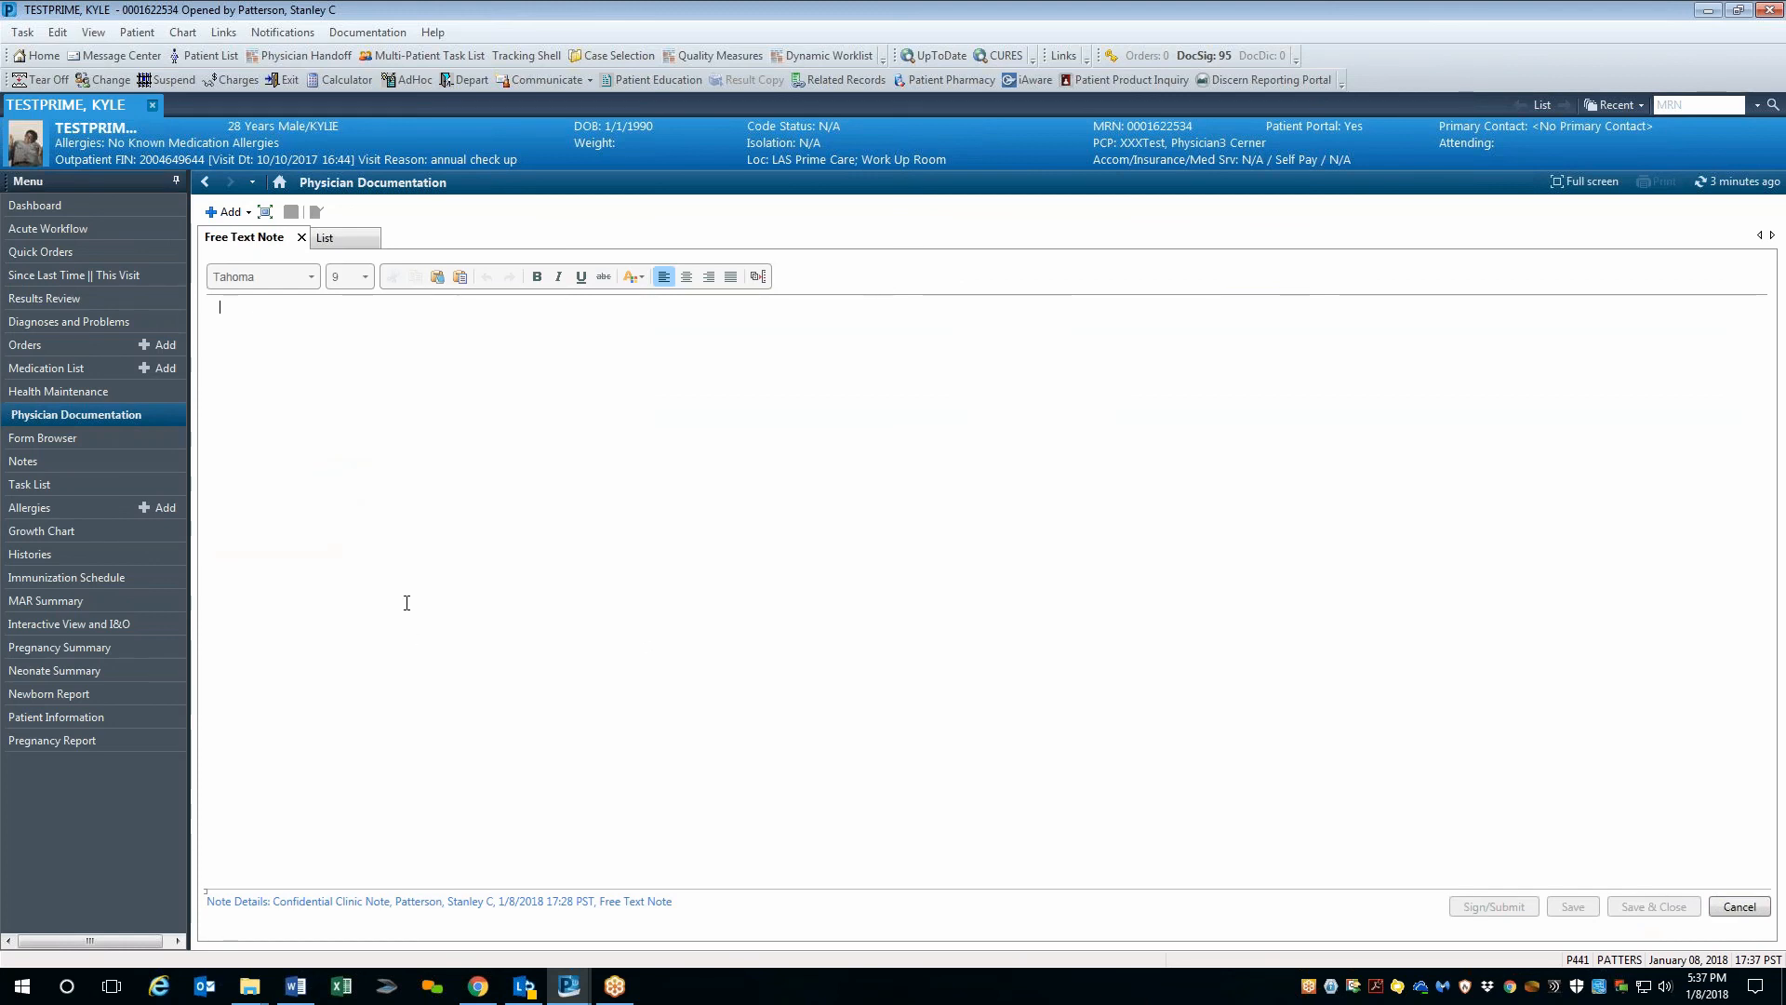